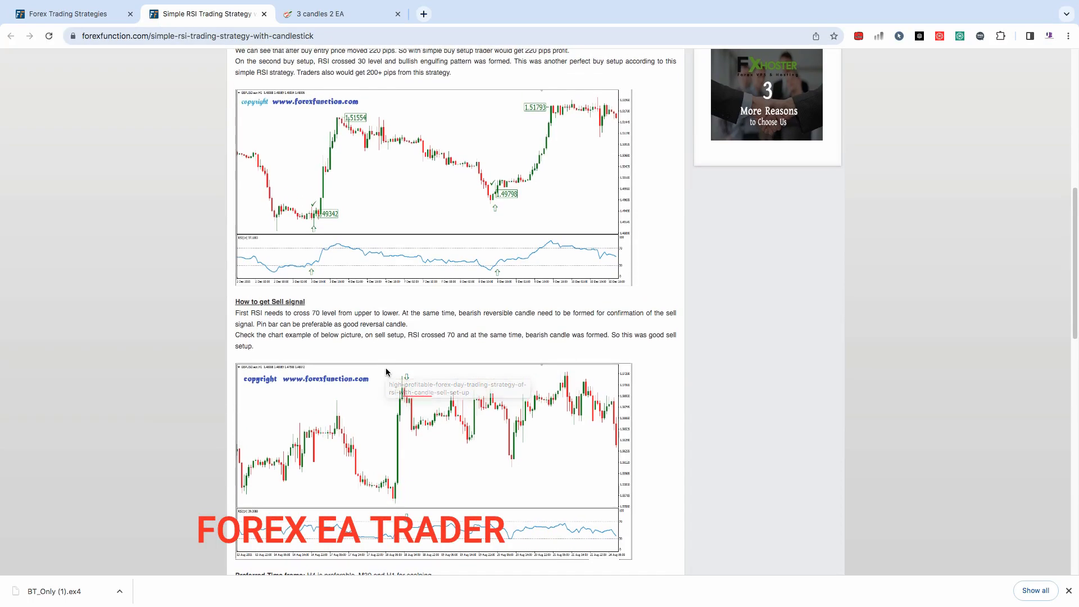
Open the buy-setup chart image in a new tab, then scroll back to the article's top
scroll("up", 3)
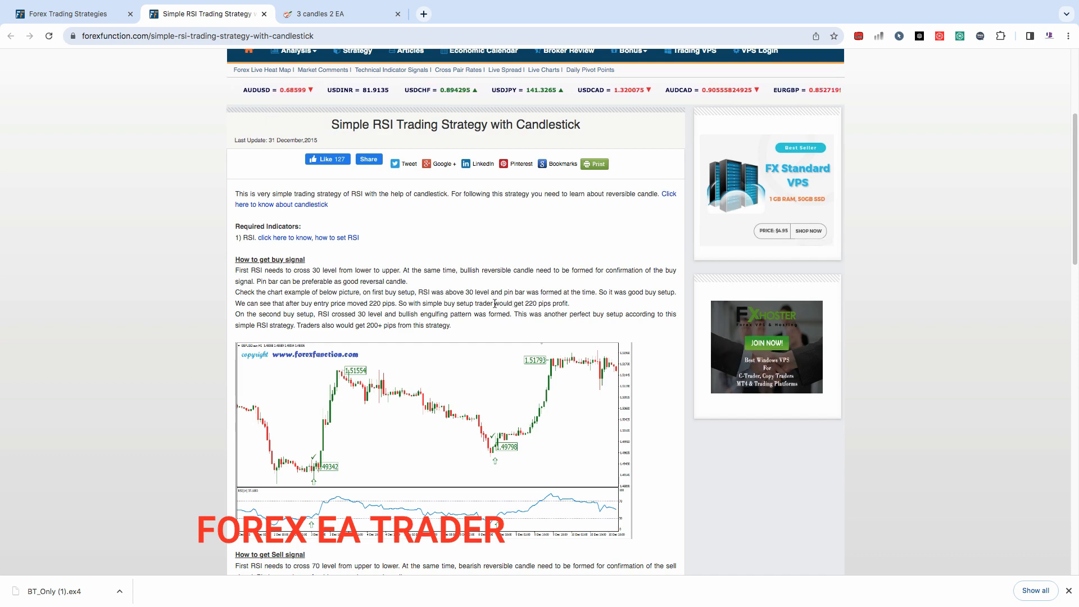
scroll("down", 3)
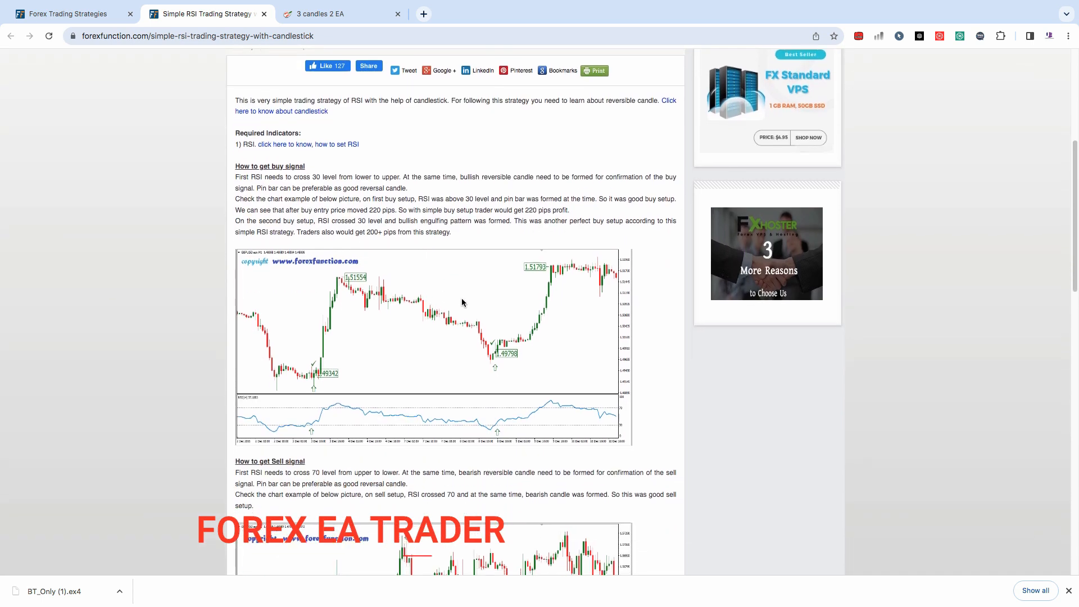
right_click(414, 292)
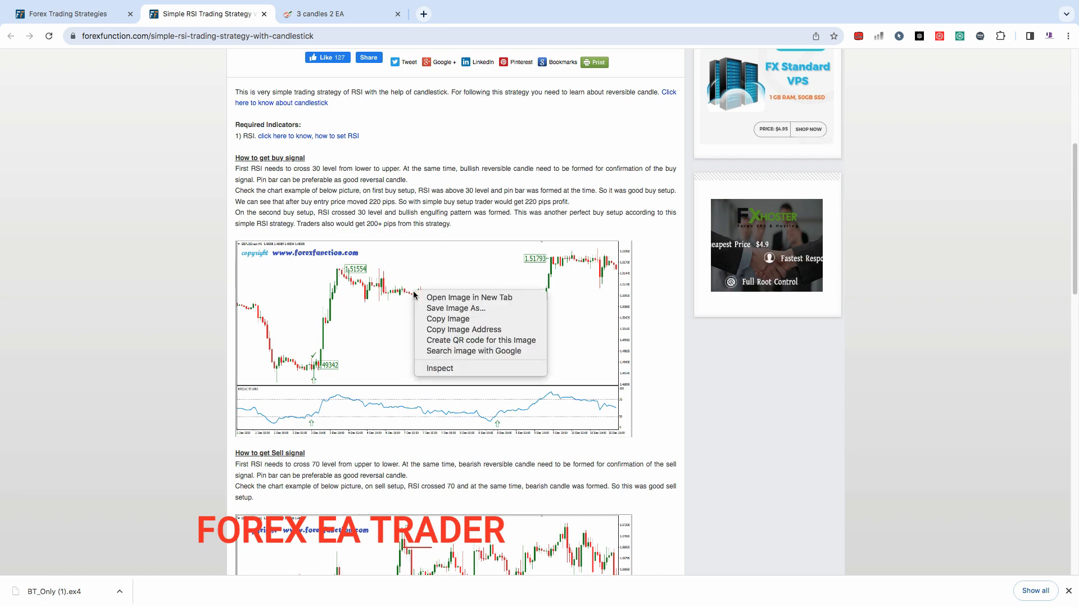
left_click(470, 298)
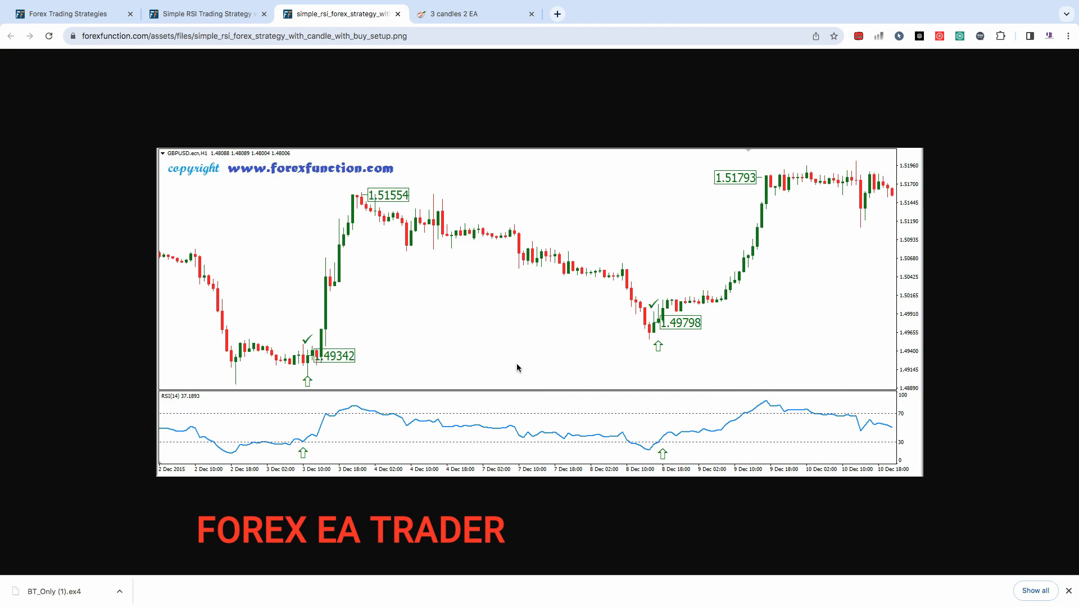
left_click(204, 13)
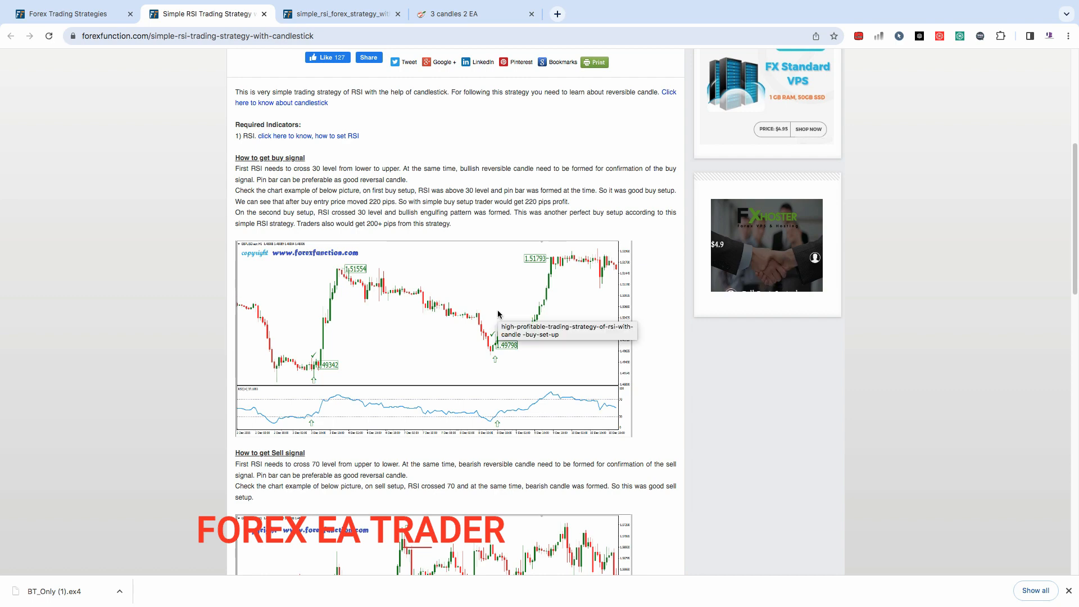
scroll("up", 3)
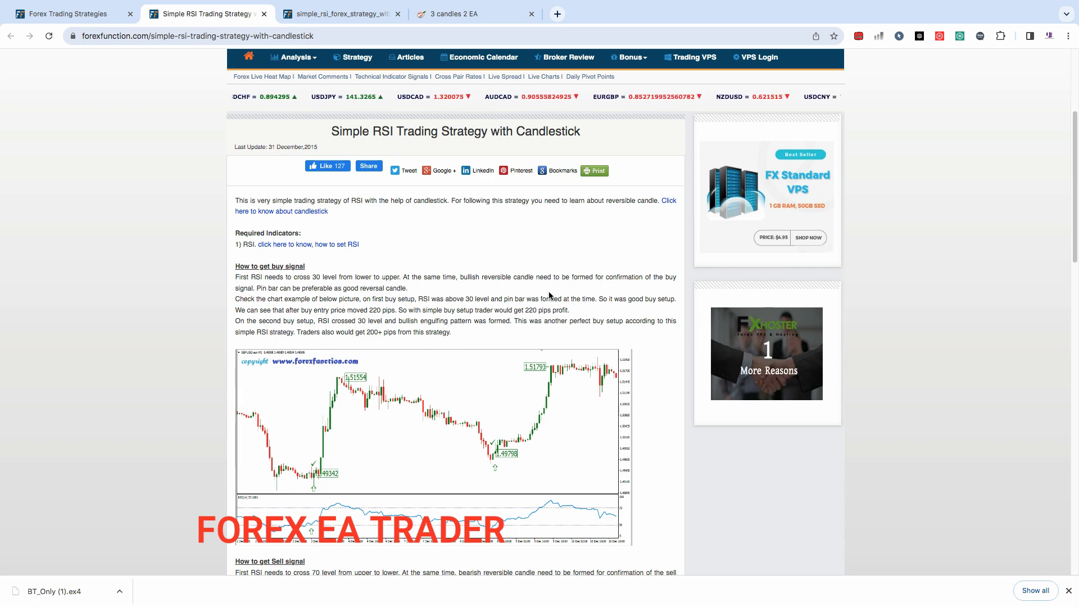
left_click(466, 15)
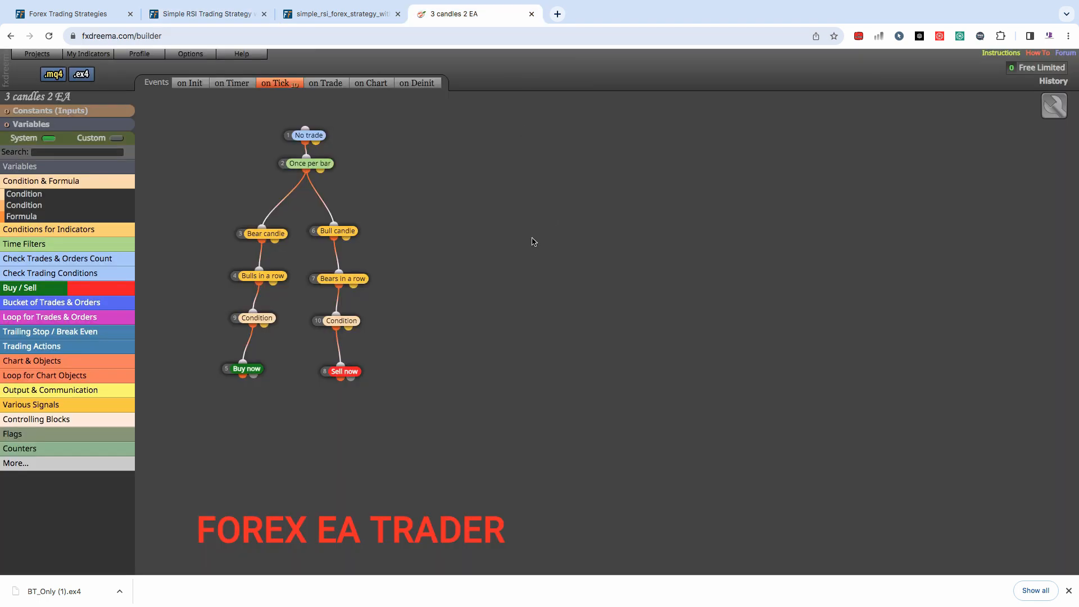
mouse_move(446, 269)
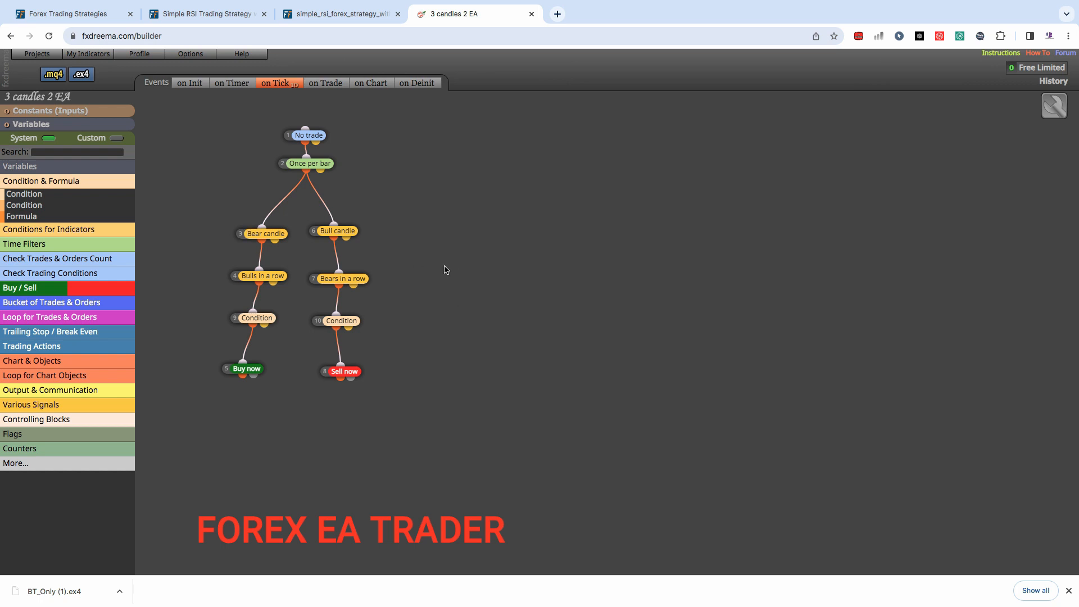
mouse_move(876, 447)
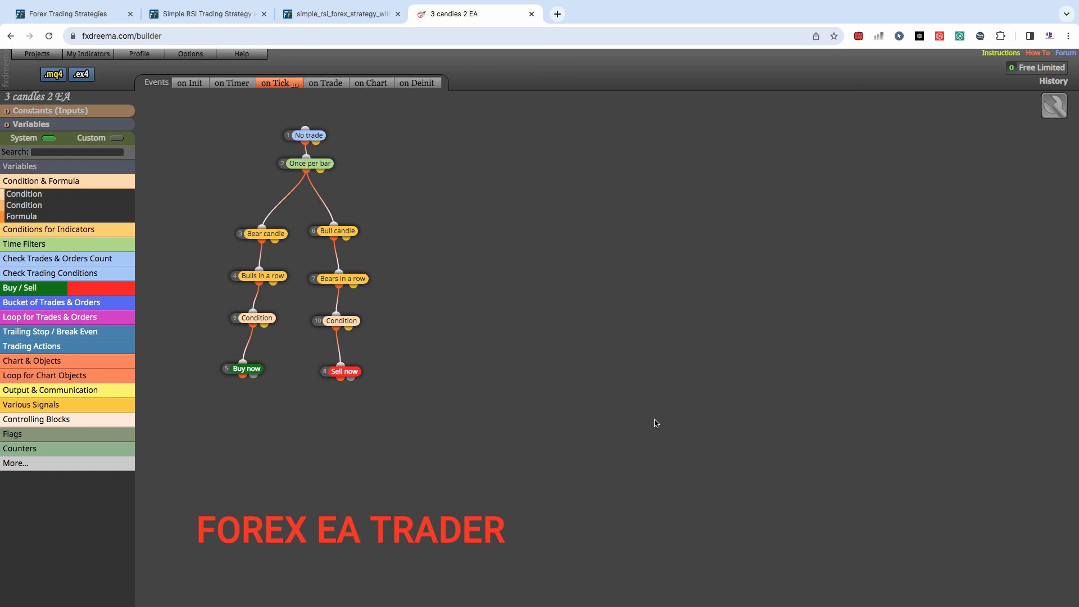
mouse_move(189, 191)
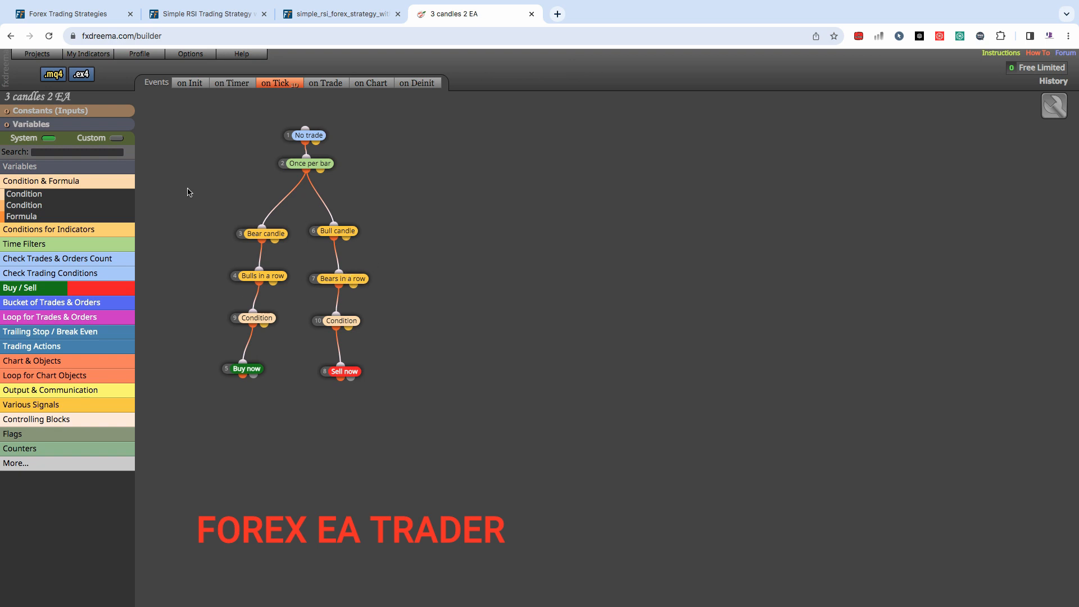
mouse_move(276, 181)
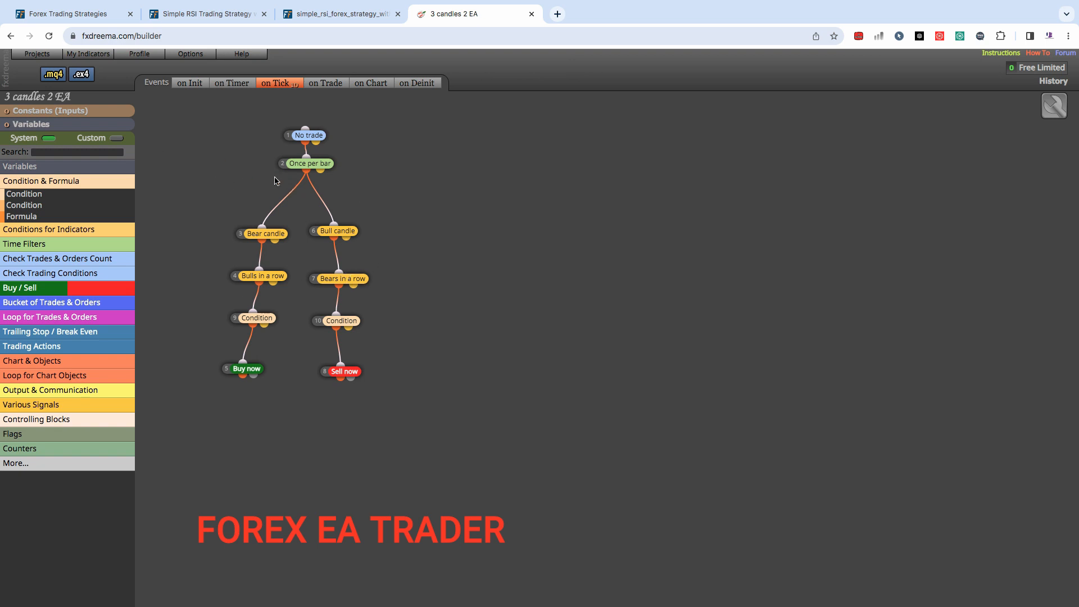
mouse_move(458, 234)
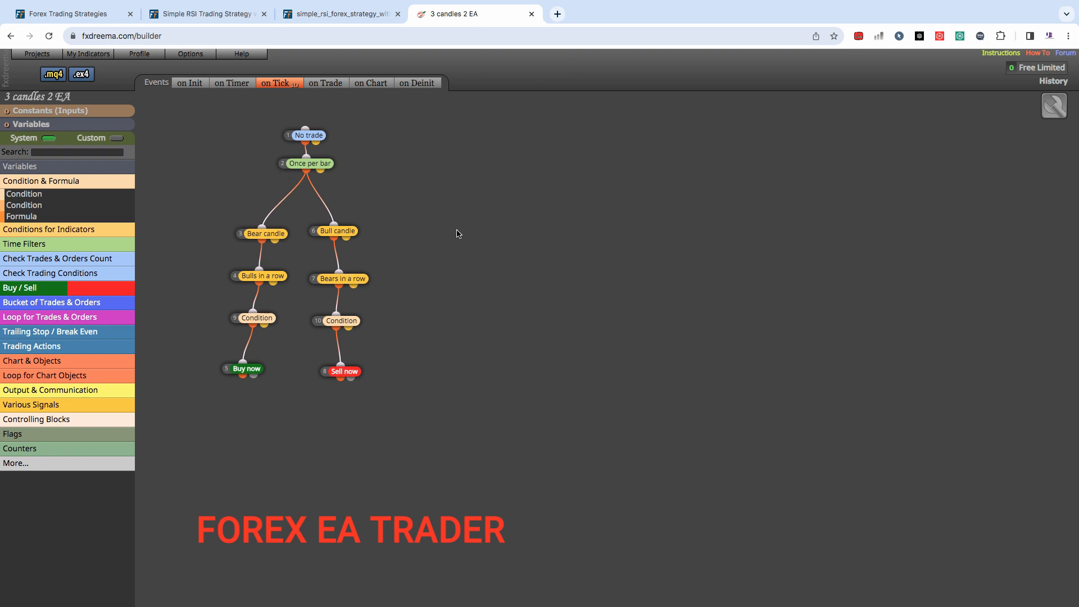
mouse_move(1035, 76)
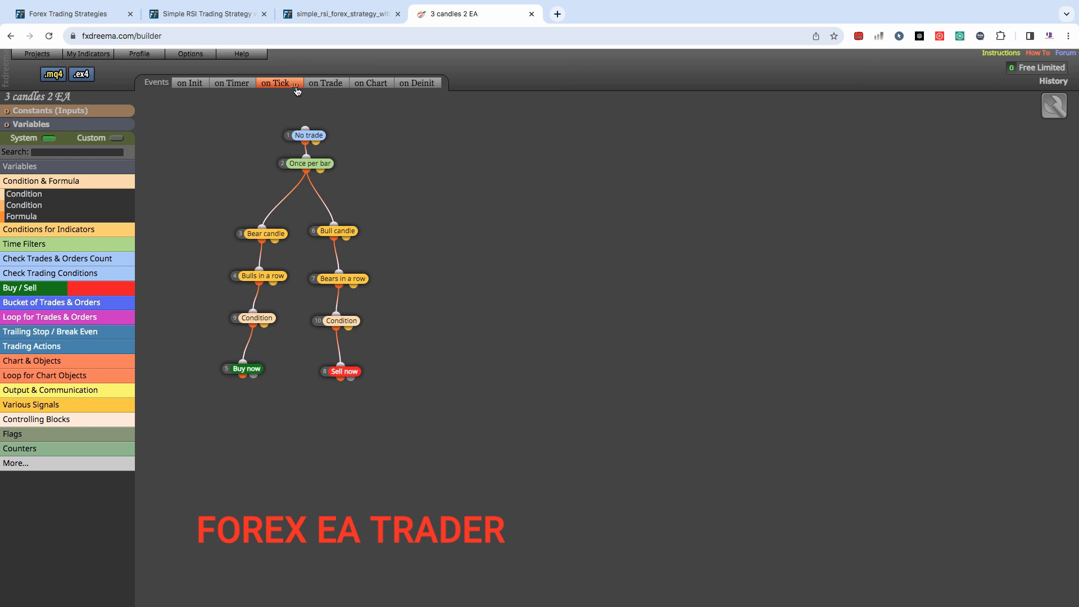
mouse_move(296, 90)
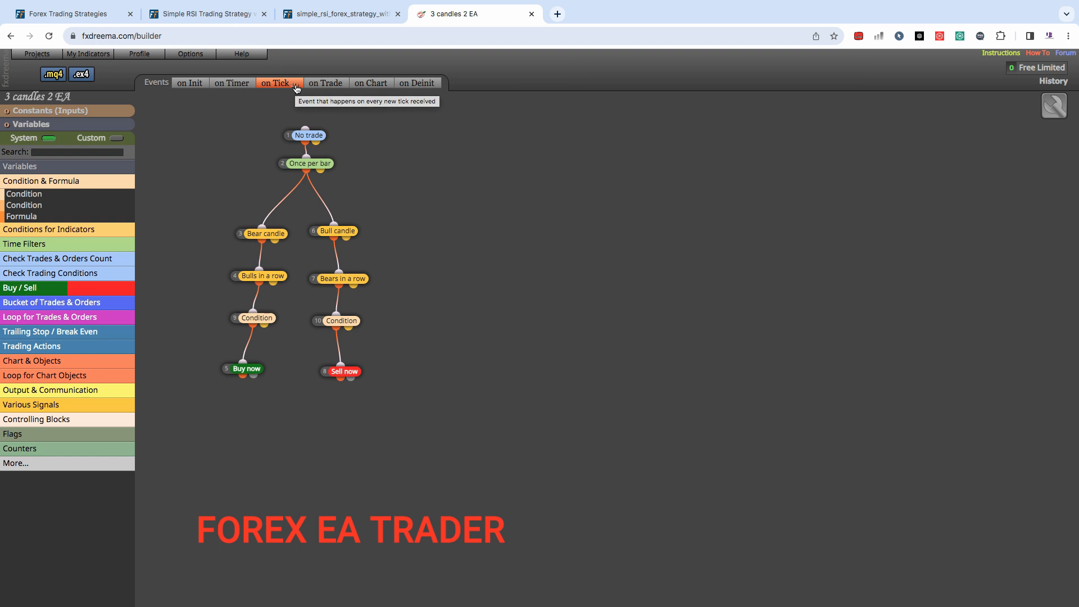
mouse_move(312, 28)
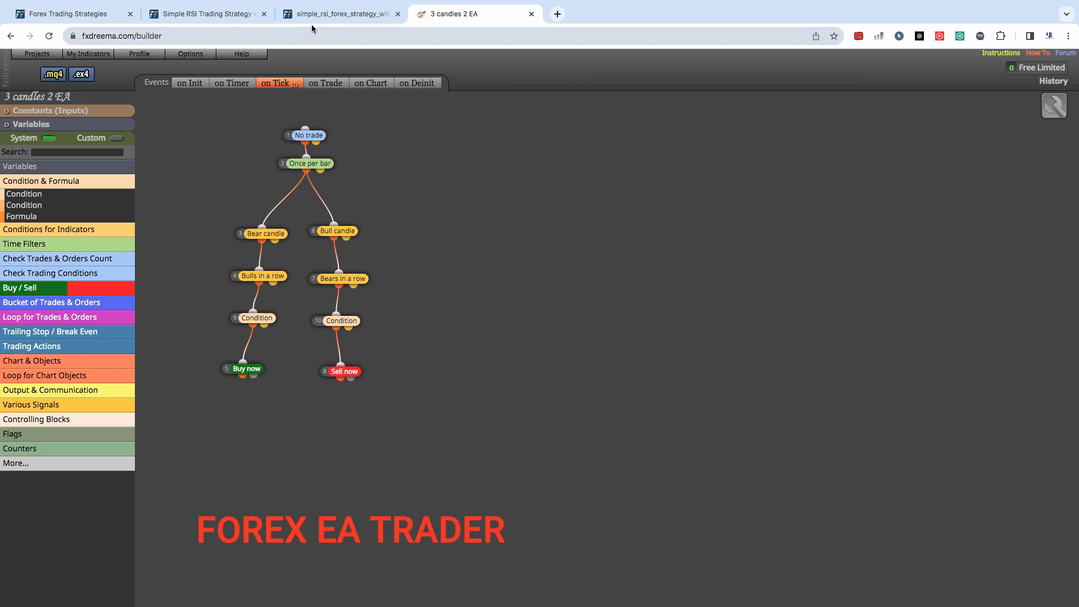
View the full-size buy-setup chart, then return to the Simple RSI Trading Strategy article
left_click(343, 14)
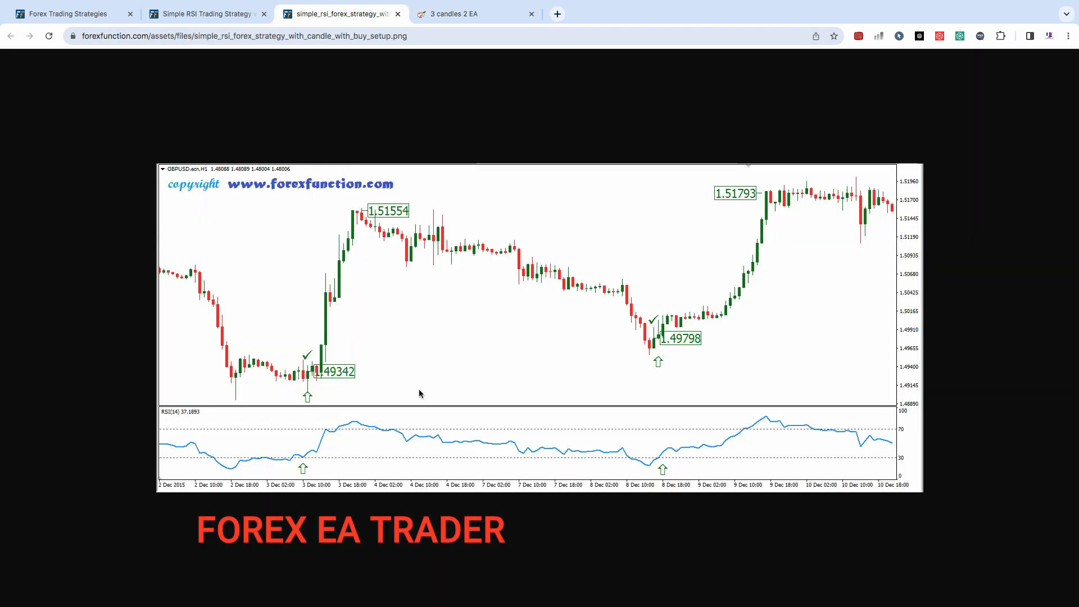
mouse_move(427, 370)
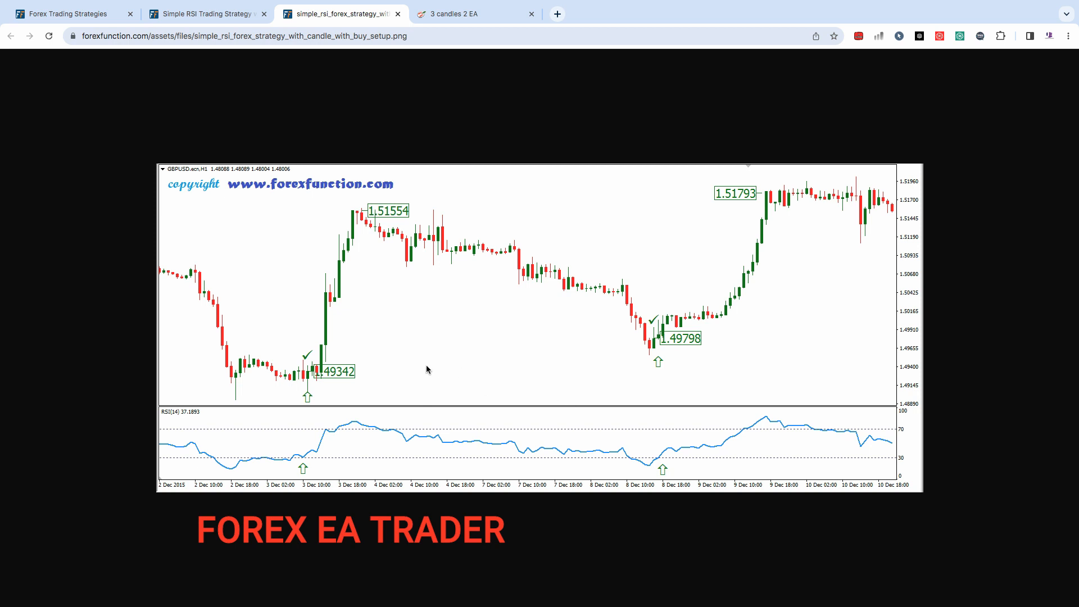
mouse_move(448, 334)
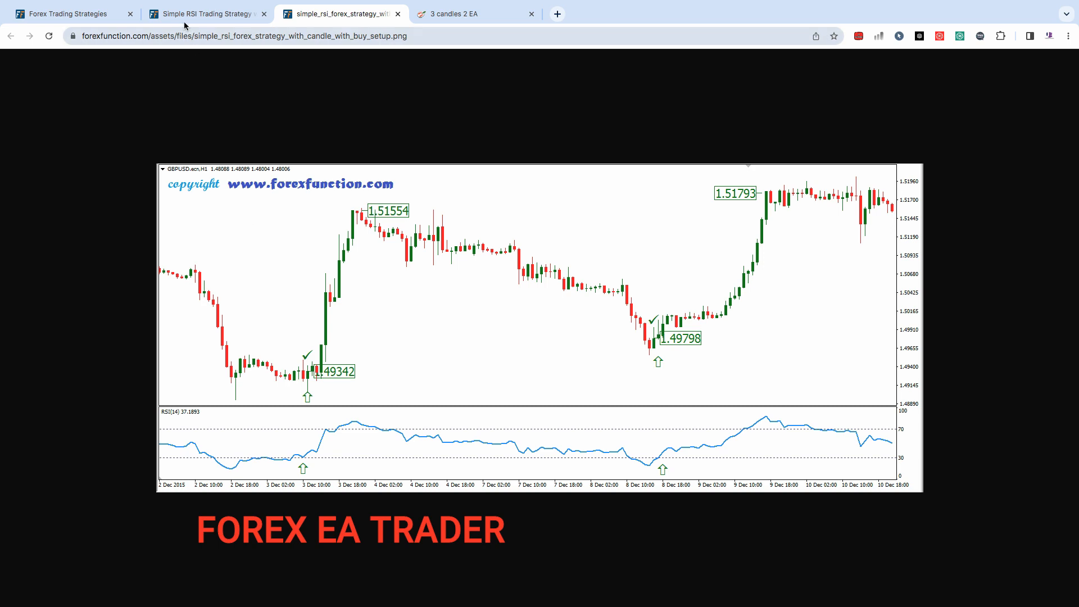
left_click(203, 13)
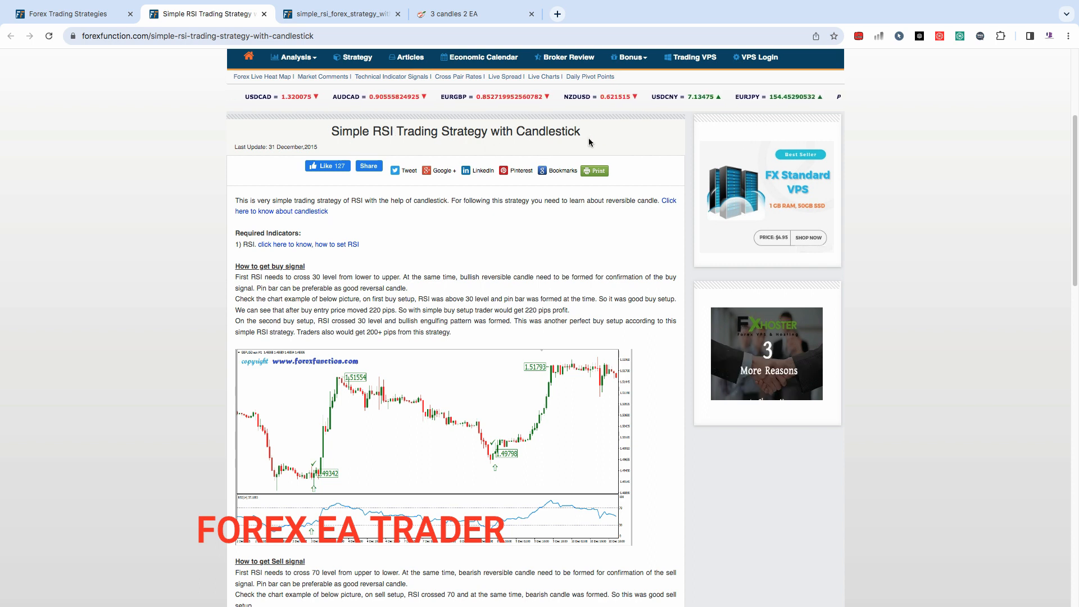
Glance at the fxDreema diagram, then re-examine the full-size buy-setup chart's RSI crossings
left_click(458, 14)
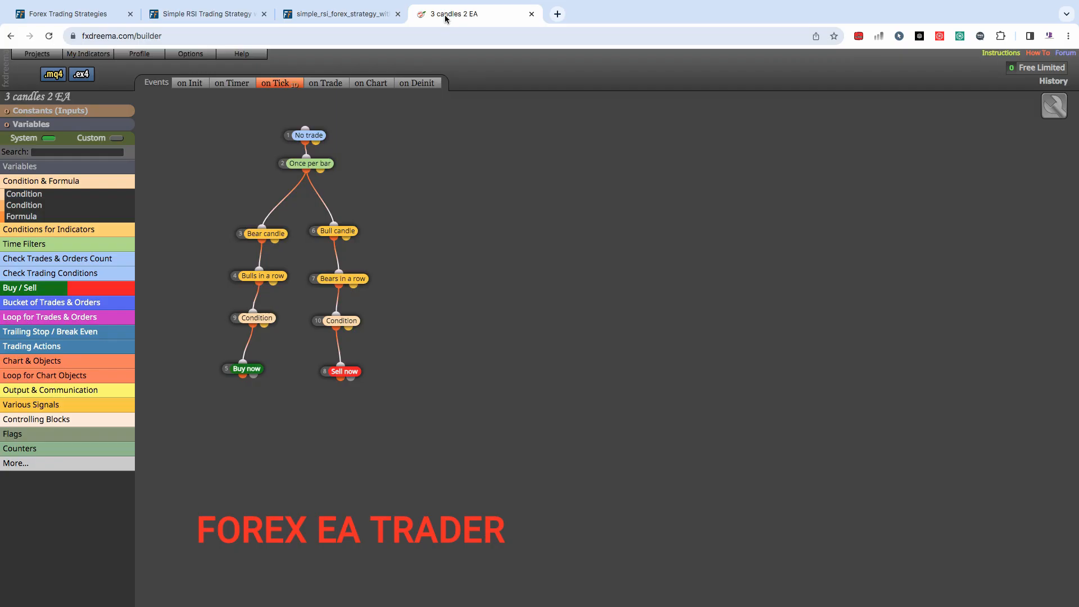
left_click(203, 14)
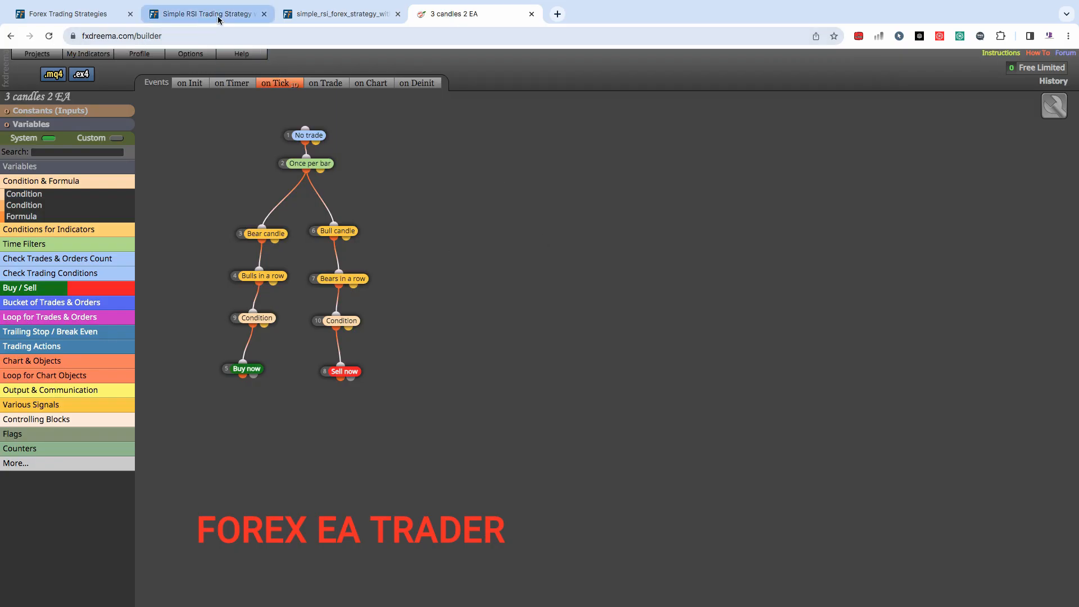
left_click(203, 14)
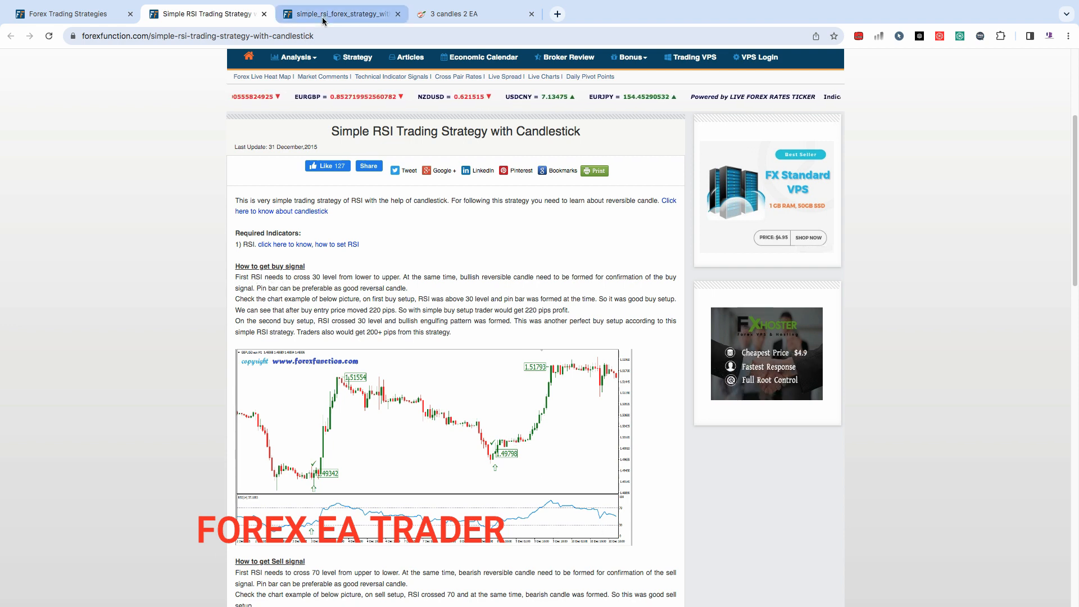
left_click(421, 430)
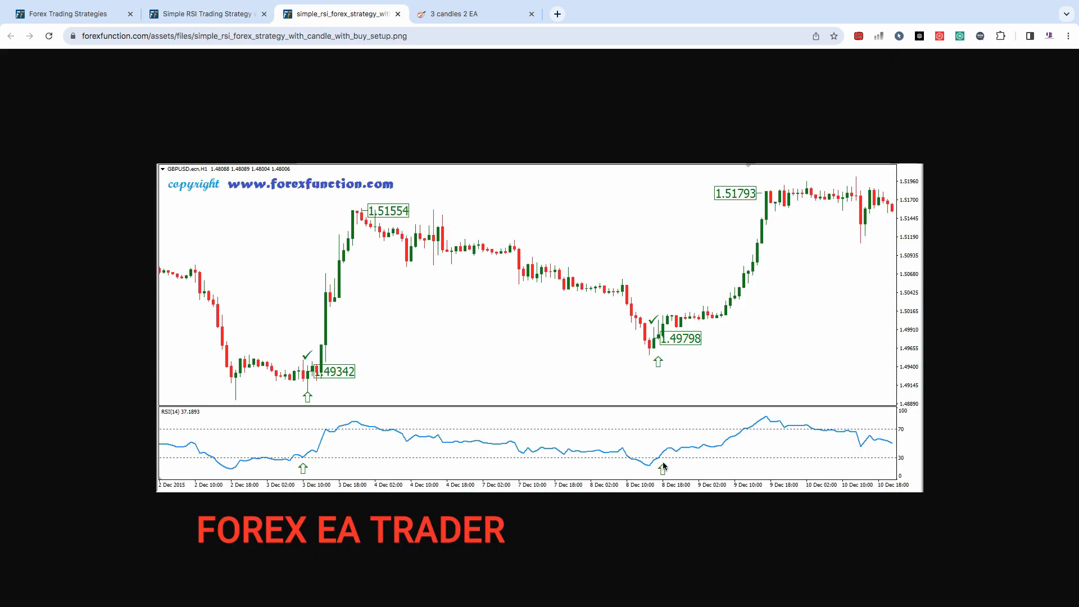
mouse_move(670, 463)
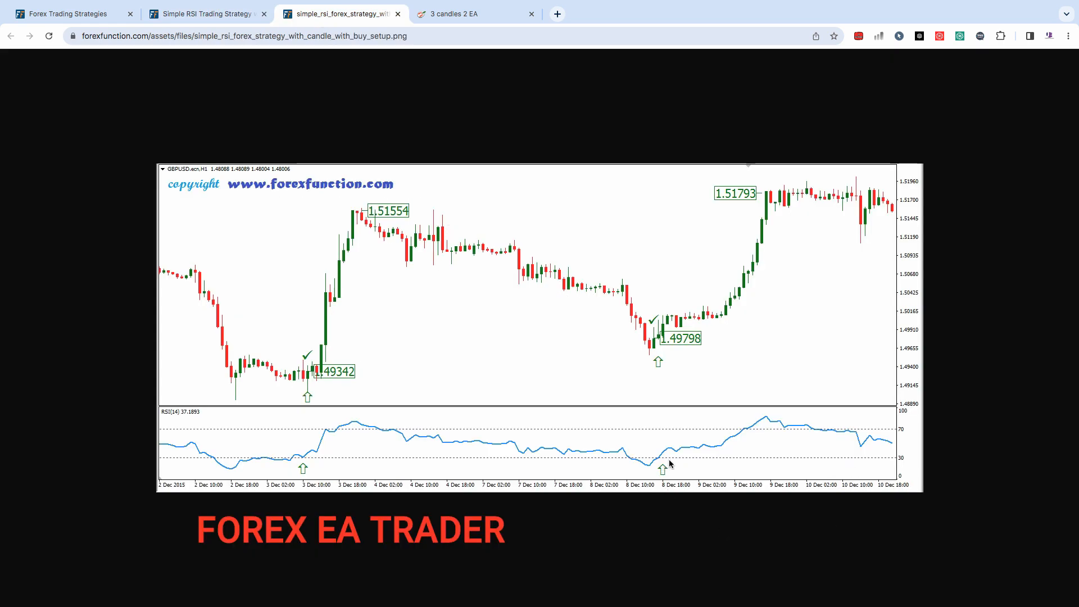
mouse_move(897, 465)
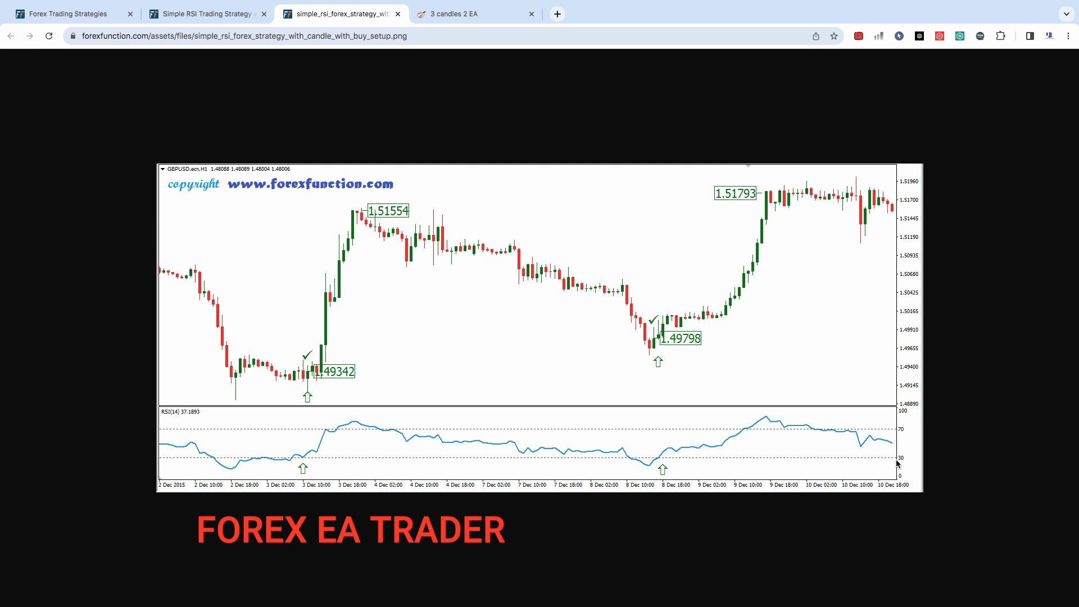
mouse_move(678, 426)
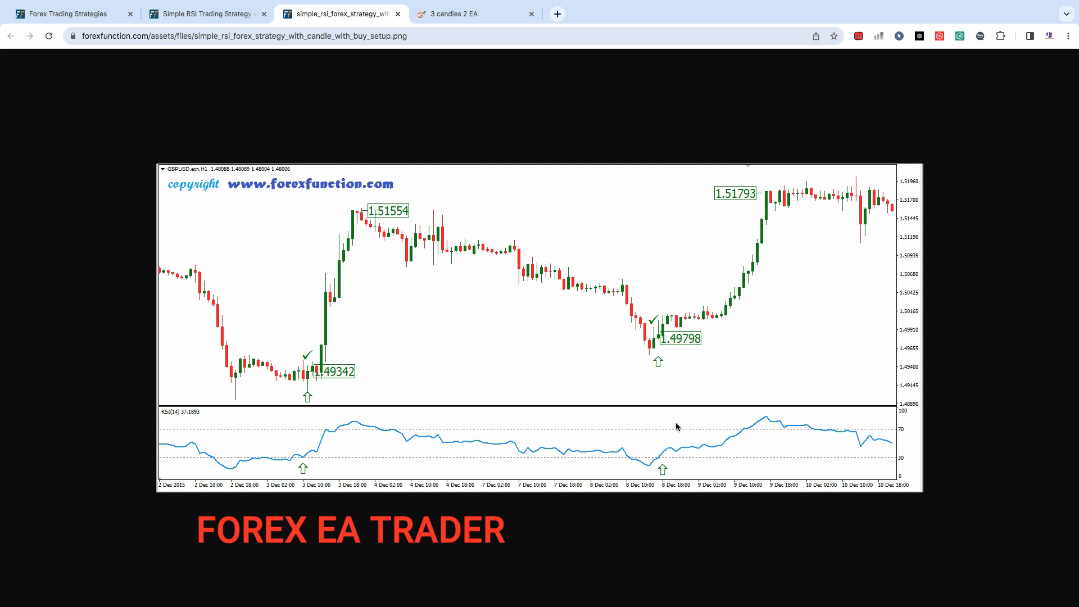
mouse_move(655, 350)
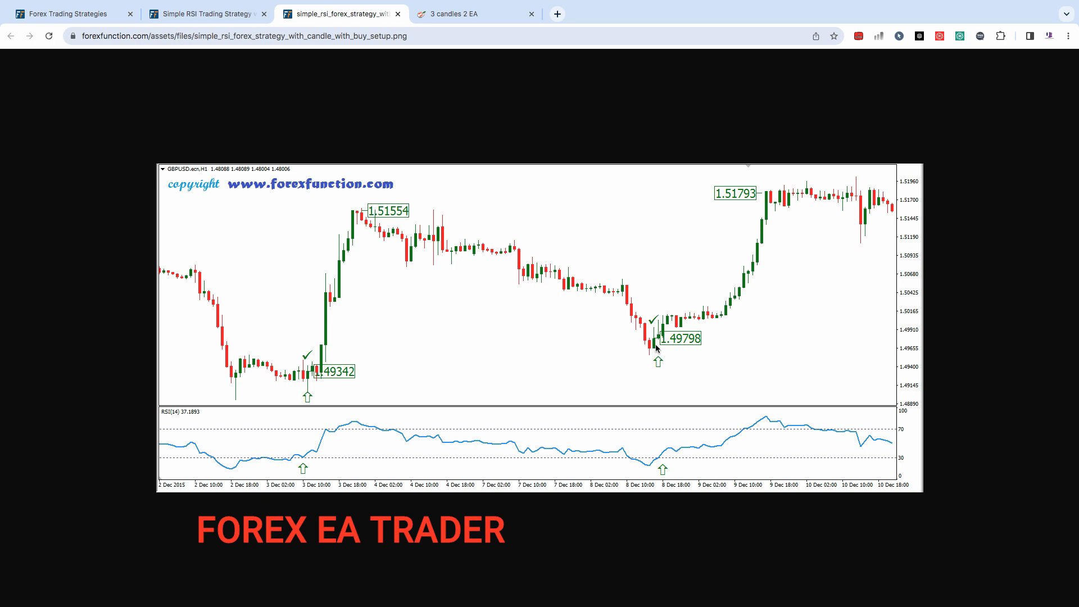
mouse_move(578, 295)
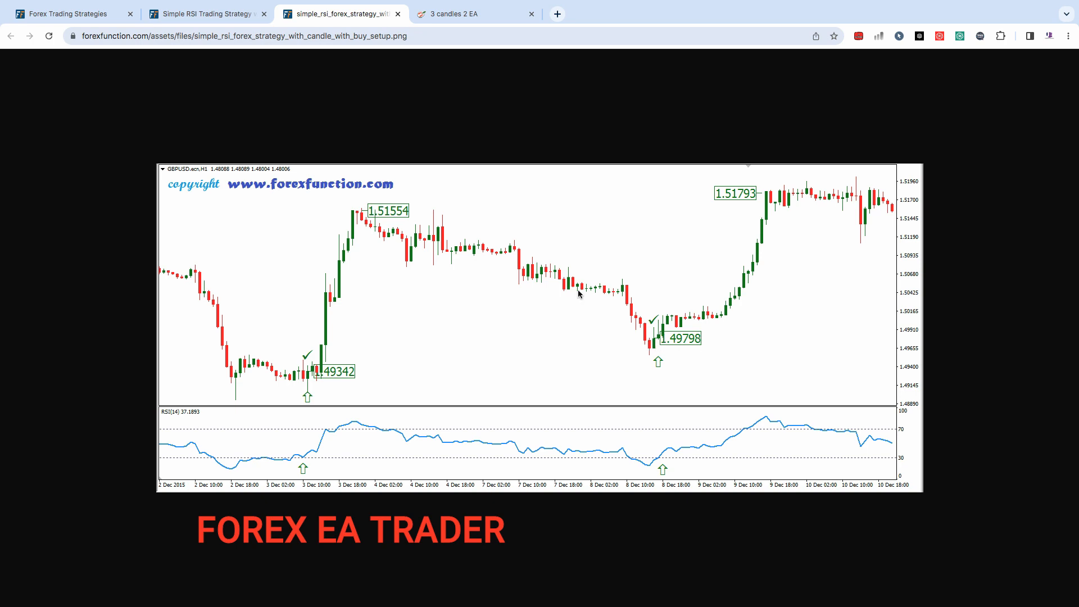
left_click(203, 13)
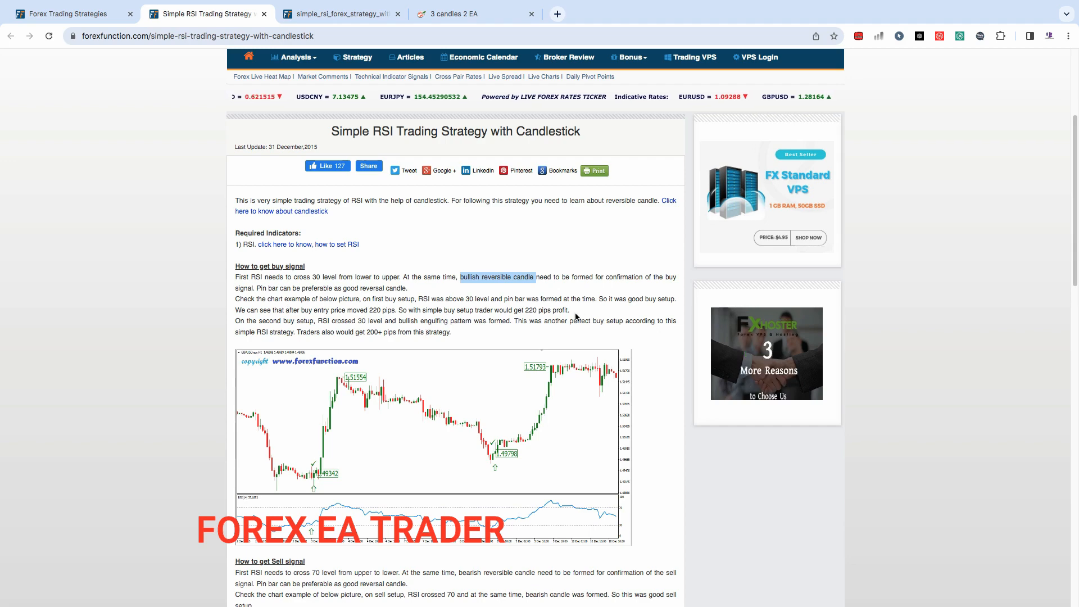
scroll("down", 3)
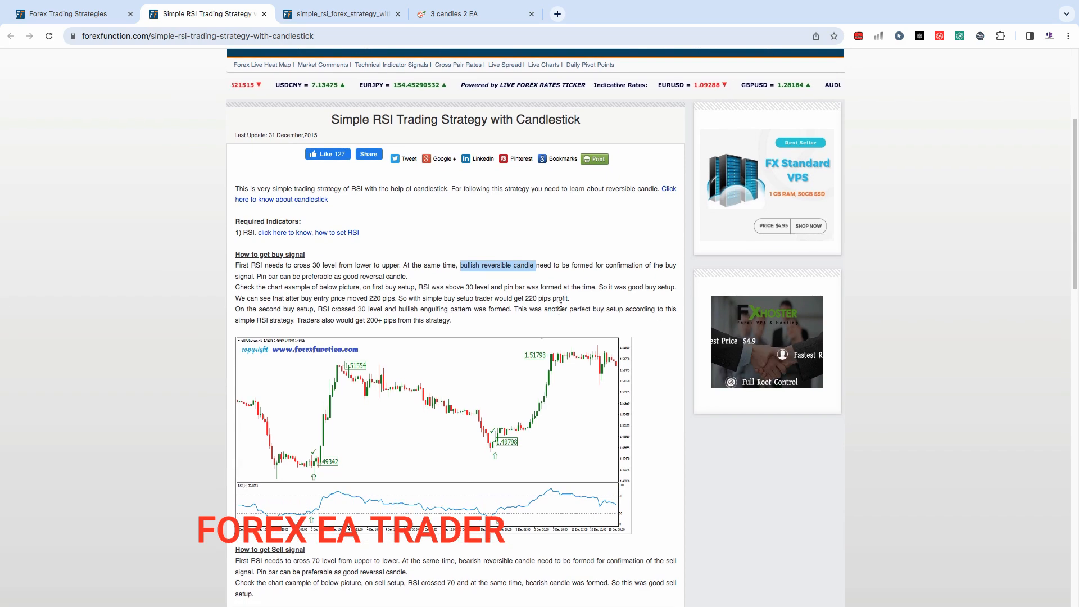
scroll("down", 3)
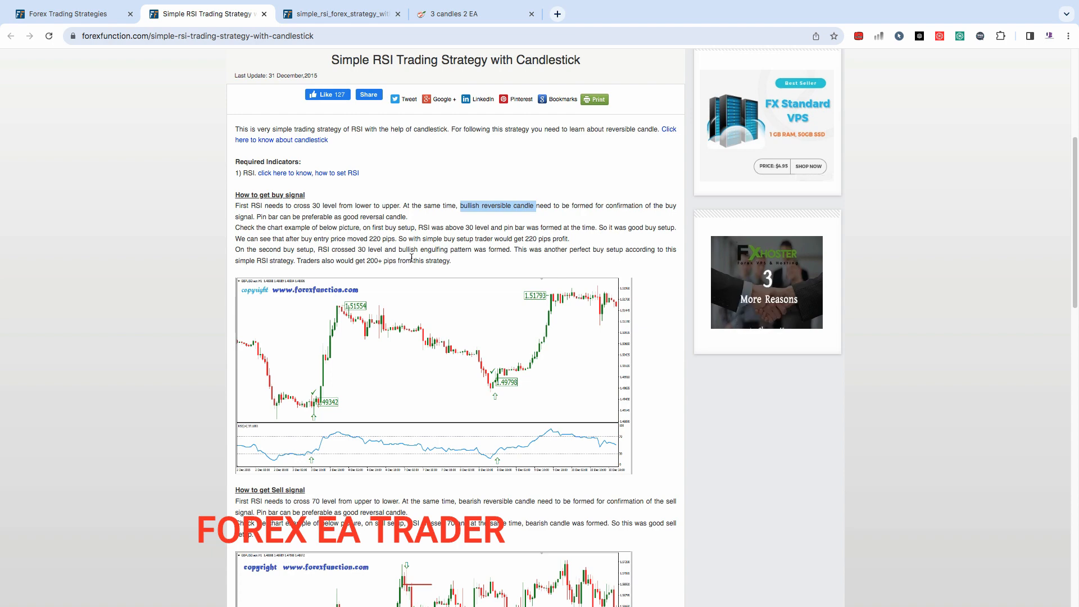
scroll("down", 3)
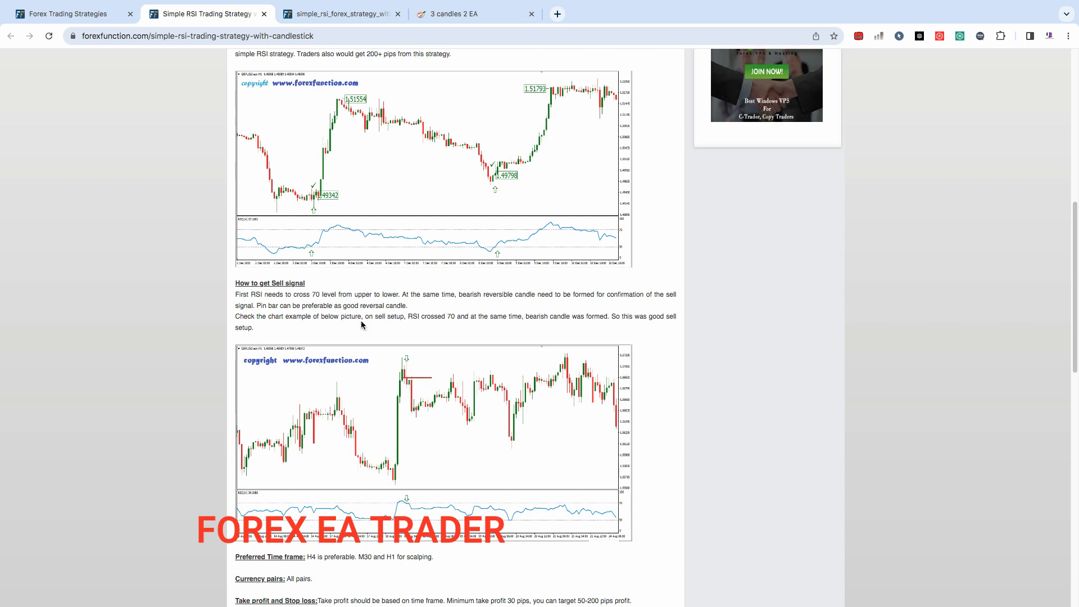
scroll("up", 3)
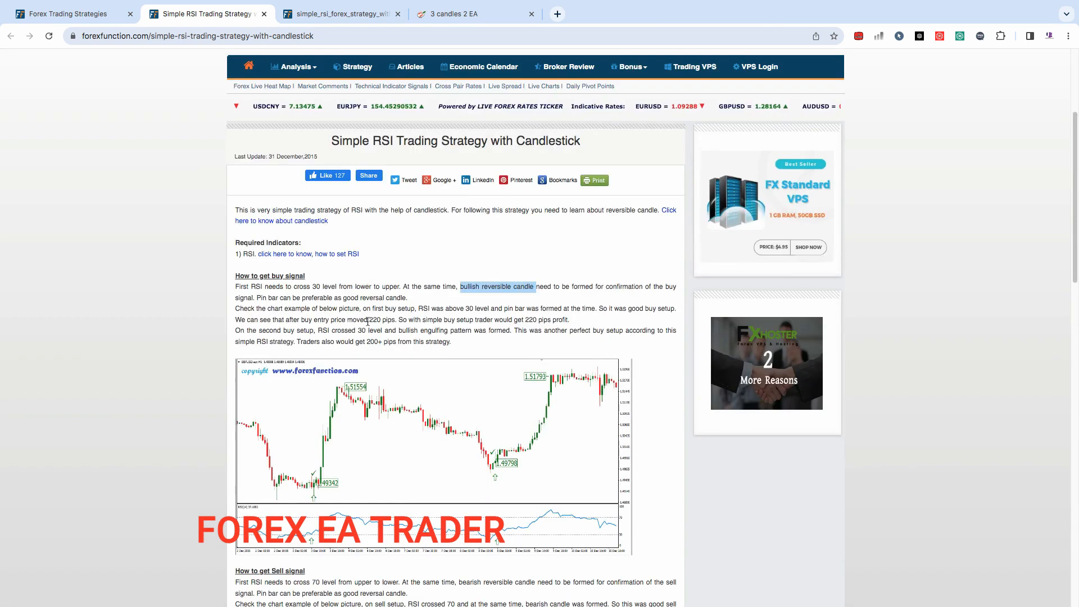
scroll("down", 3)
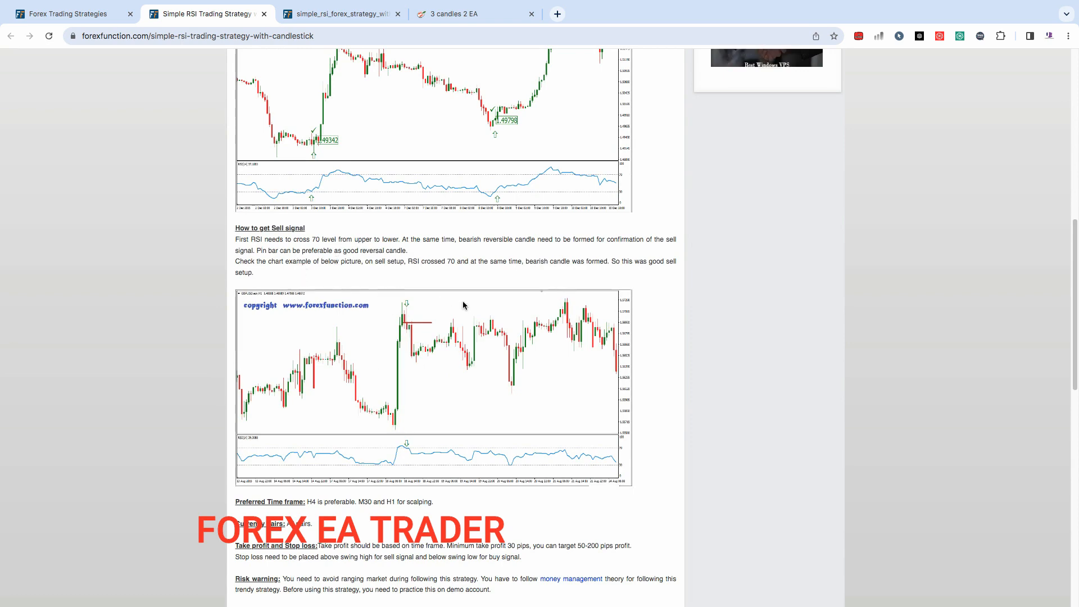
scroll("down", 3)
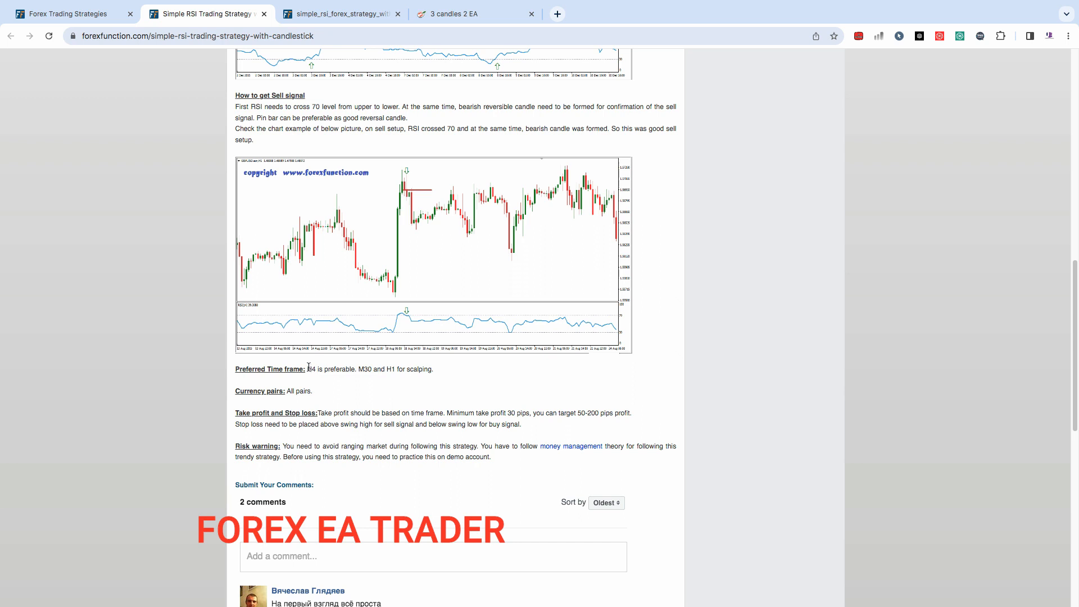
double_click(311, 369)
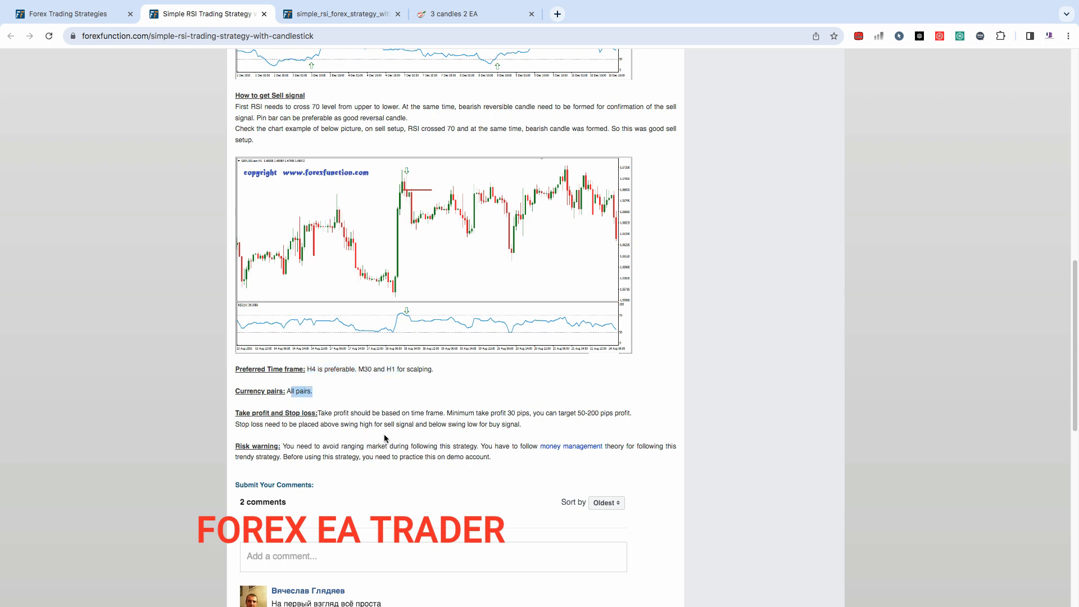
mouse_move(508, 425)
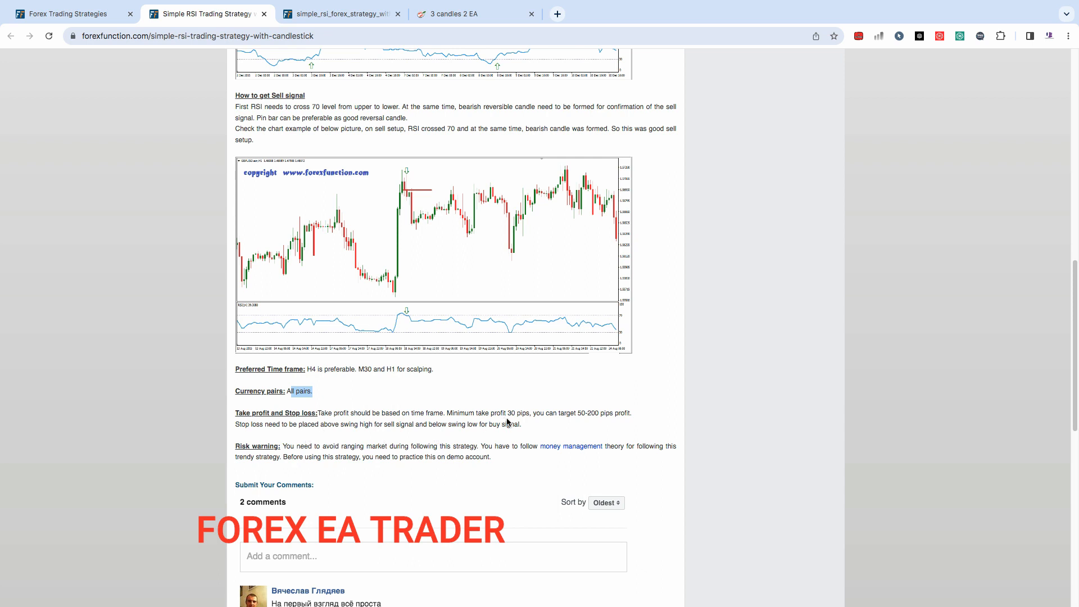
double_click(521, 413)
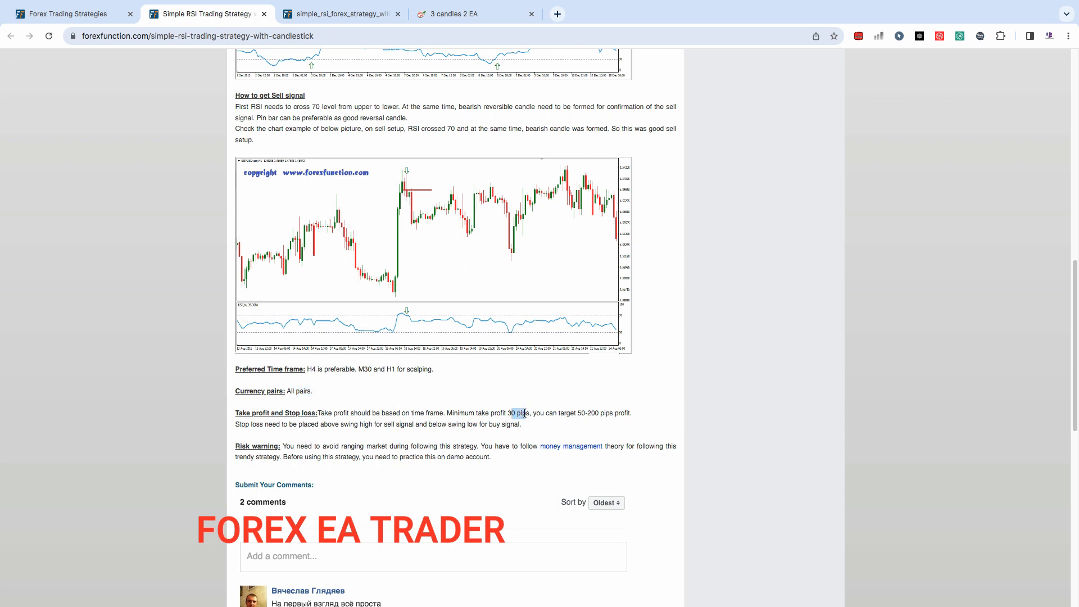
left_click_drag(512, 413, 597, 414)
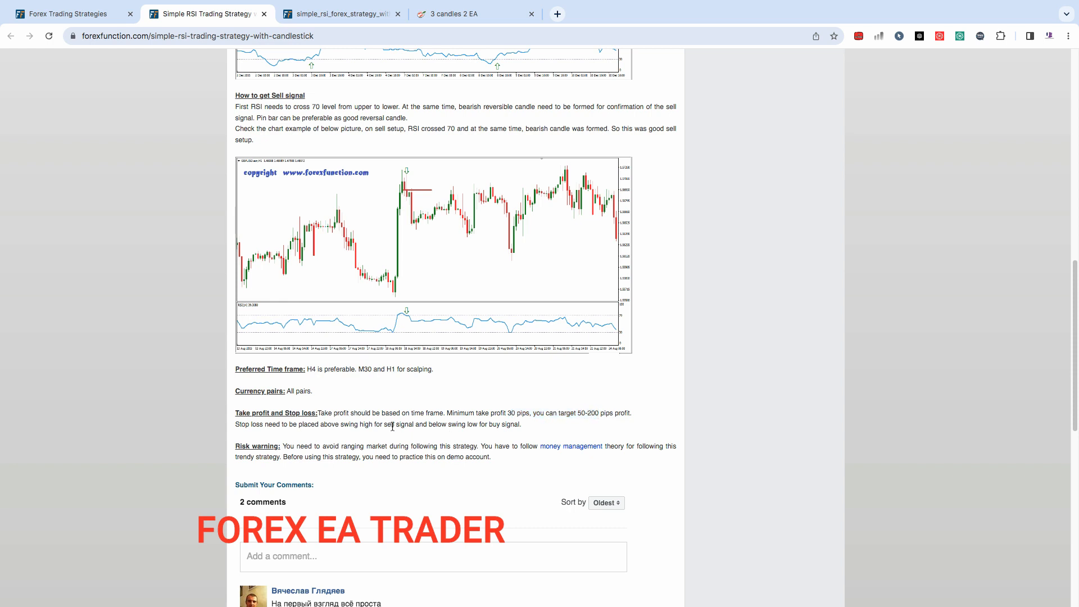
left_click_drag(394, 424, 521, 423)
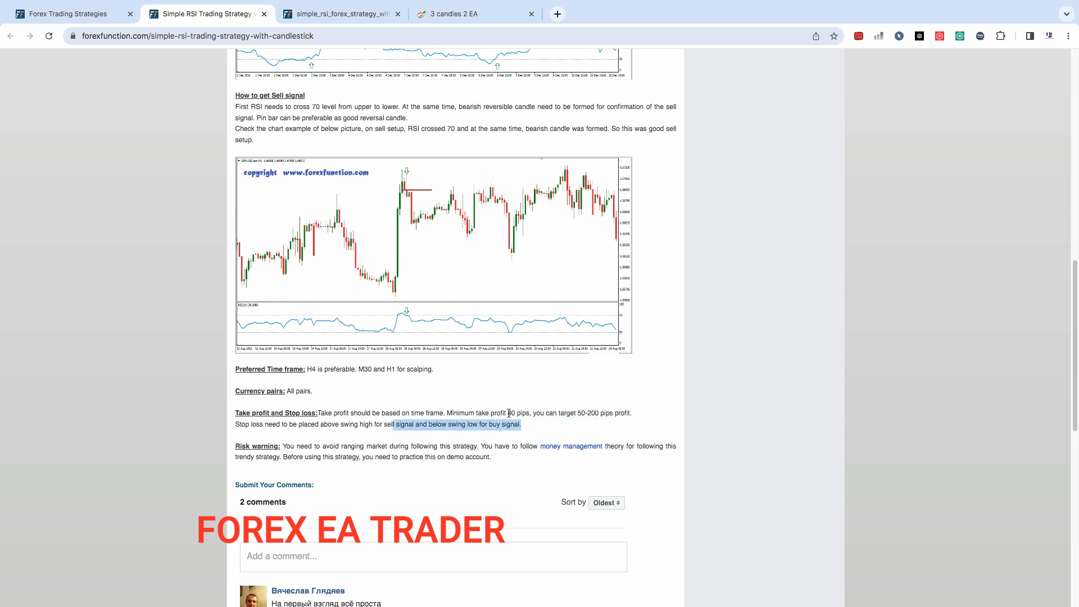
scroll("down", 3)
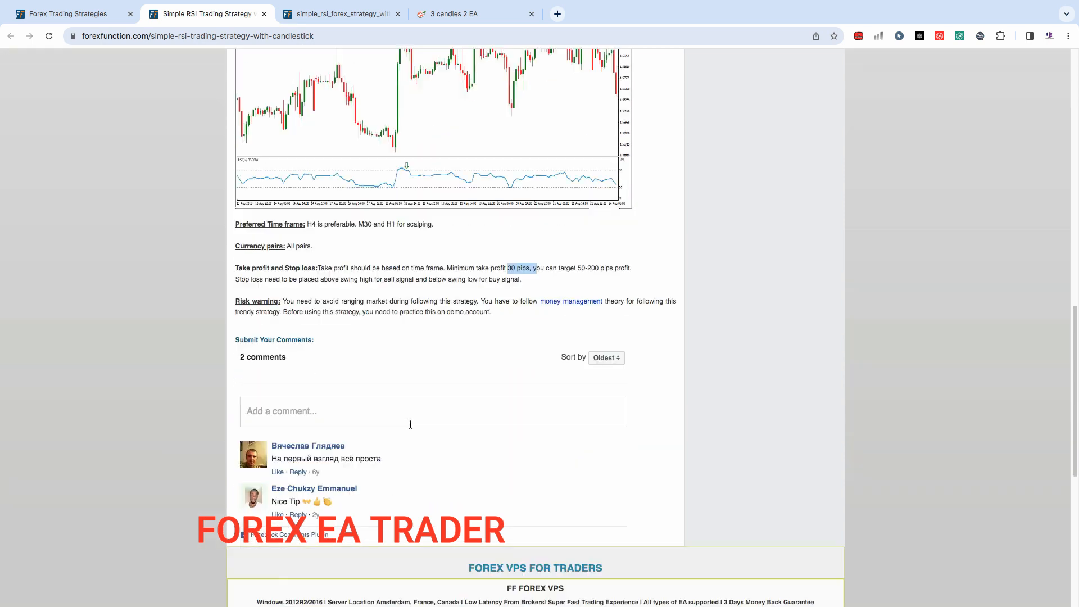
scroll("up", 3)
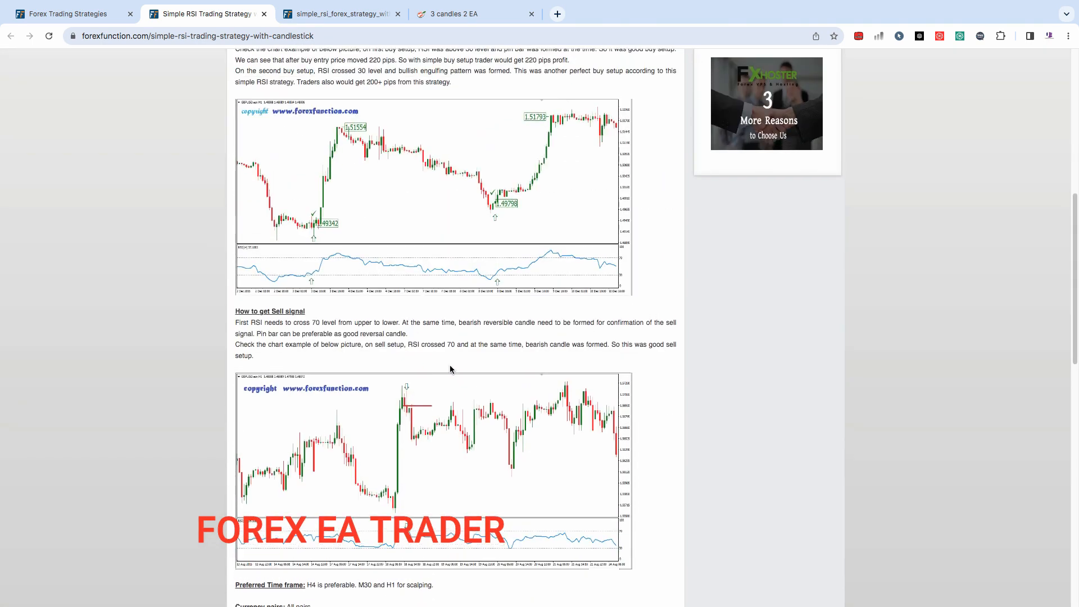
scroll("up", 3)
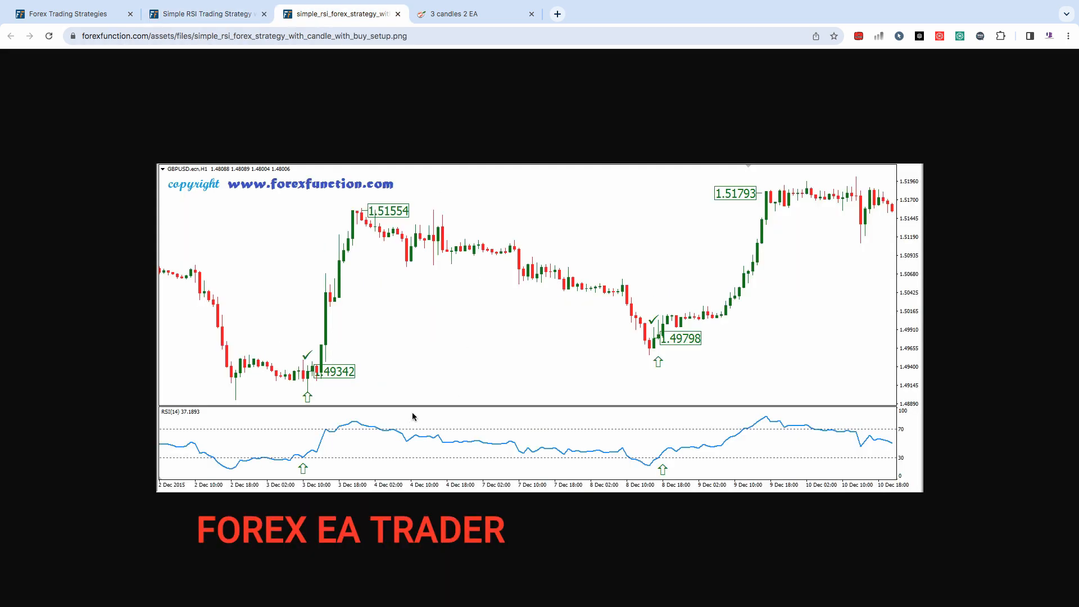
mouse_move(345, 408)
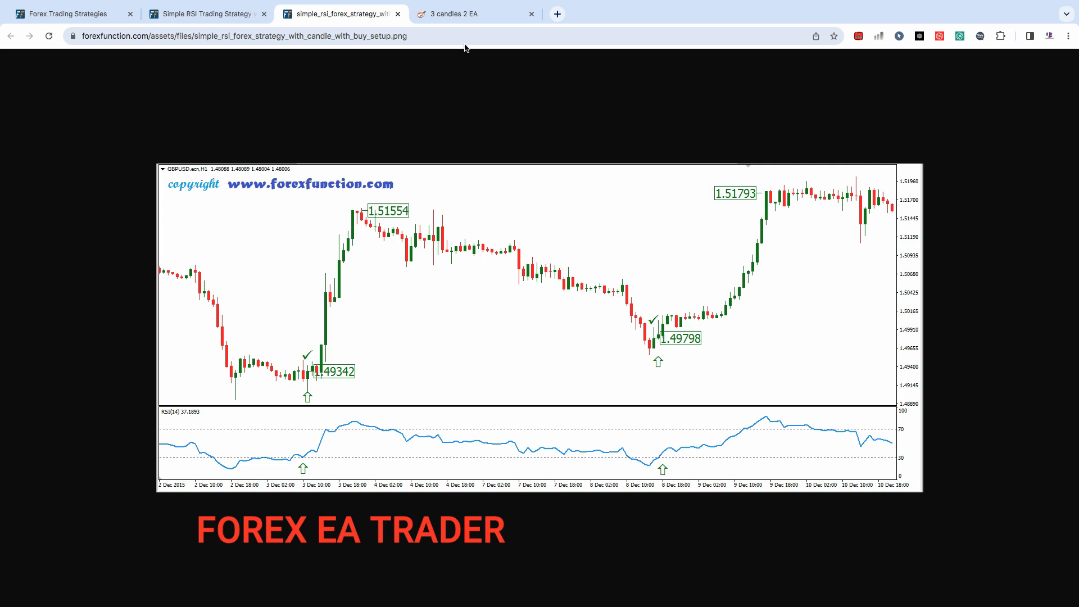
Return to the '3 candles 2 EA' diagram and bring up a block's options menu
left_click(466, 14)
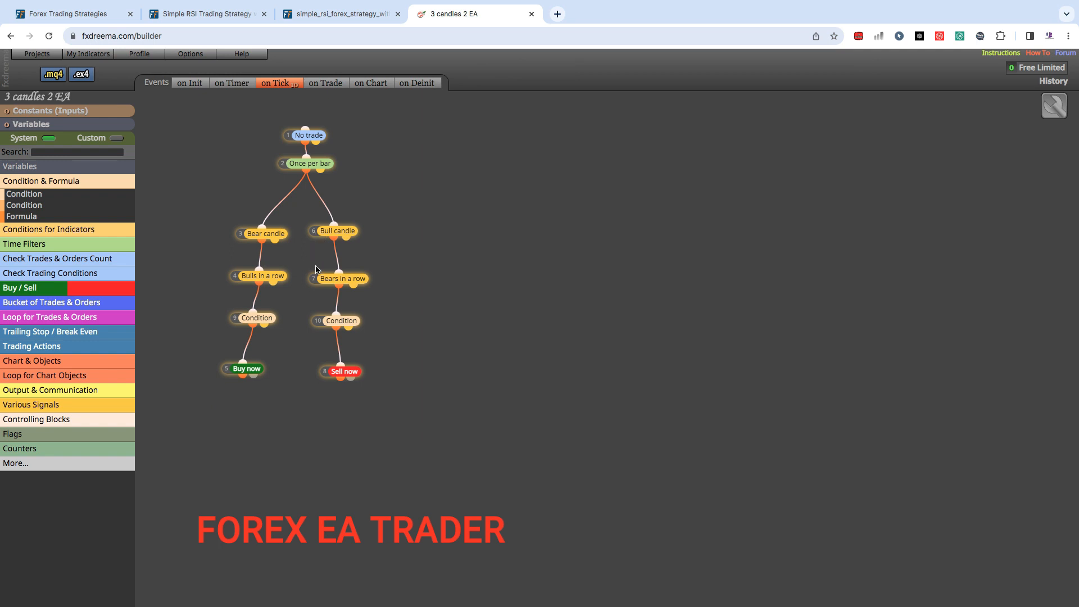
mouse_move(292, 157)
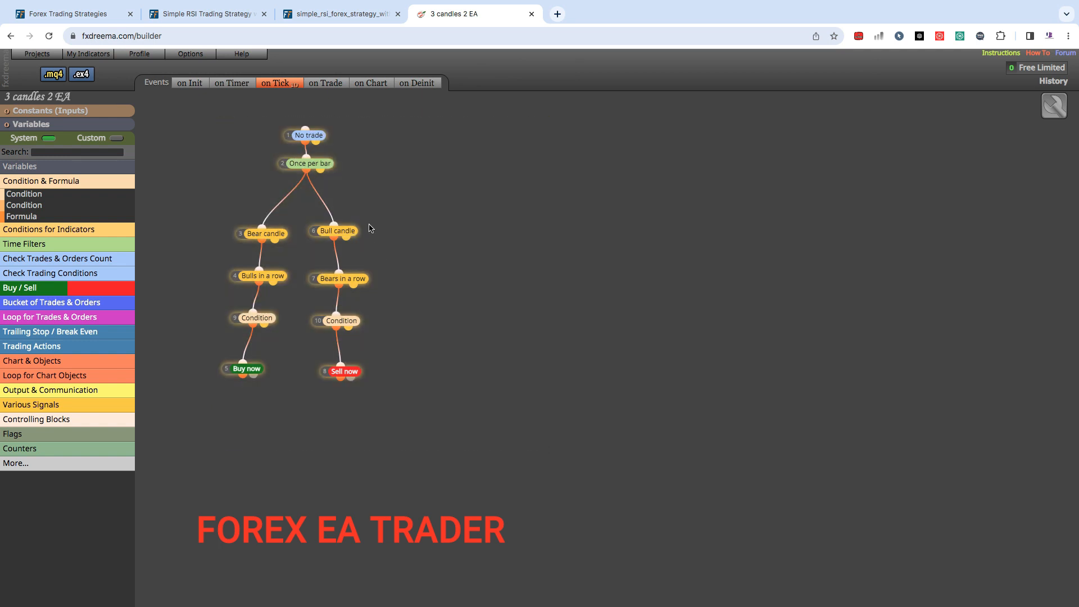
right_click(312, 135)
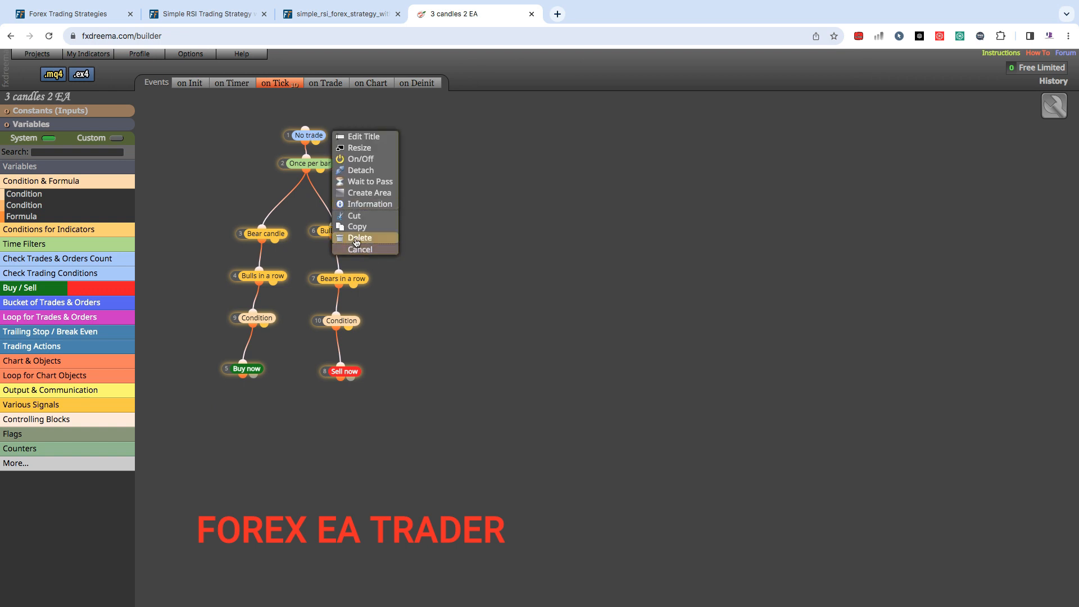
Clear the diagram and place a Once per bar block from Time Filters
left_click(359, 238)
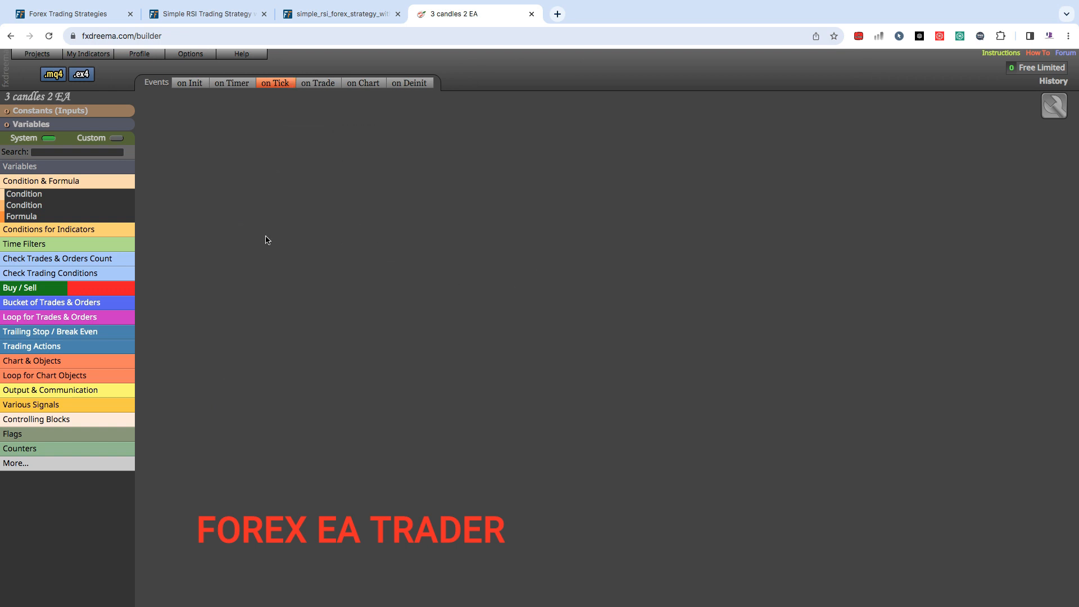
left_click(45, 181)
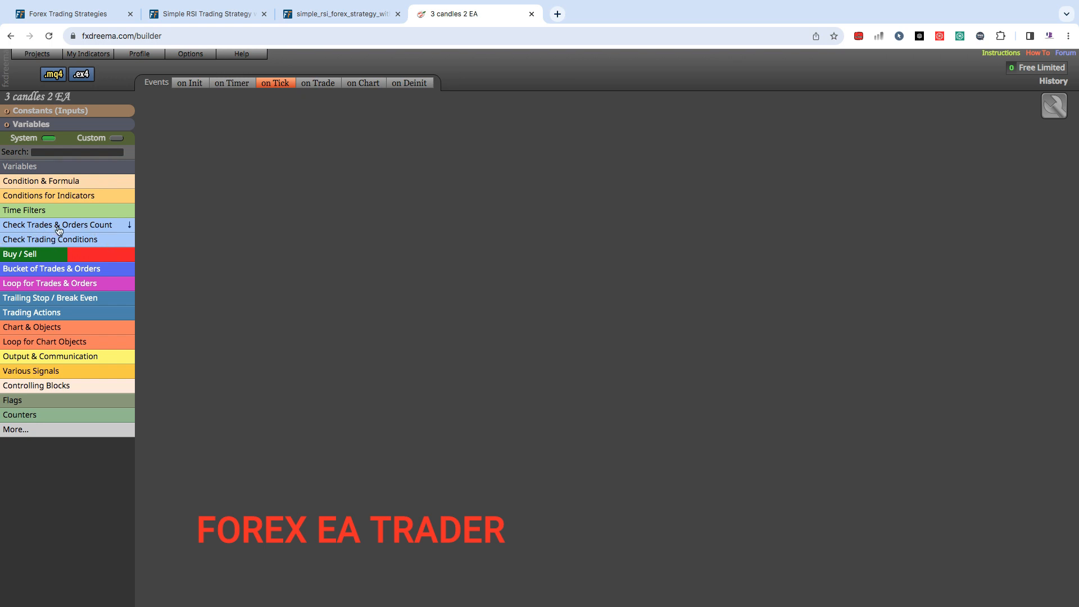
mouse_move(33, 225)
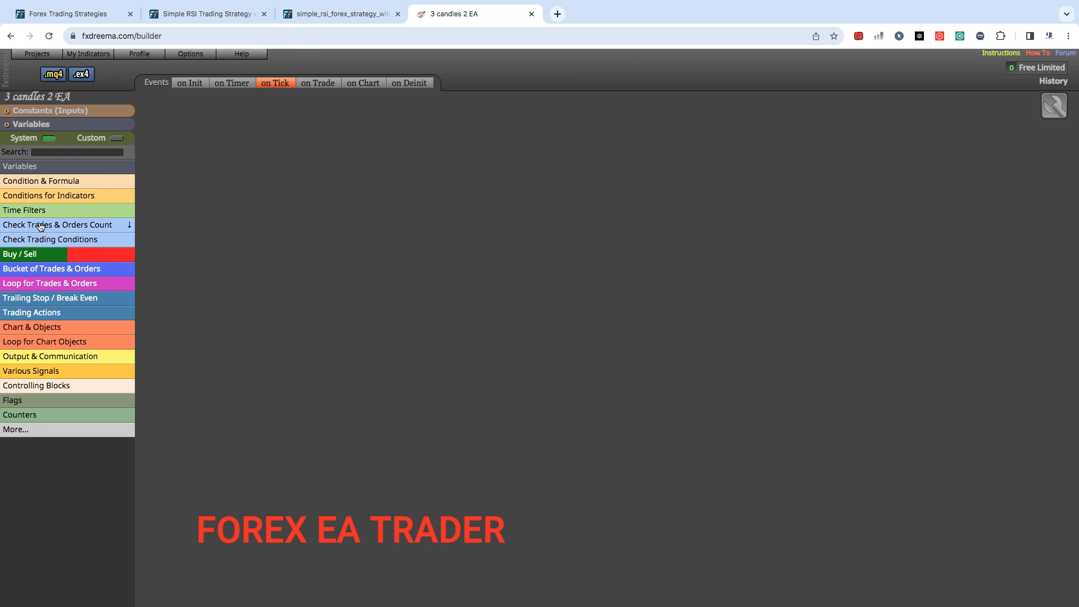
left_click(24, 210)
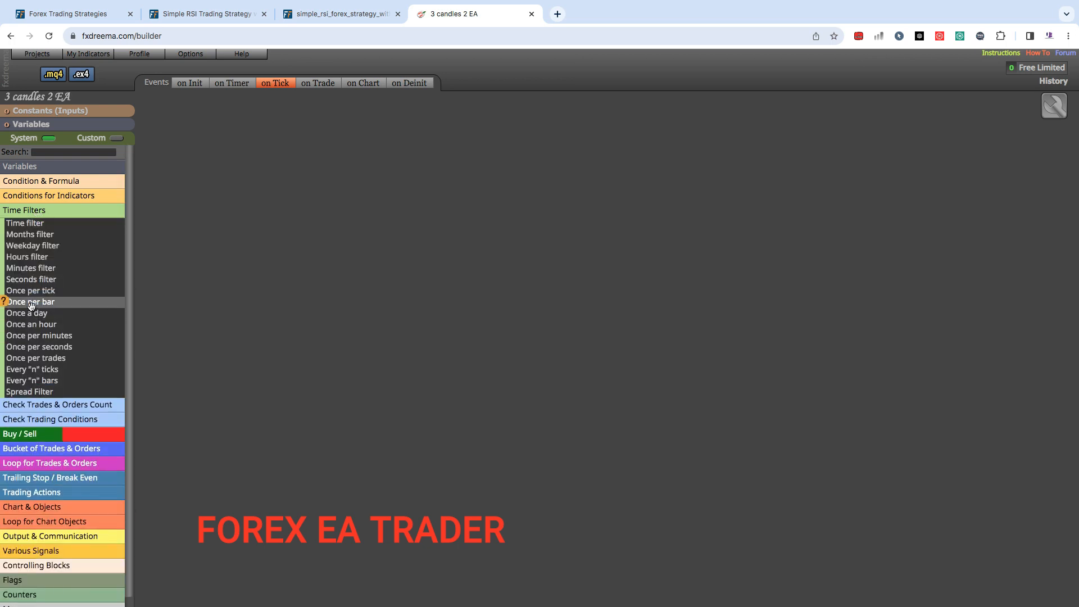
left_click_drag(30, 301, 347, 164)
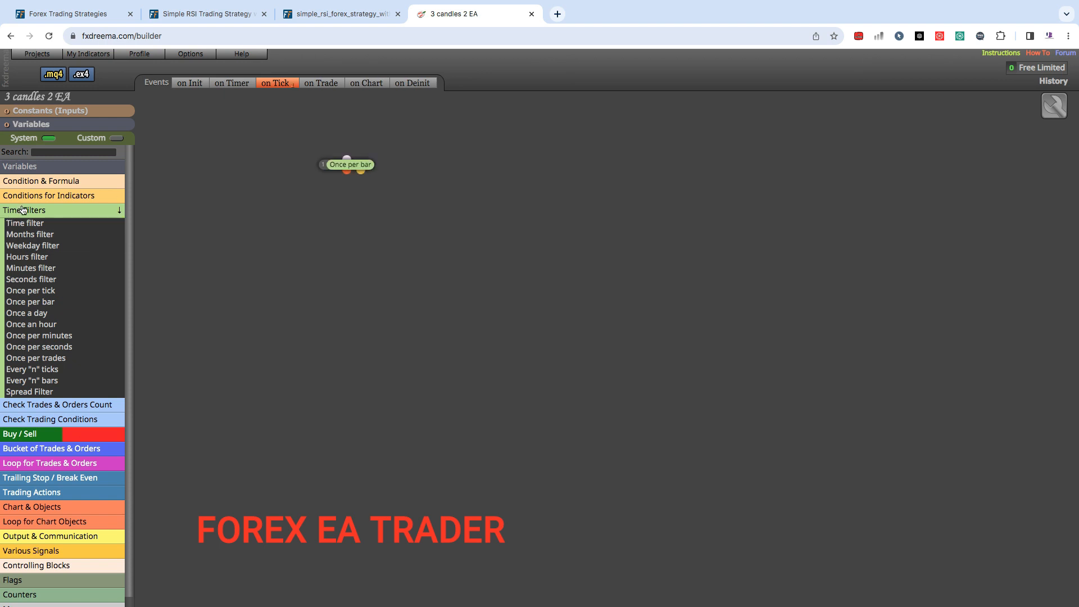
Add a No trade block linked to Once per bar, then delete it
left_click(57, 225)
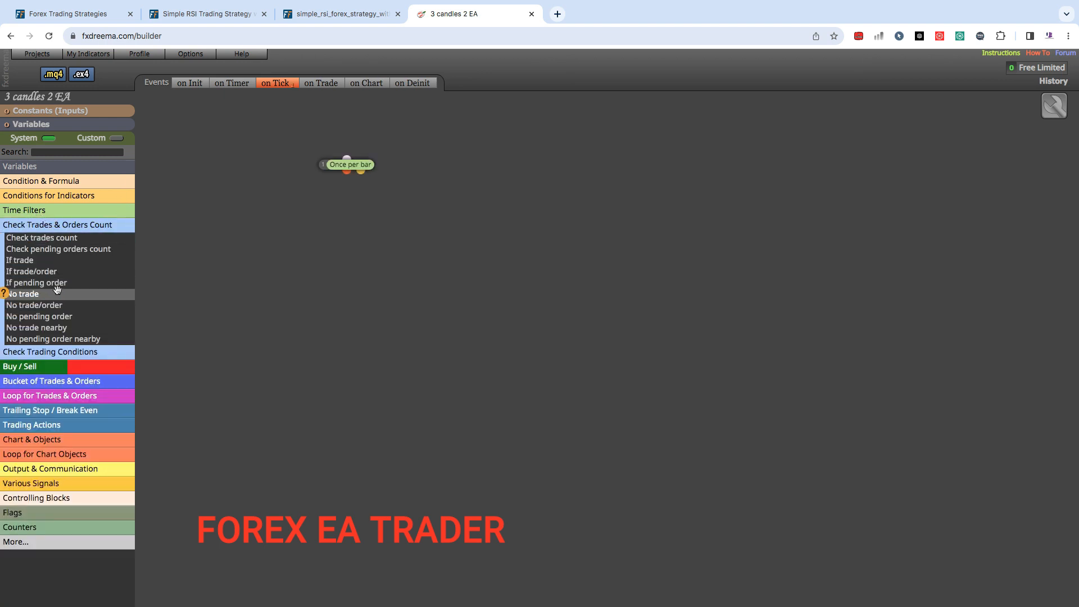
left_click(23, 294)
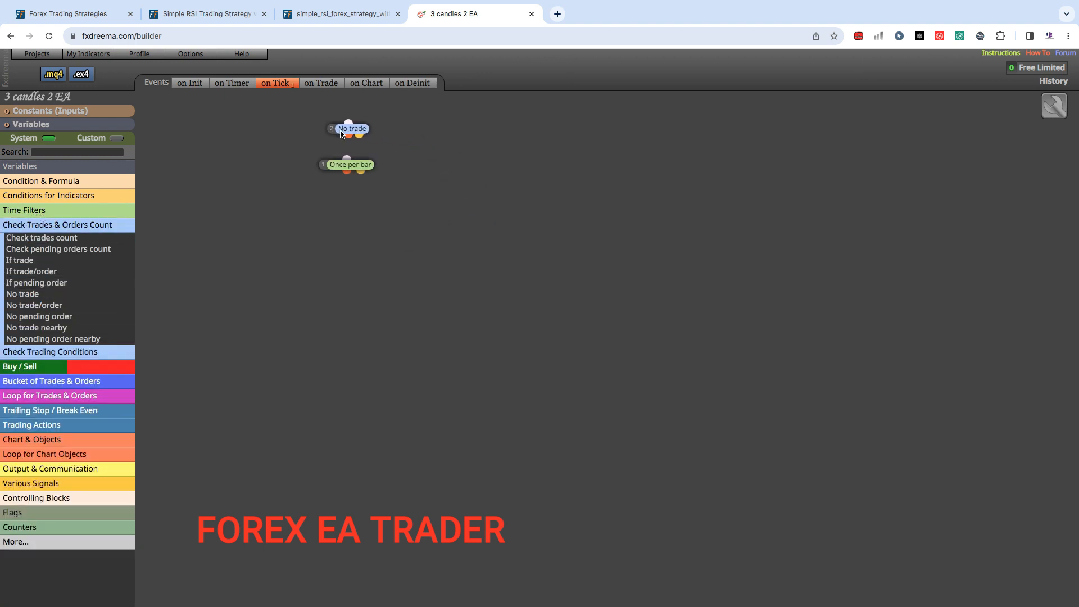
left_click_drag(347, 136, 348, 157)
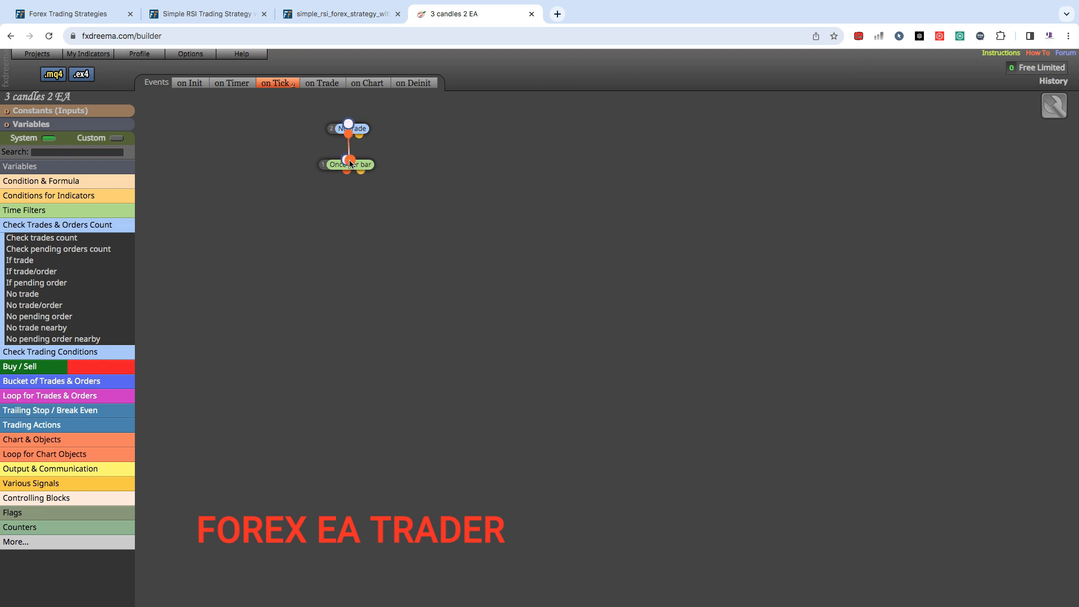
mouse_move(439, 162)
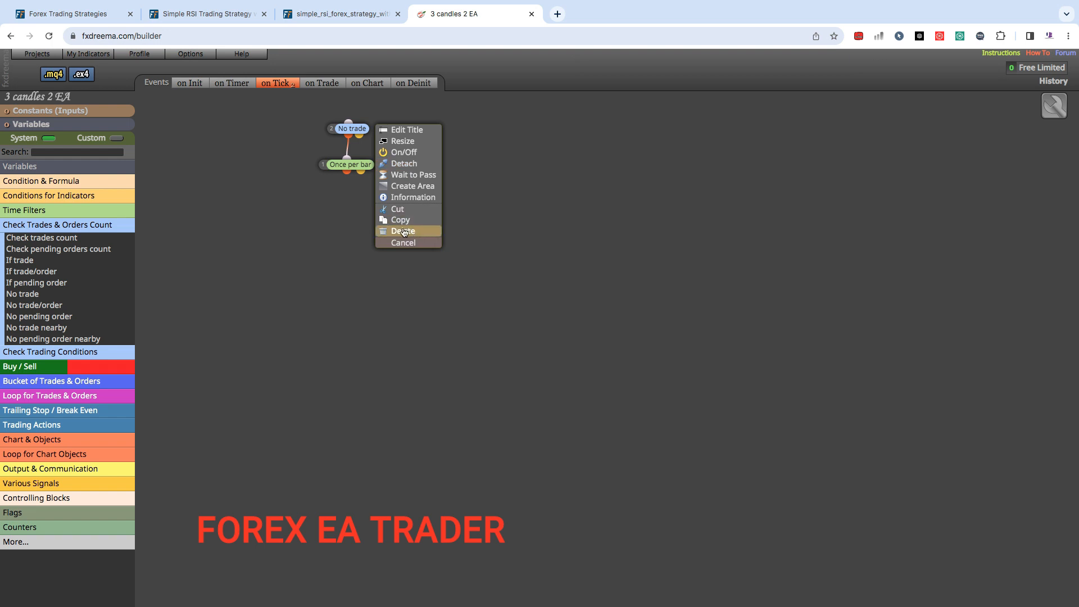
left_click(404, 231)
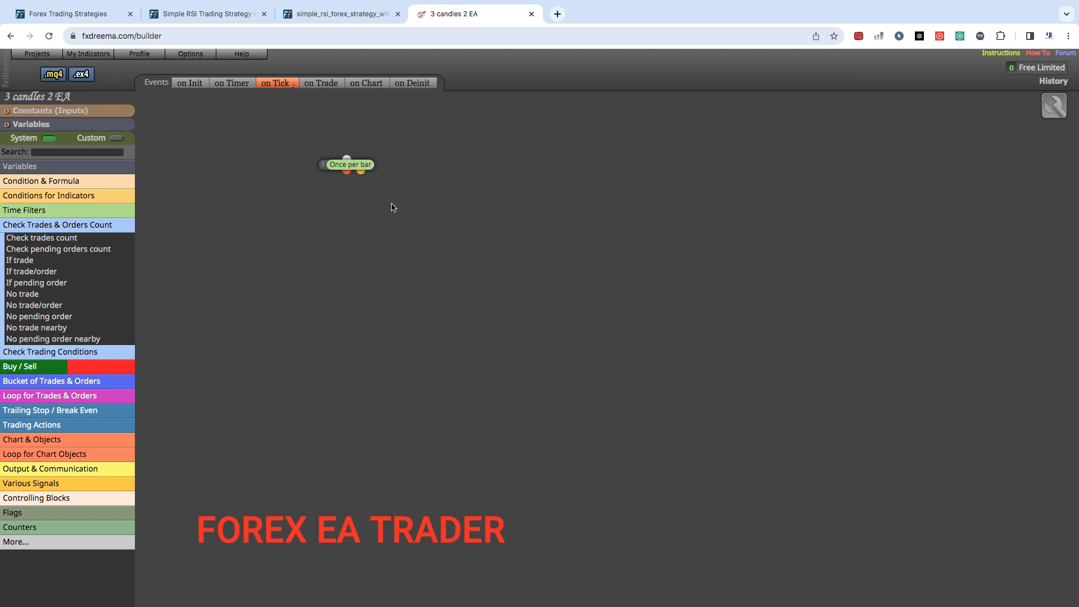
mouse_move(397, 205)
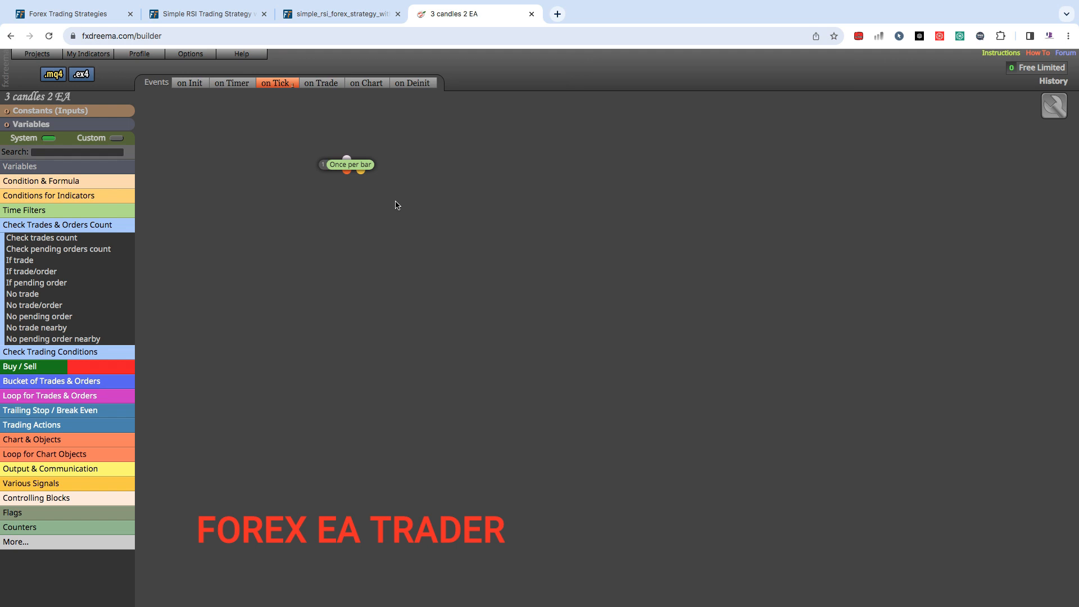
mouse_move(351, 164)
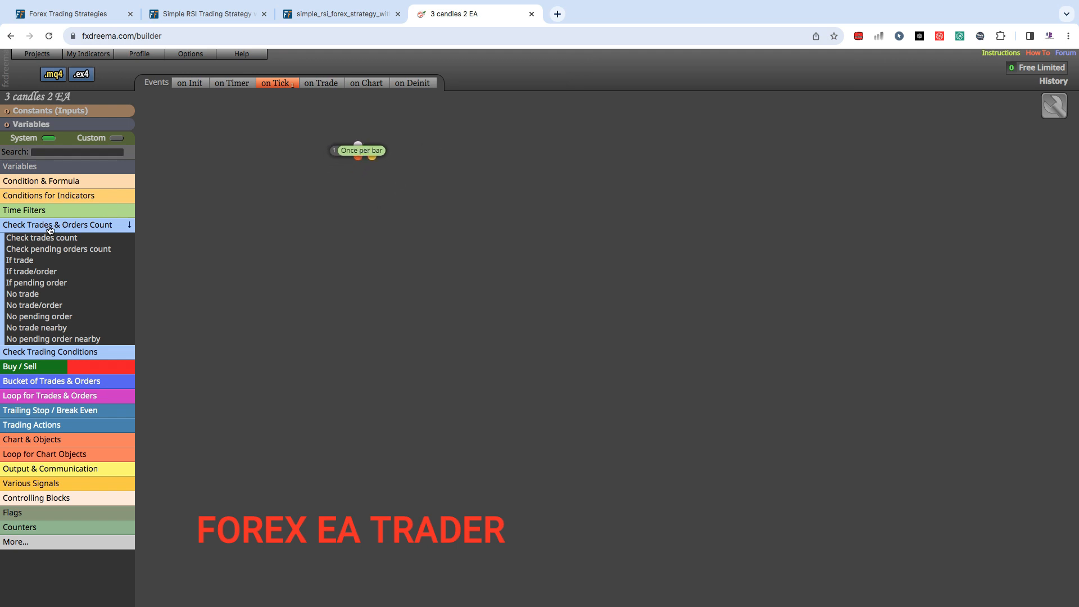
Add a Condition block from Condition & Formula and link Once per bar to it
left_click(58, 225)
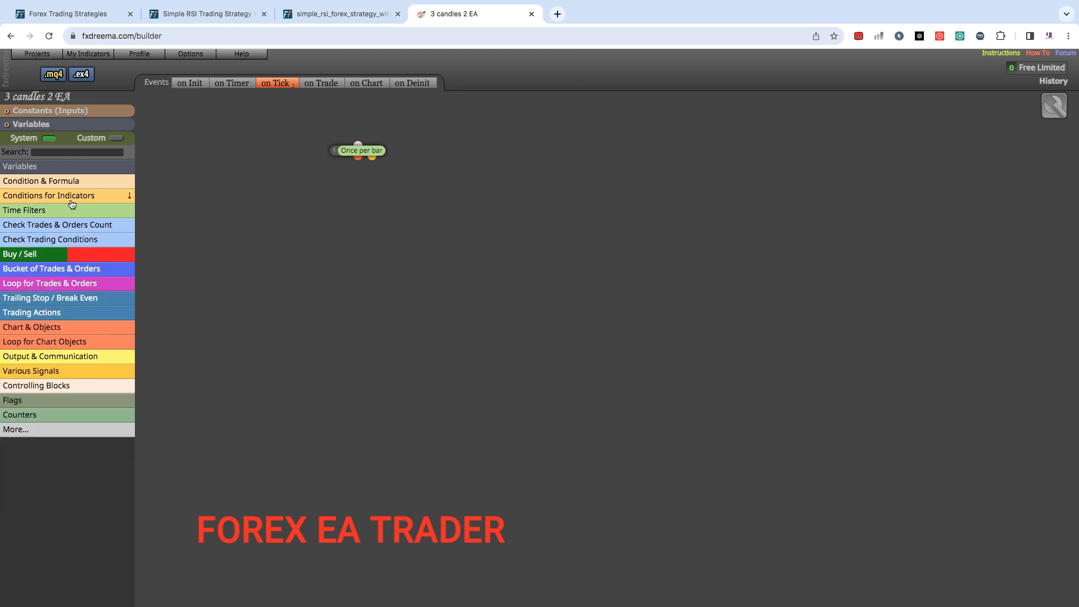
left_click(39, 181)
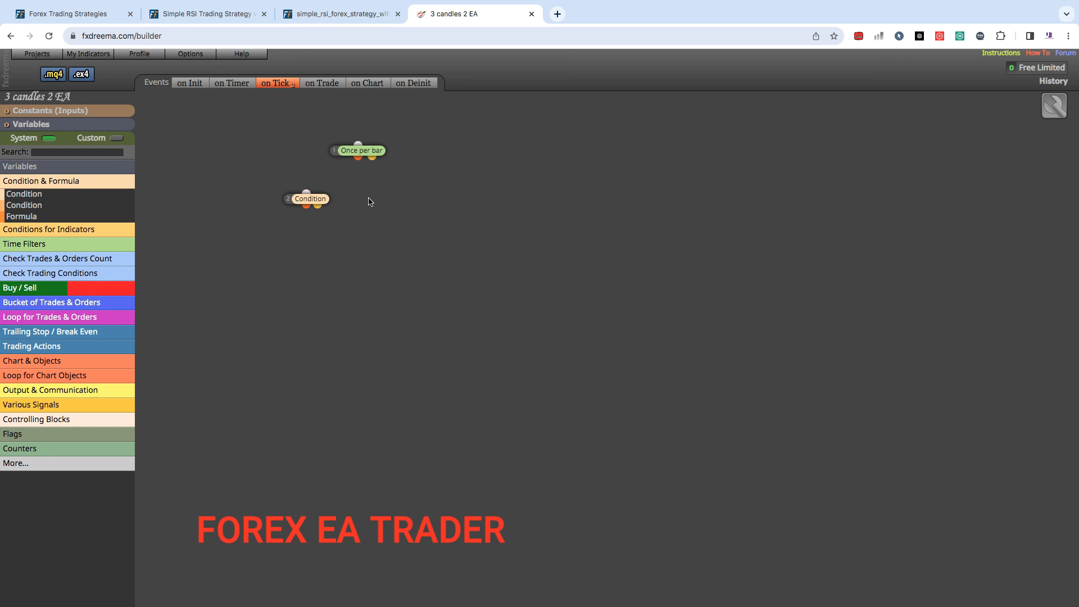
left_click_drag(358, 157, 307, 190)
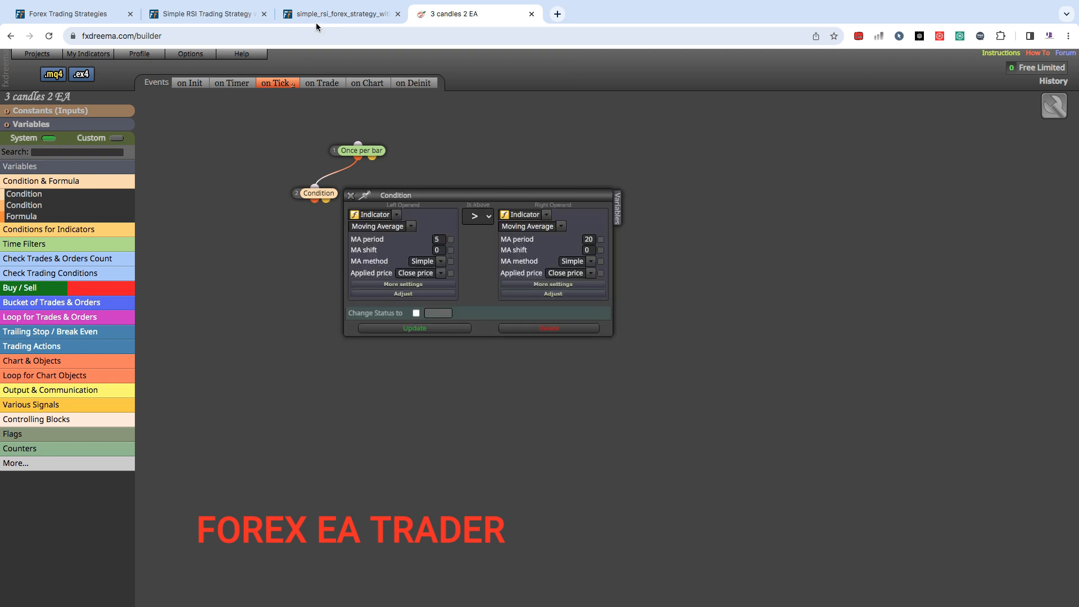
Set the Condition's left operand to Relative Strength Index, checking the chart's RSI settings
left_click(337, 14)
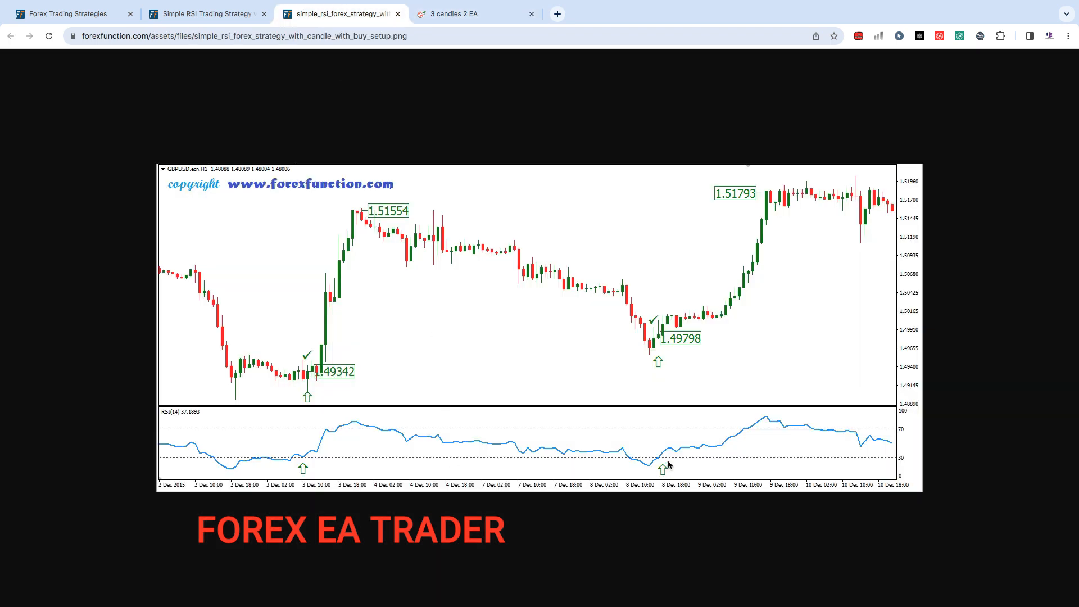
mouse_move(899, 462)
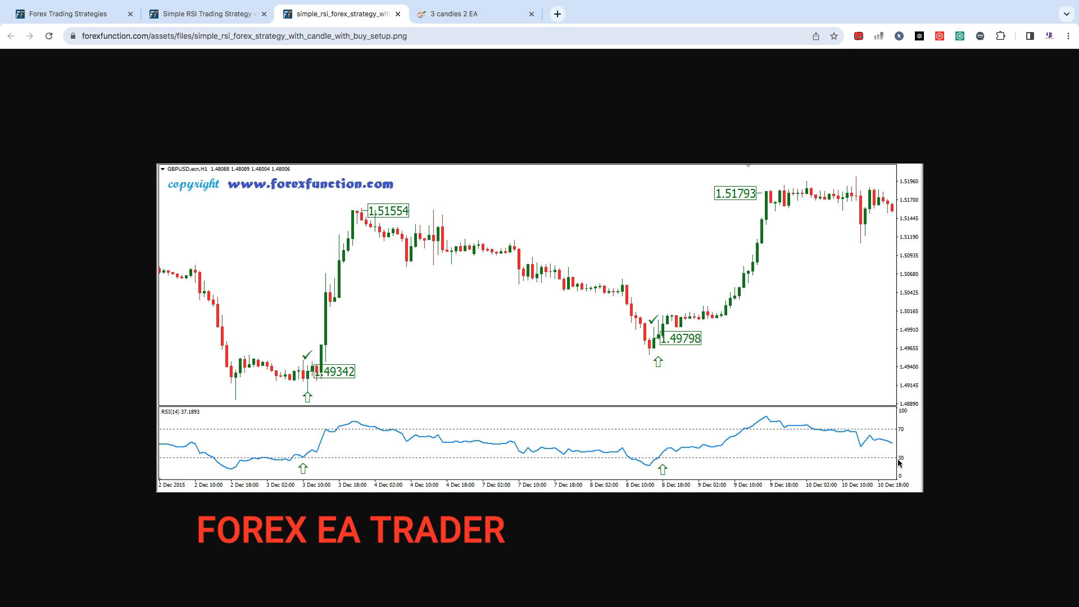
mouse_move(487, 76)
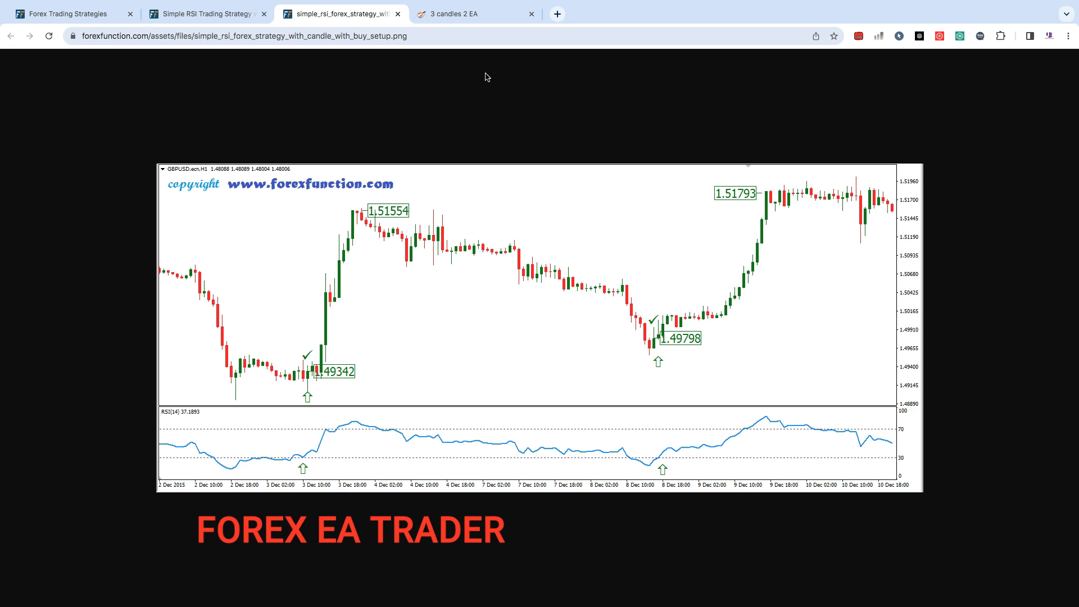
left_click(469, 14)
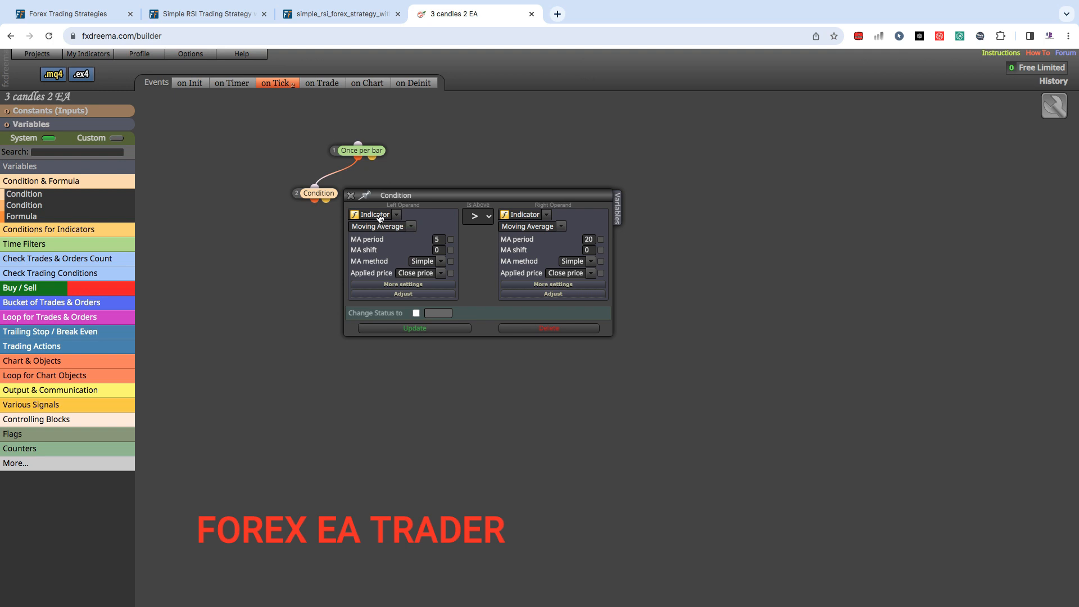
left_click(382, 226)
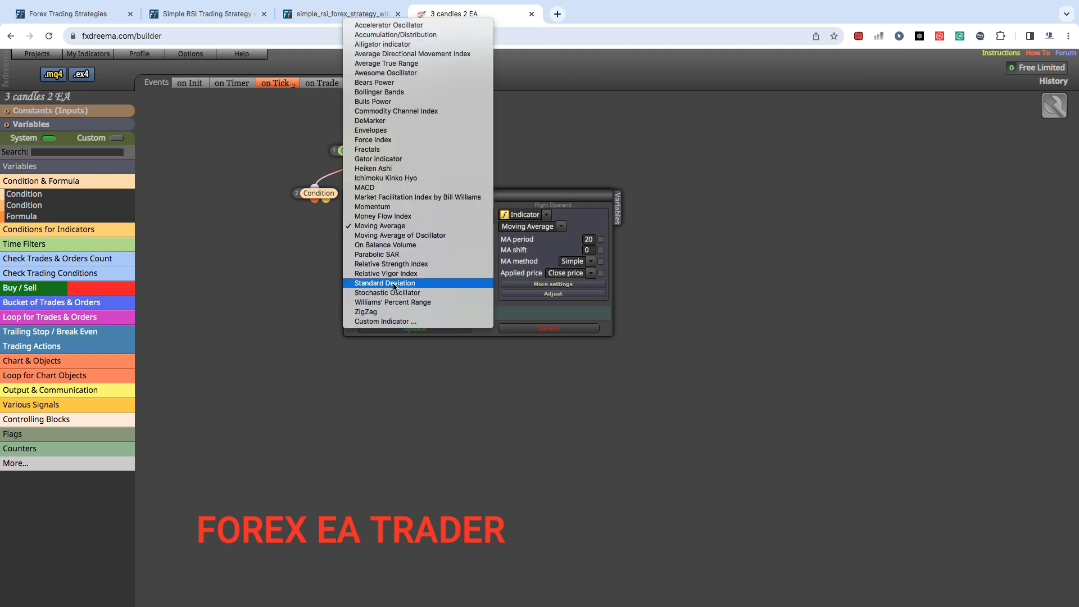
left_click(391, 264)
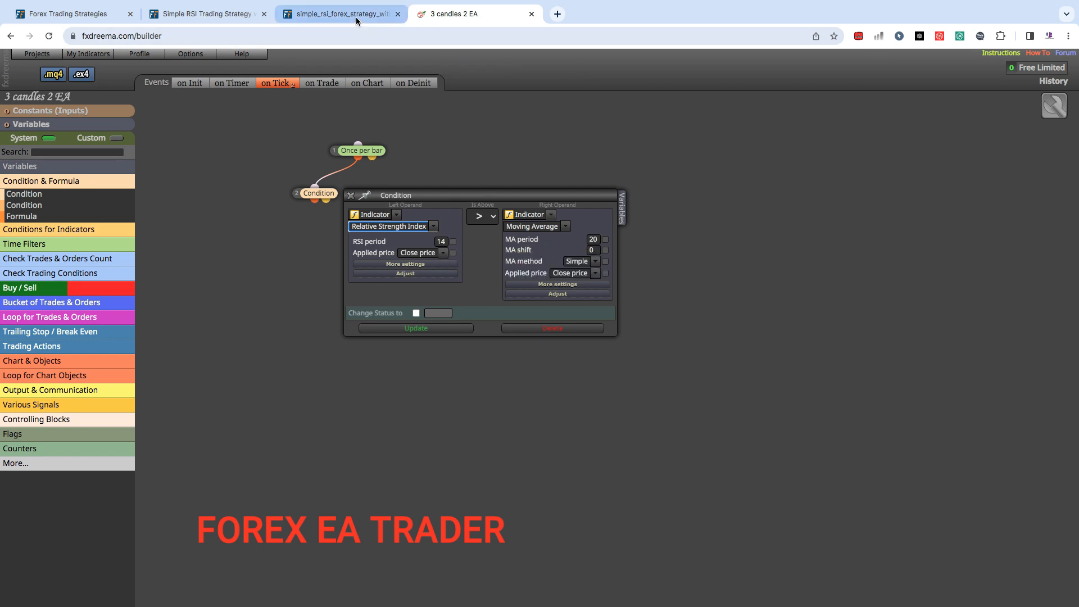
left_click(342, 14)
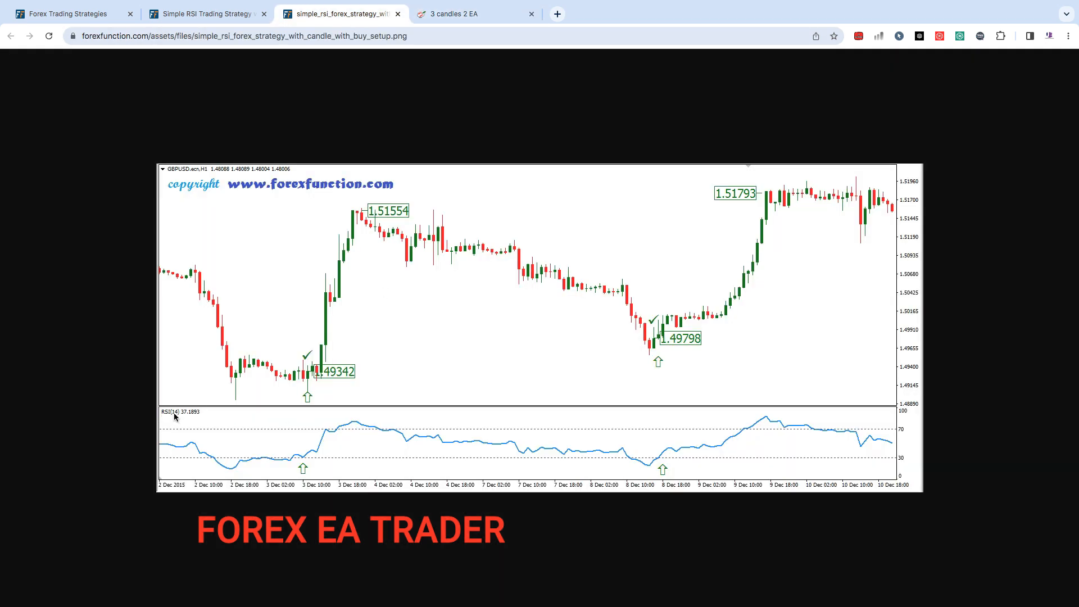
left_click(464, 14)
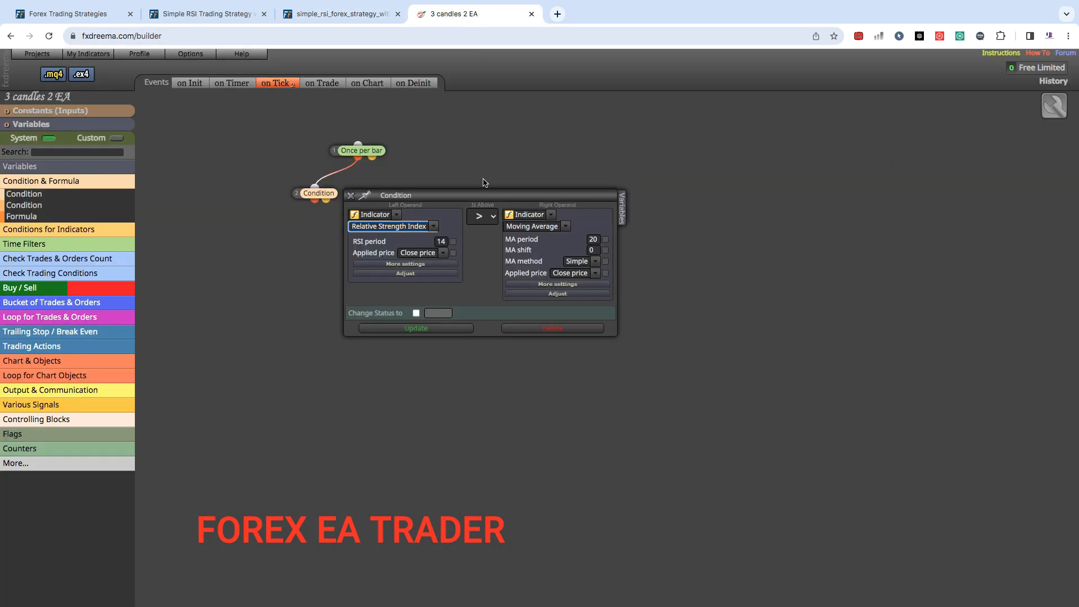
mouse_move(454, 243)
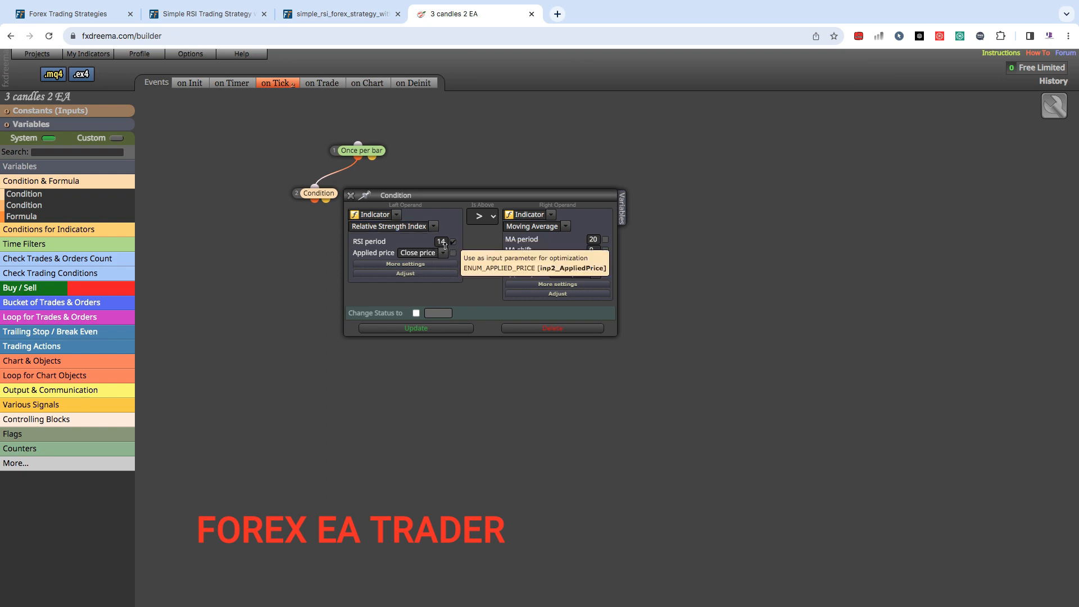
mouse_move(502, 289)
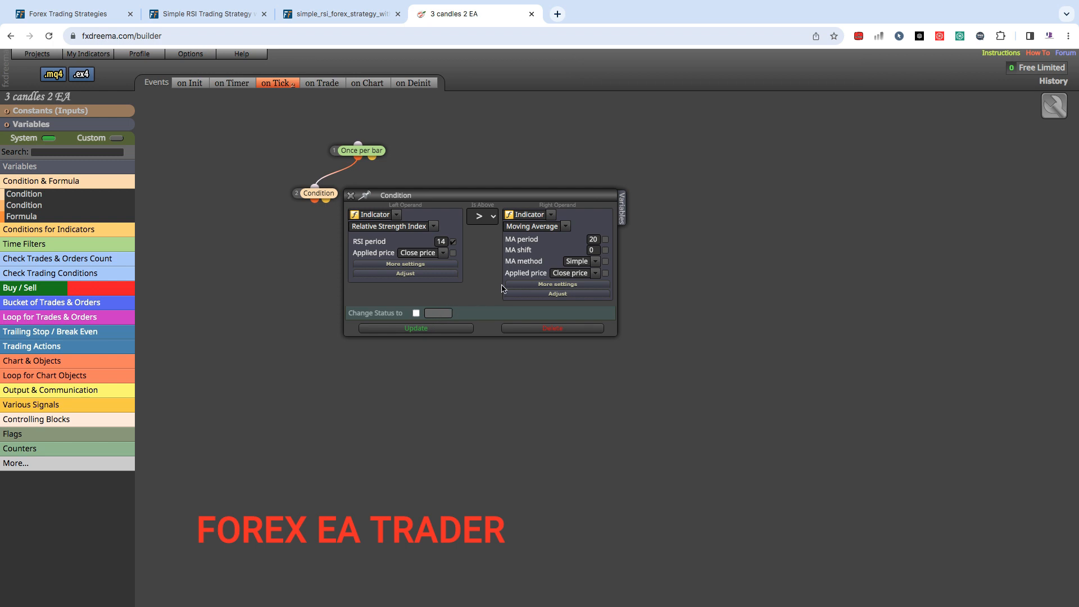
mouse_move(452, 253)
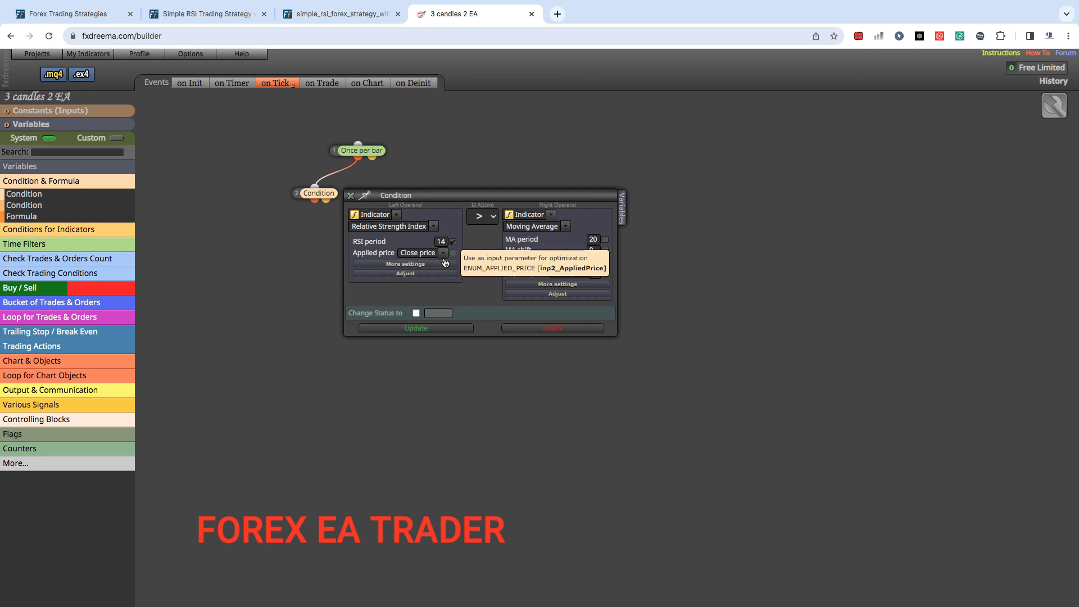
Make the condition test RSI crosses above the fixed value 30
left_click(481, 216)
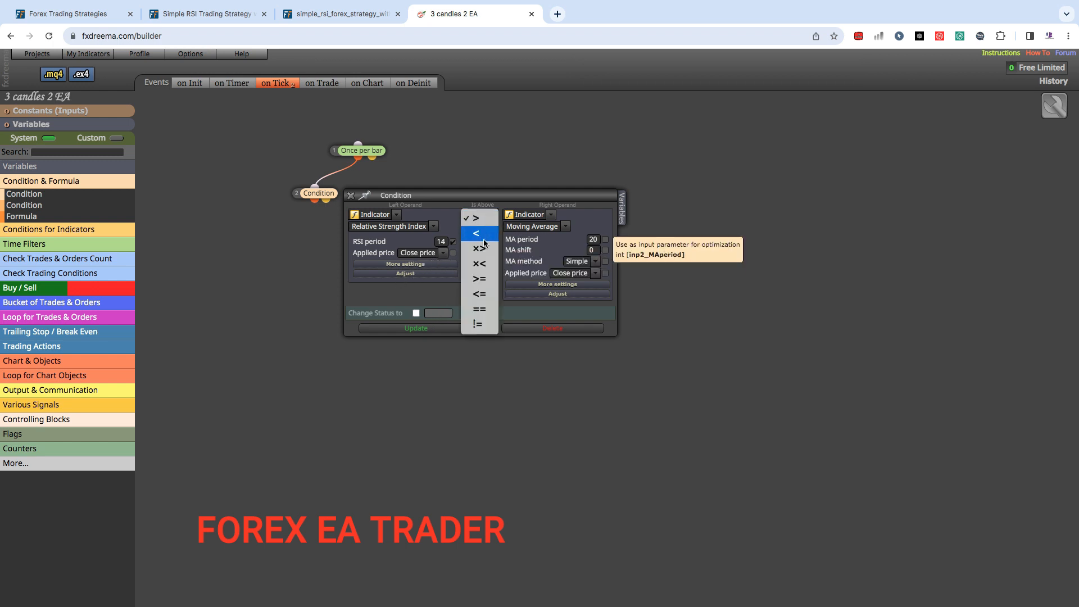
left_click(479, 247)
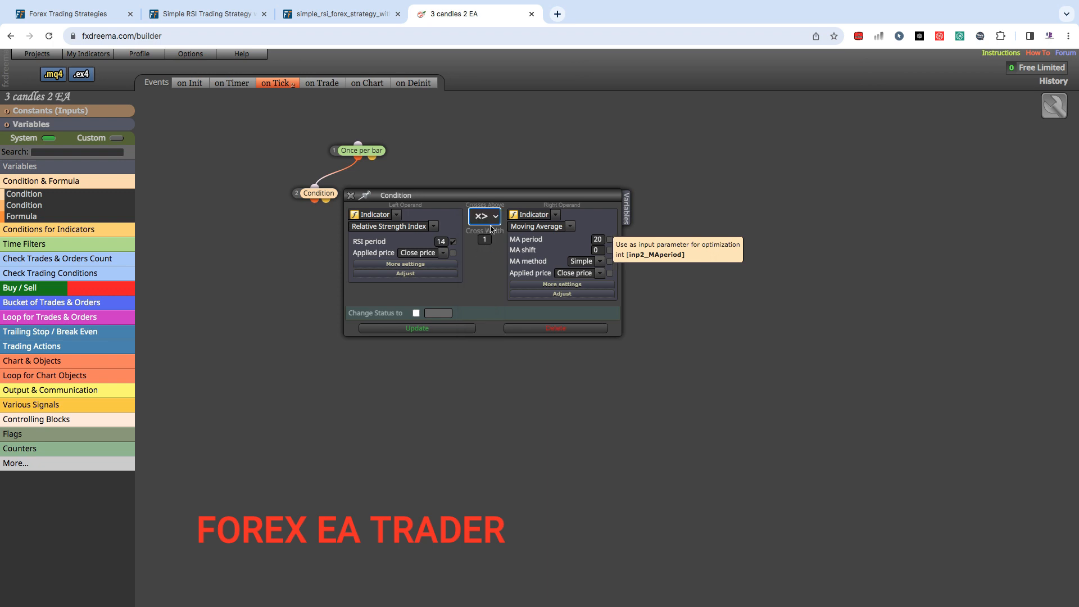
left_click(555, 214)
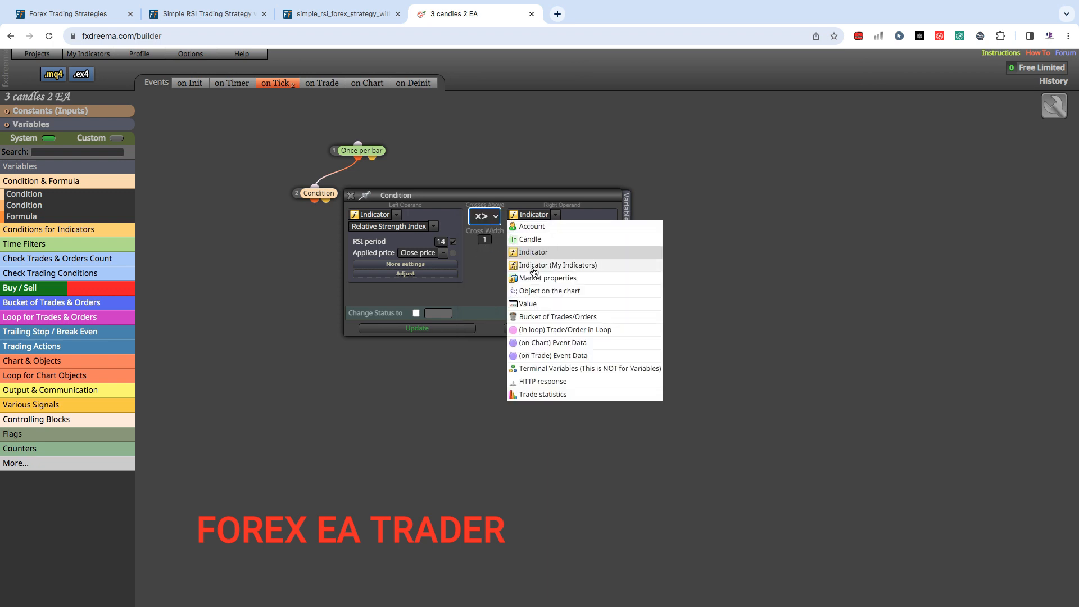
left_click(528, 304)
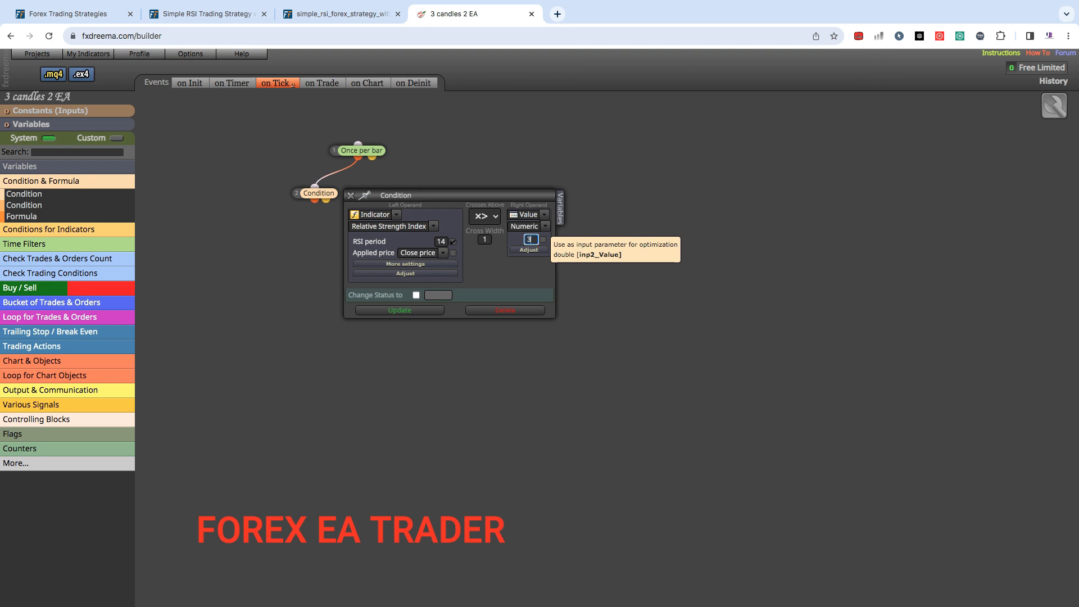
type("30")
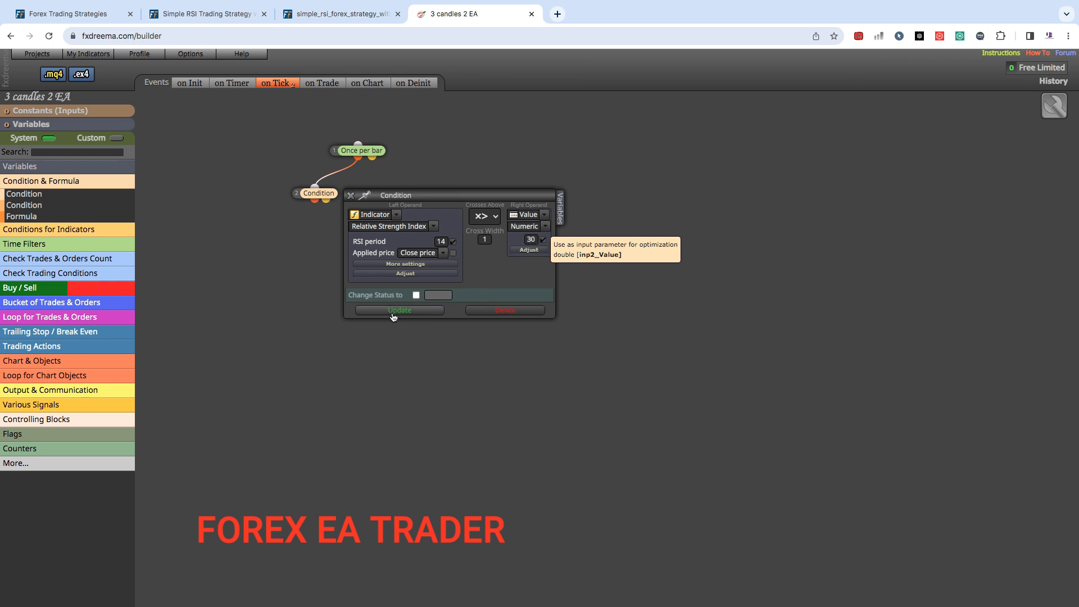
Keep the RSI timeframe at Current after trying H4, and update the condition
left_click(405, 264)
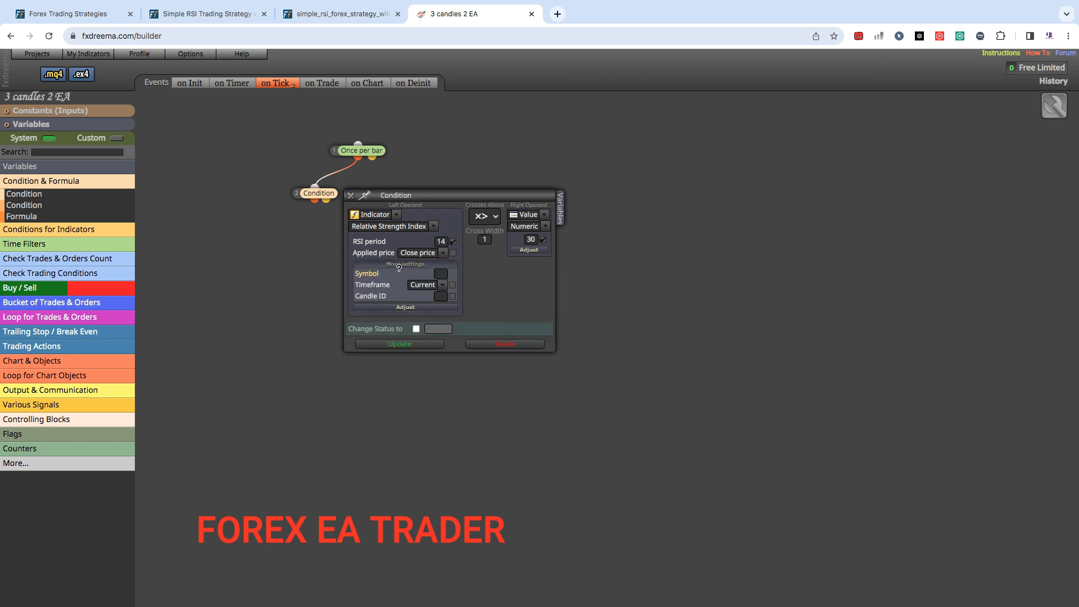
left_click(427, 284)
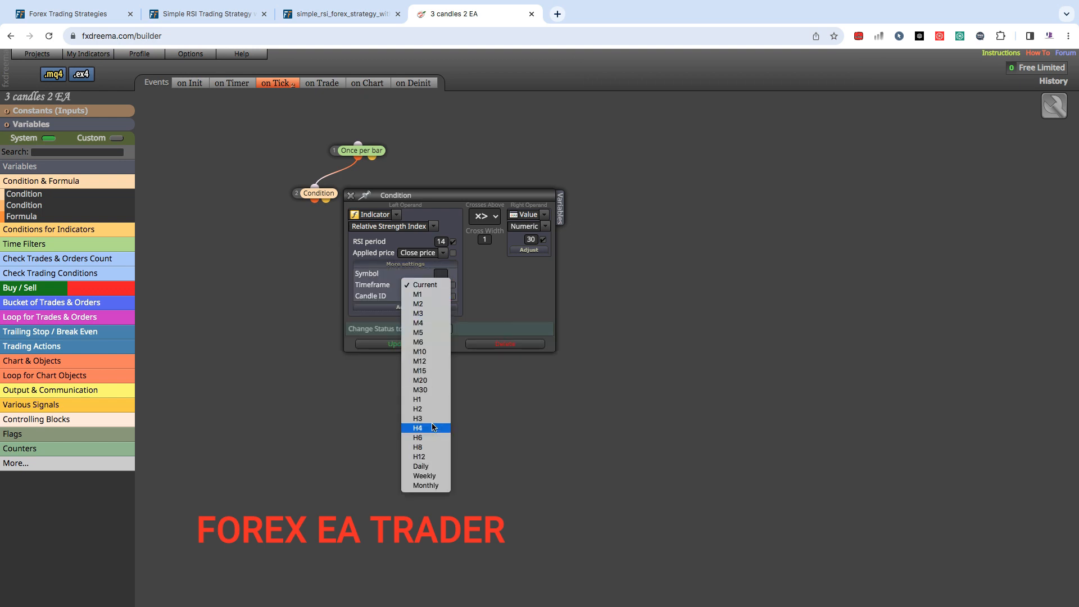
left_click(418, 428)
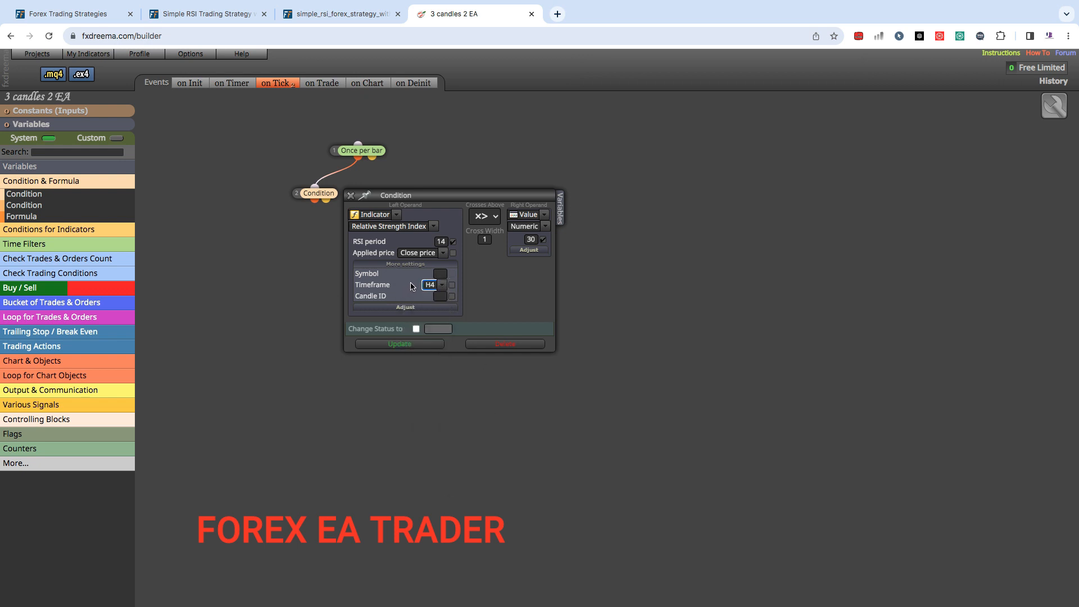
left_click(440, 285)
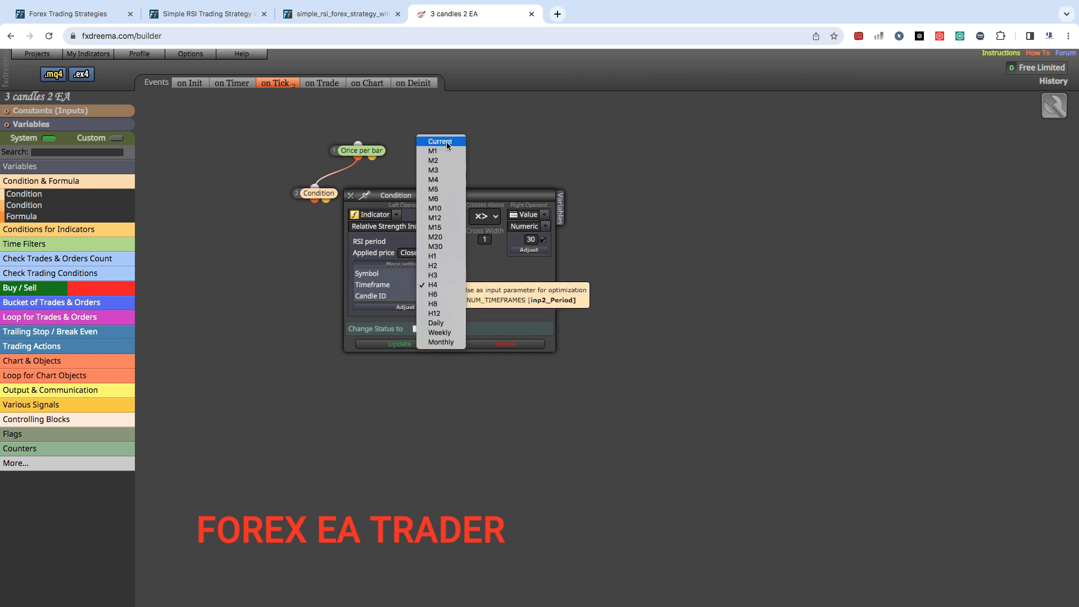
left_click(440, 141)
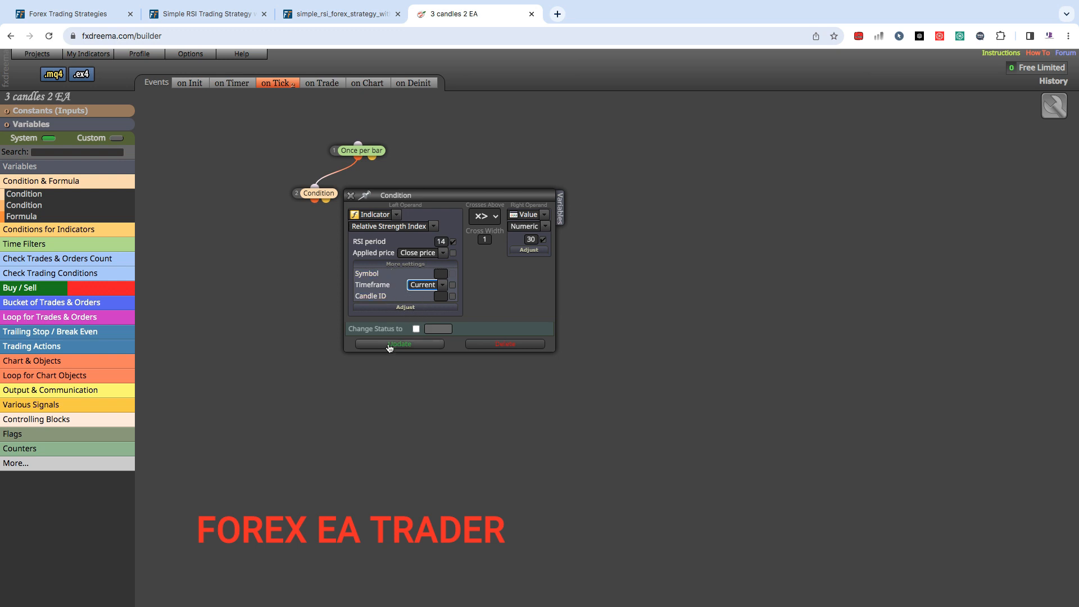
mouse_move(390, 345)
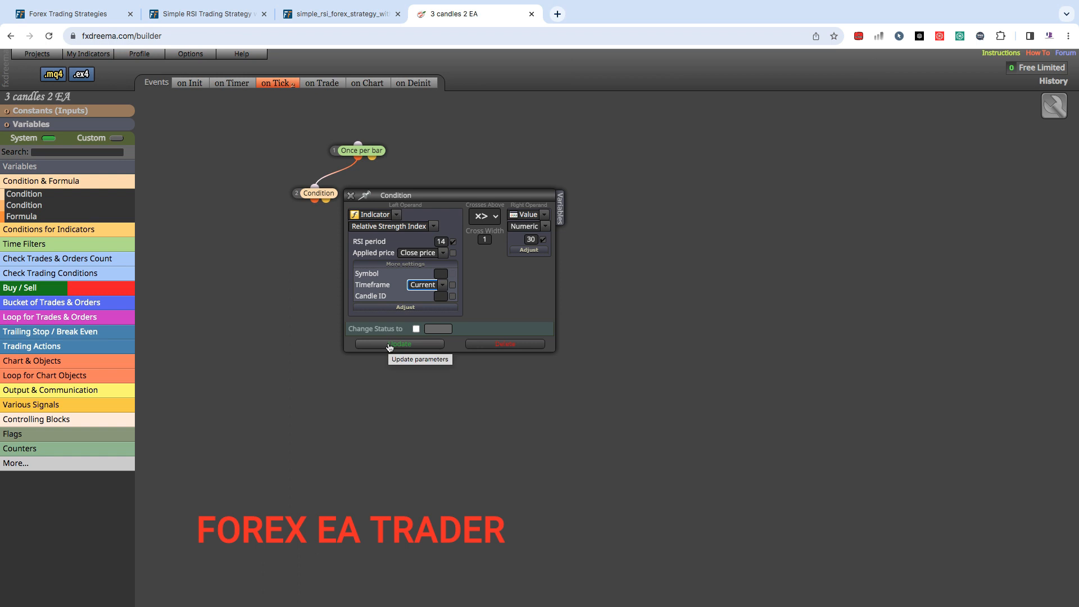
left_click(399, 344)
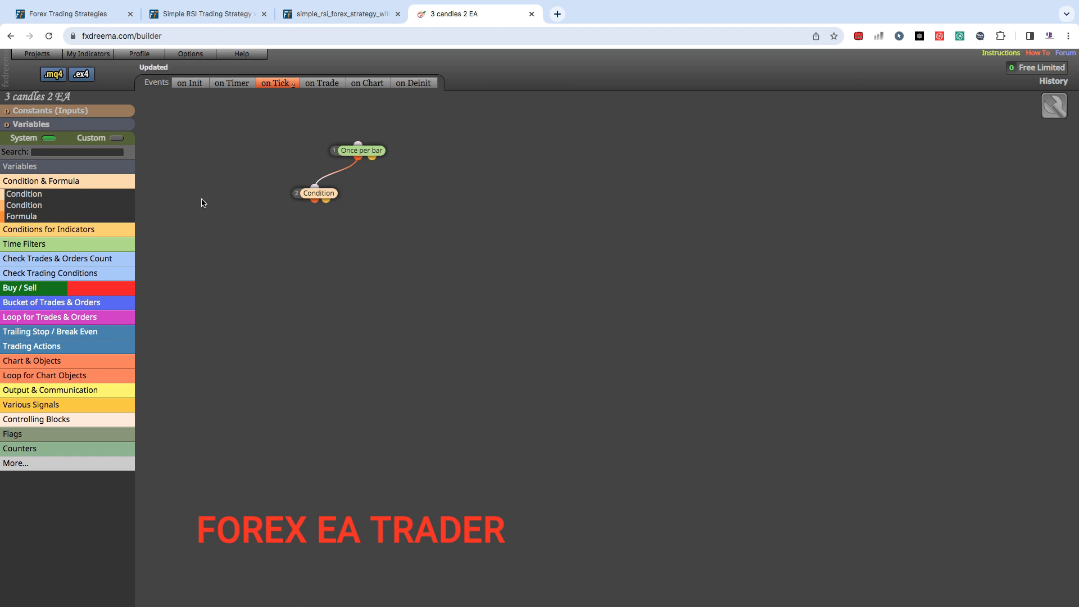
View the RSI buy-setup chart image again, then return to fxDreema
left_click(337, 14)
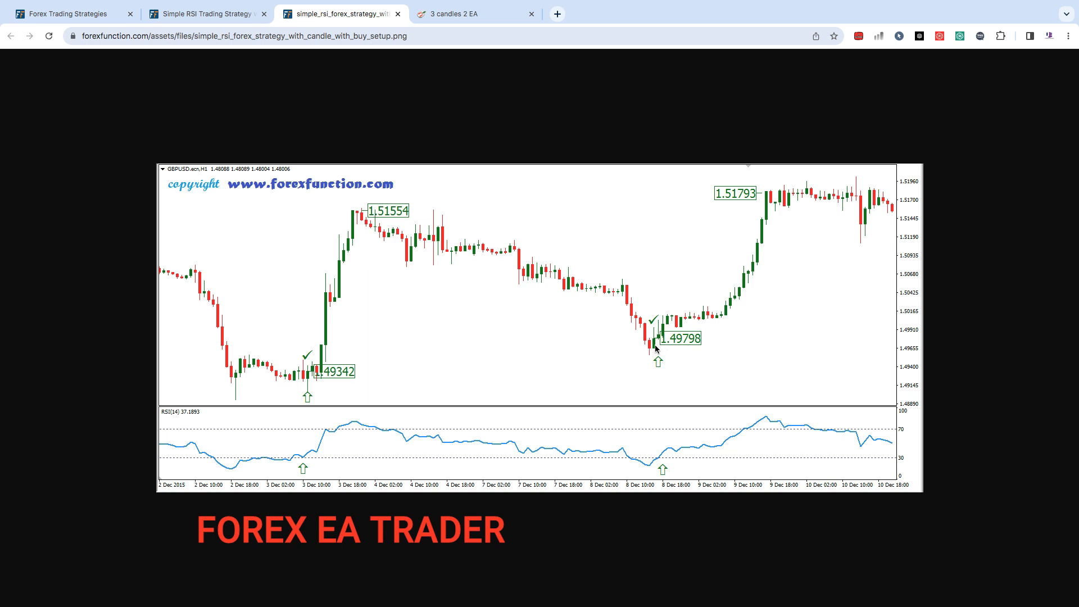
left_click(466, 14)
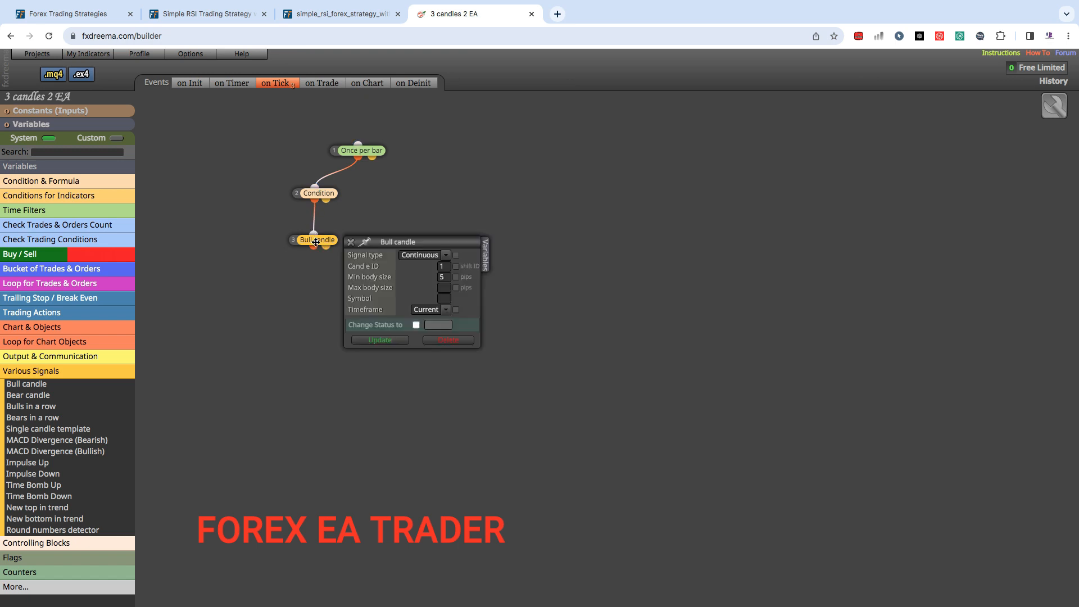
mouse_move(453, 275)
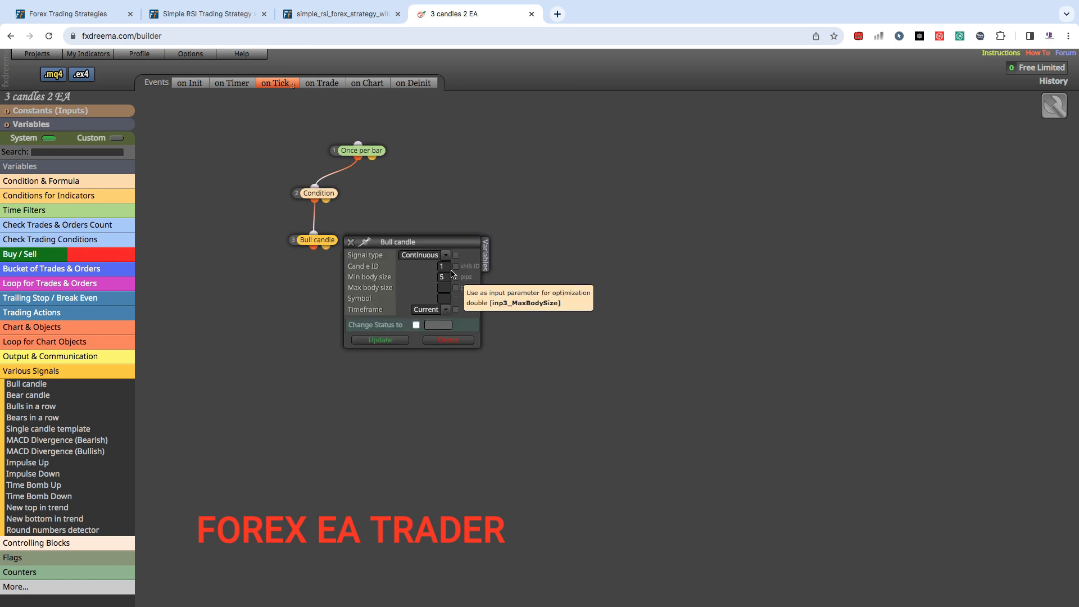
mouse_move(376, 274)
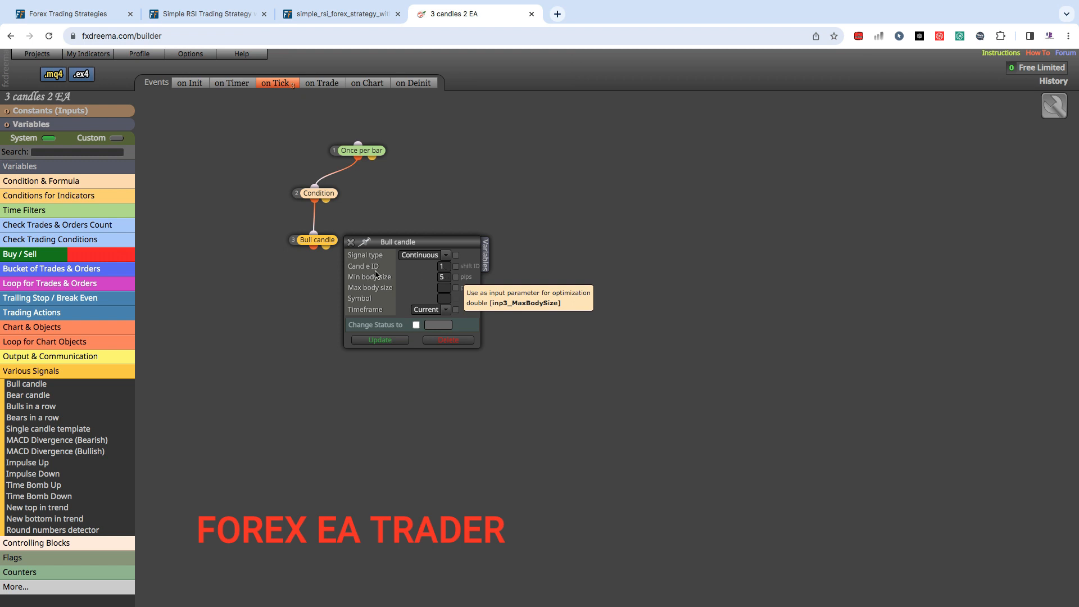
mouse_move(435, 294)
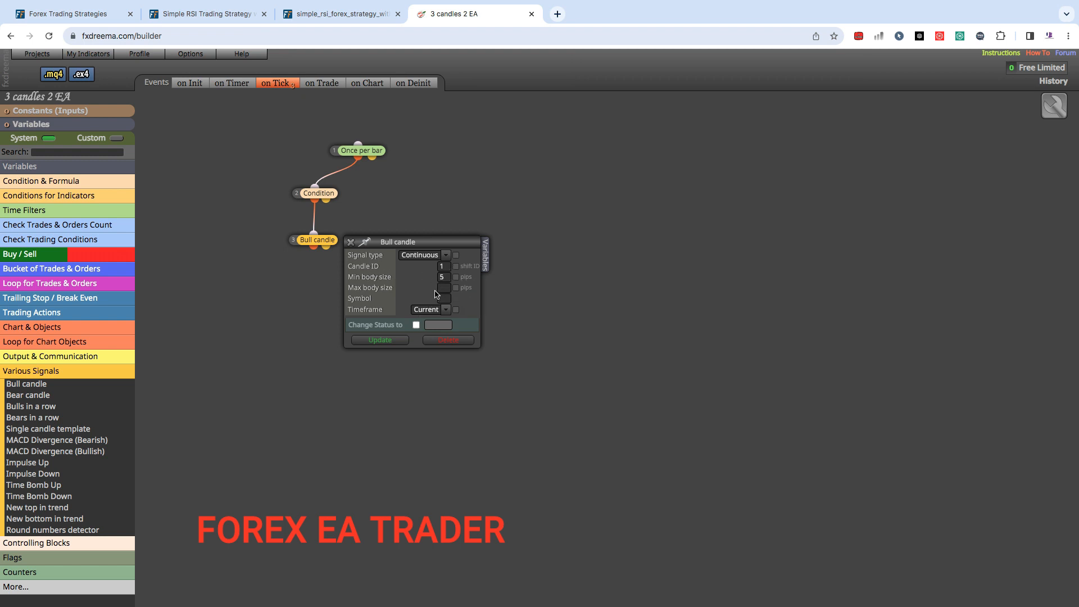
mouse_move(456, 278)
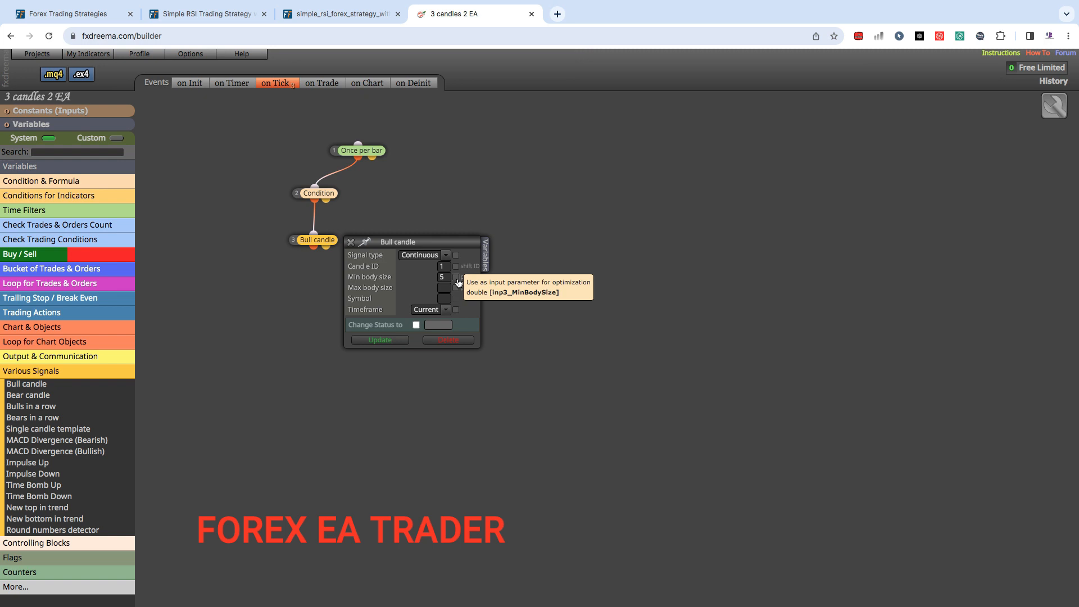
Mark the Bull candle's 5-pip minimum body size as an optimization input
left_click(442, 277)
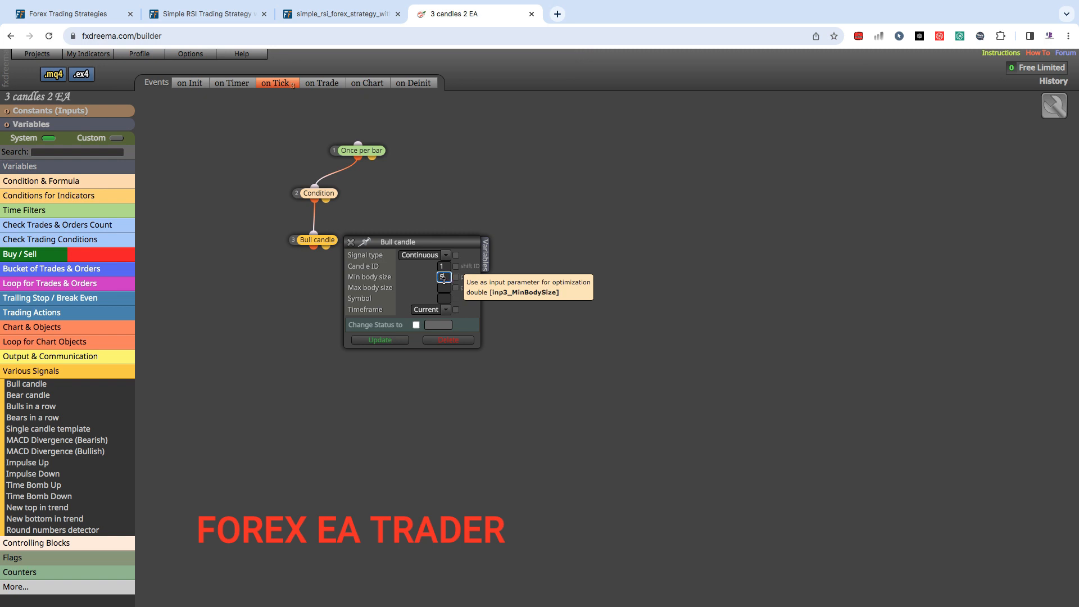
mouse_move(456, 281)
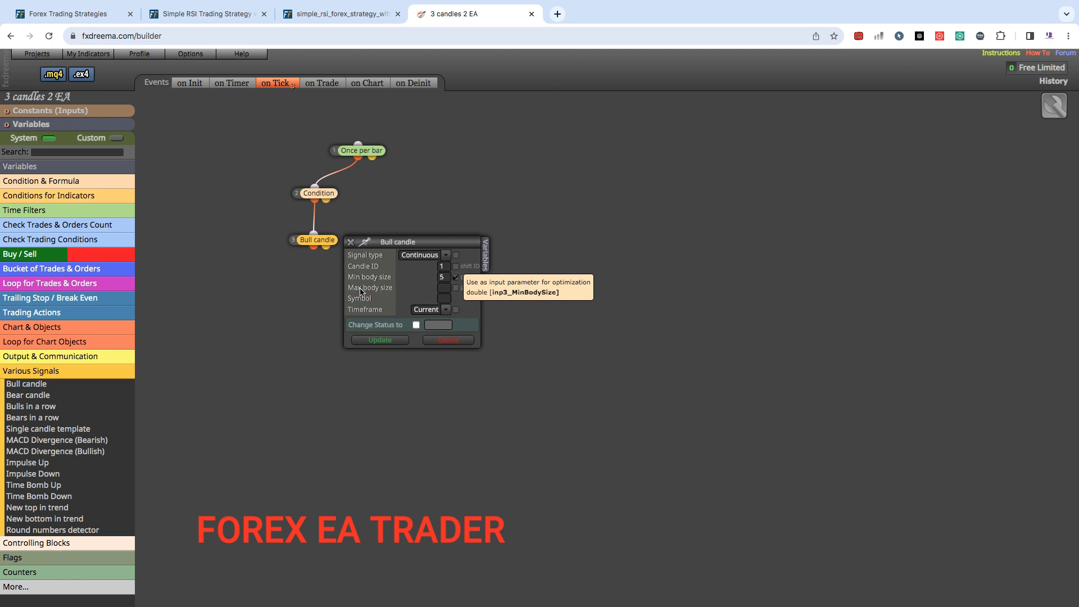
mouse_move(413, 287)
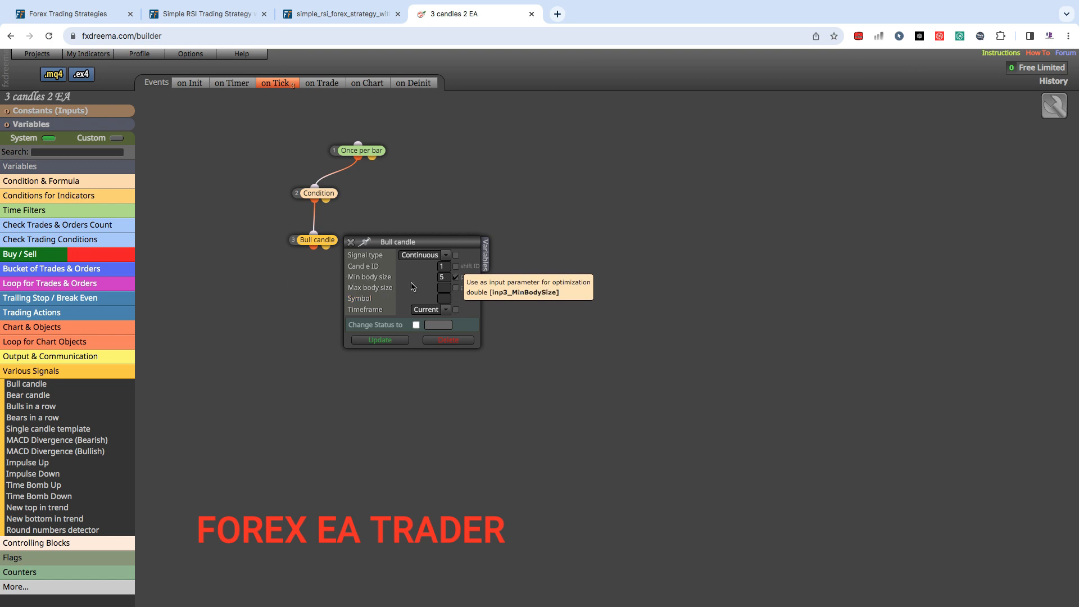
mouse_move(361, 281)
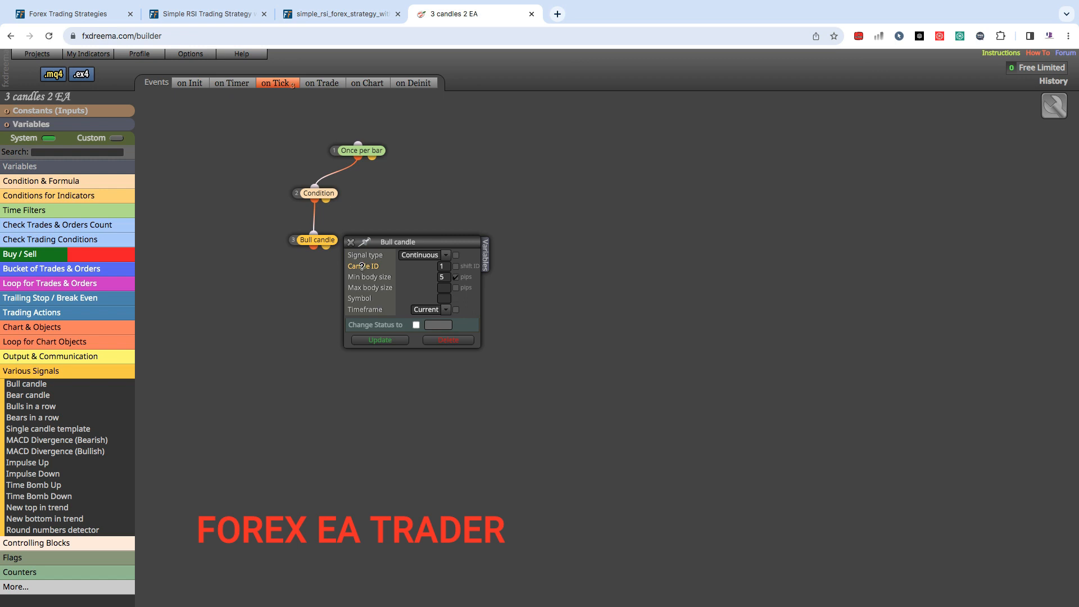
left_click(362, 266)
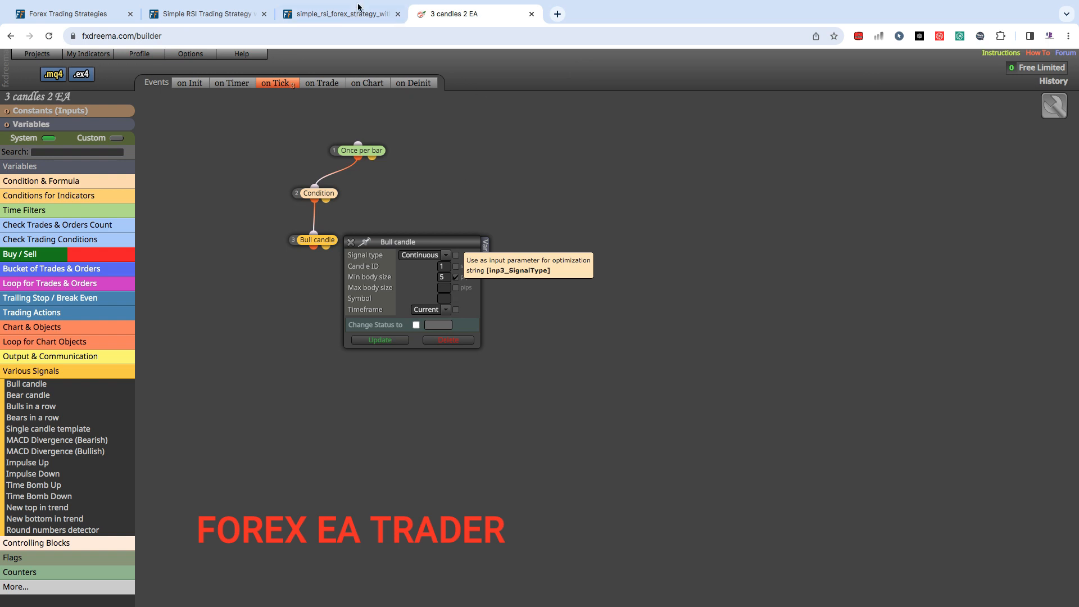
Review the buy-setup chart's entry arrows after RSI dips in the image tab
left_click(342, 14)
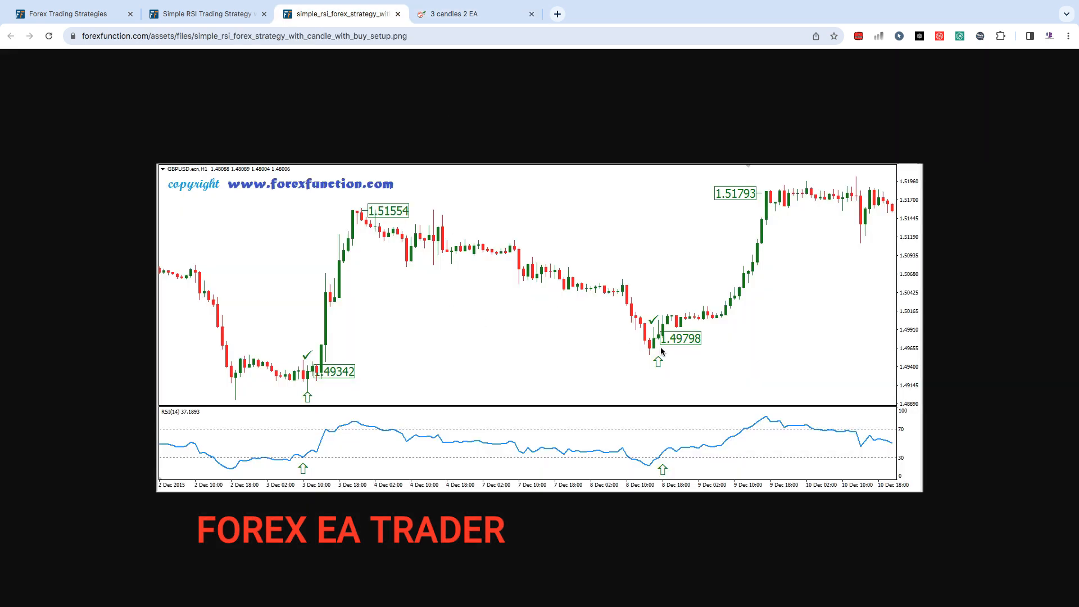
mouse_move(313, 378)
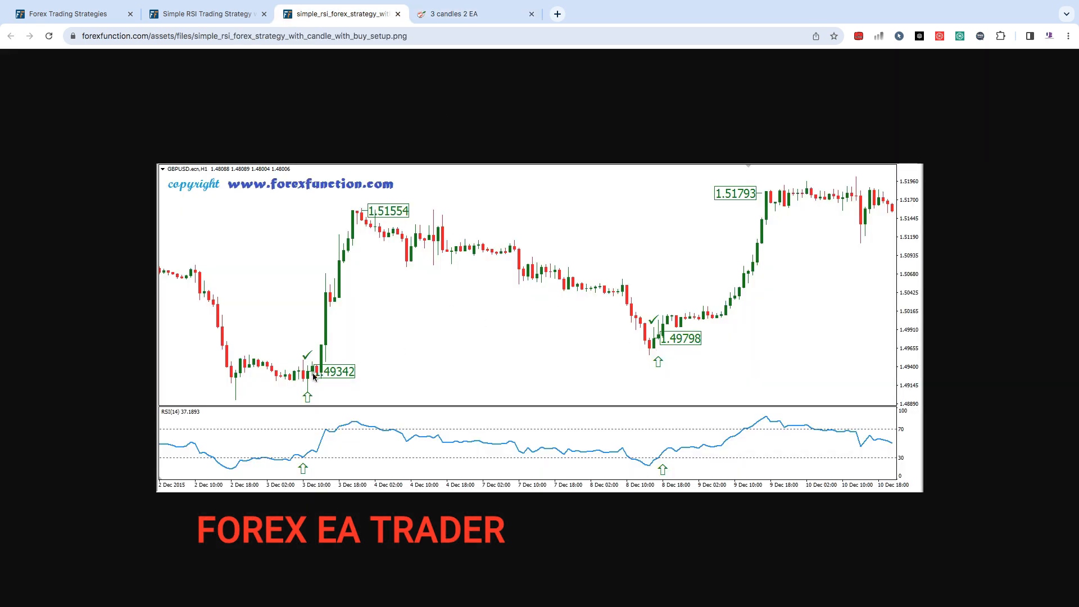
mouse_move(321, 377)
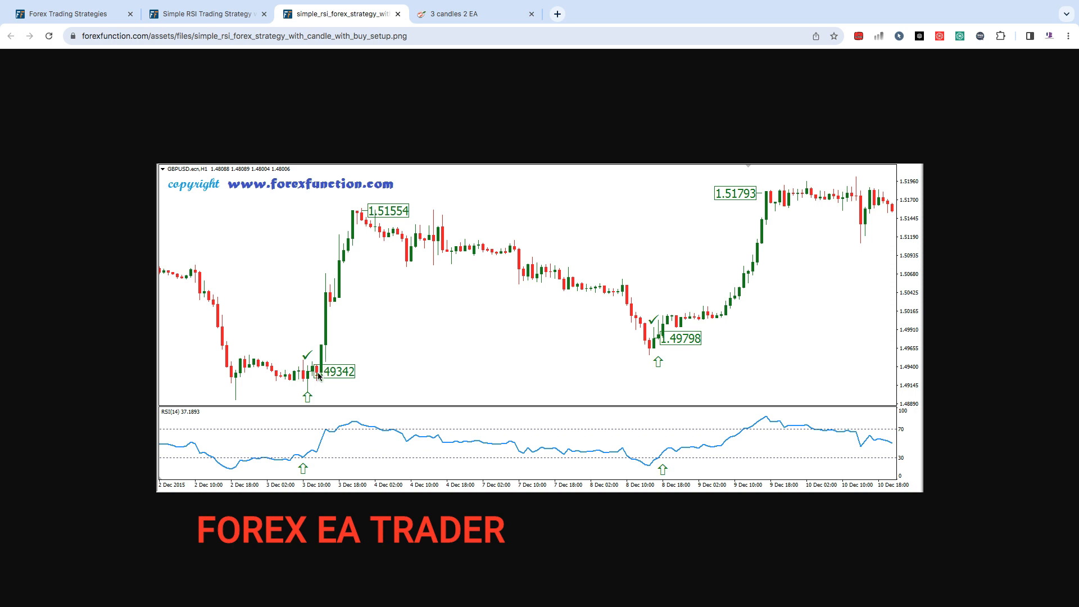
mouse_move(333, 300)
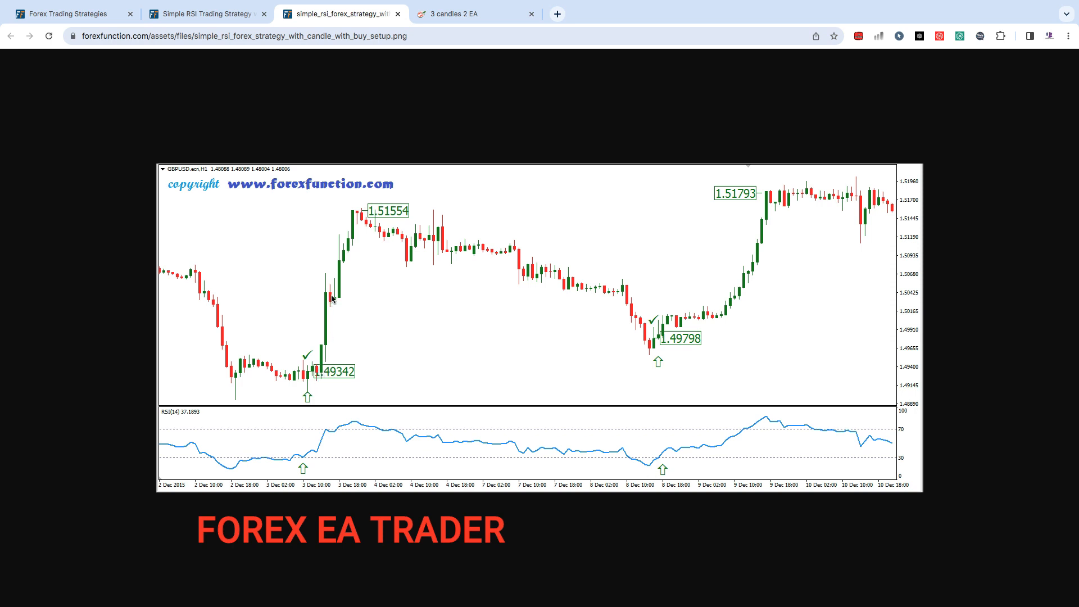
mouse_move(292, 382)
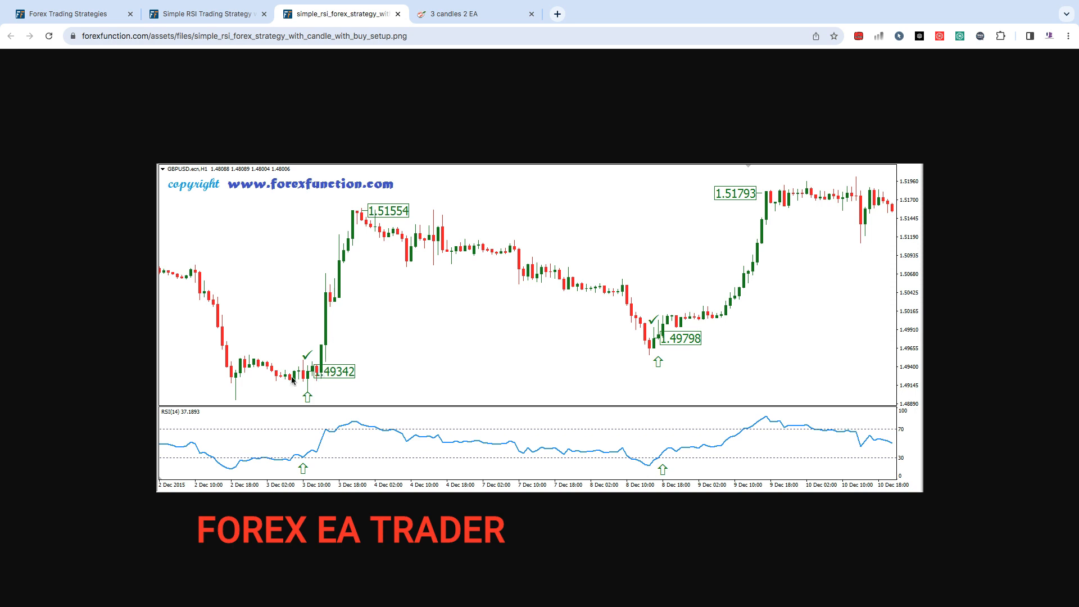
mouse_move(288, 383)
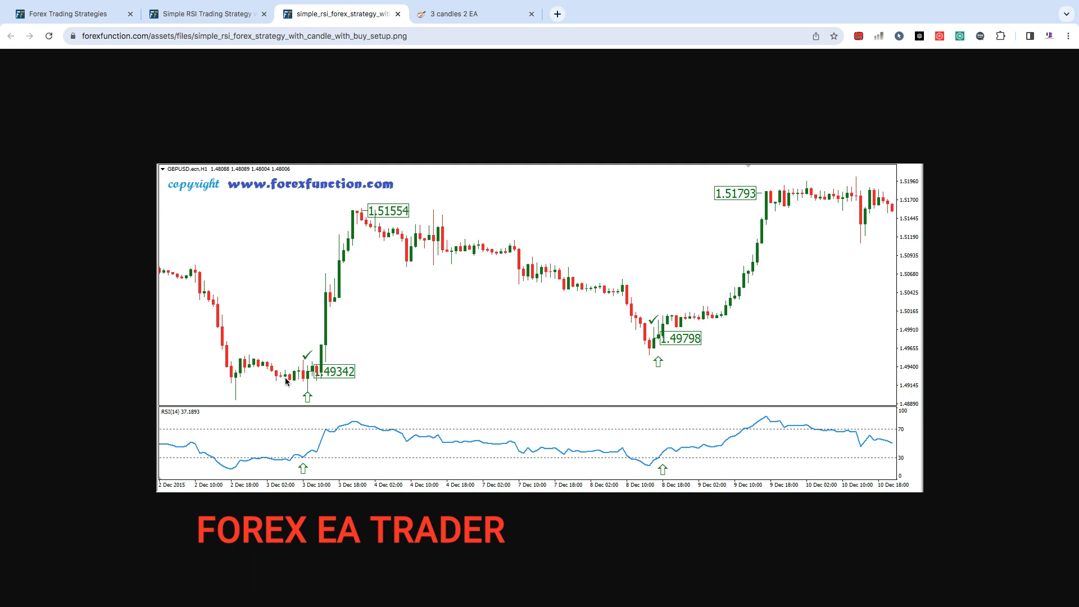
mouse_move(260, 373)
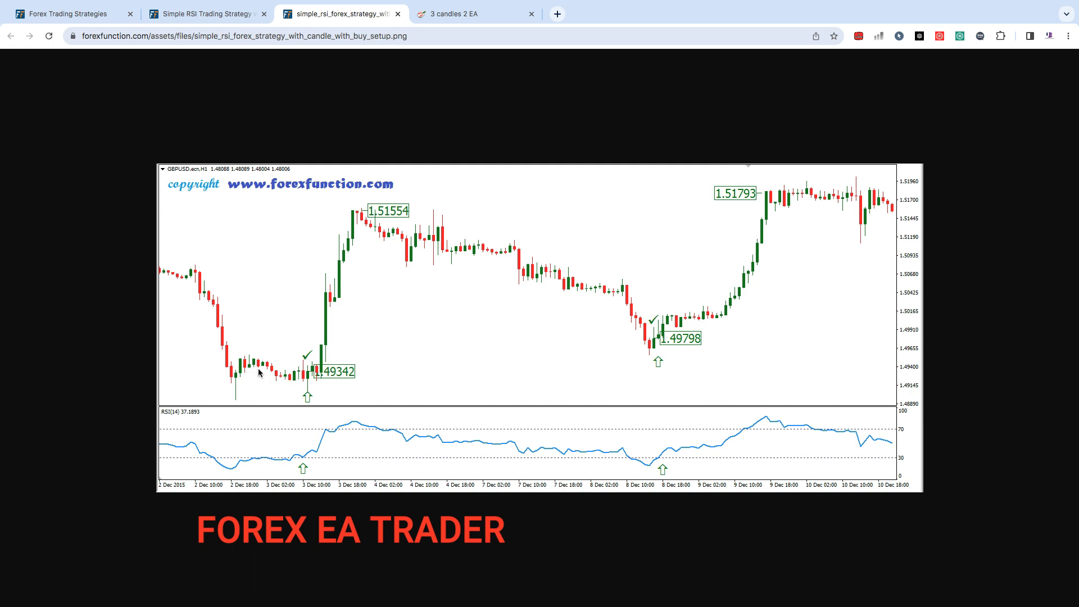
mouse_move(294, 379)
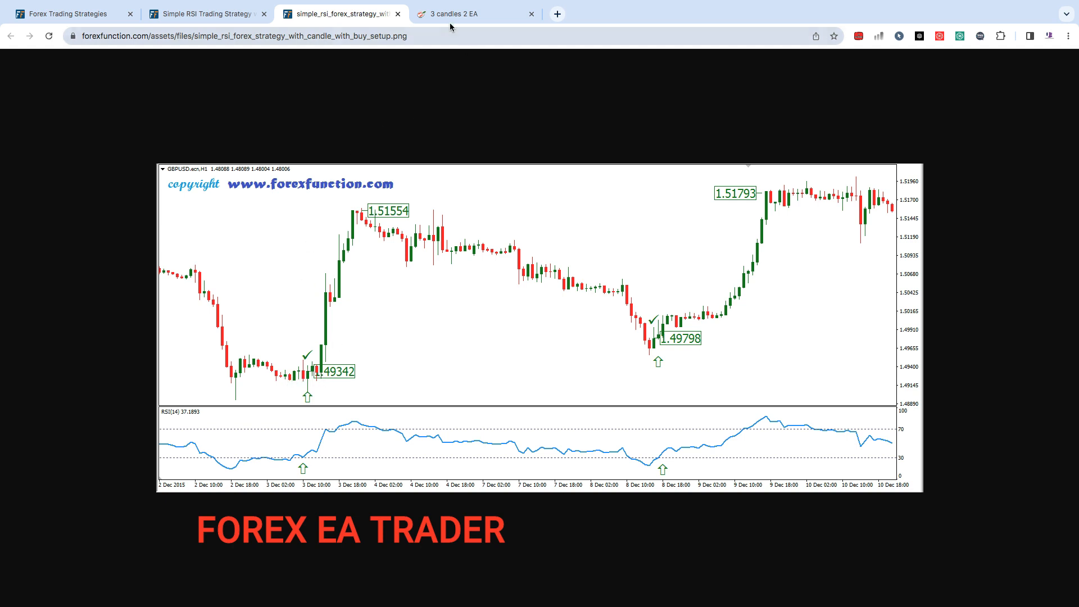
Save the Bull candle settings and link a new Buy now block beneath it
left_click(468, 14)
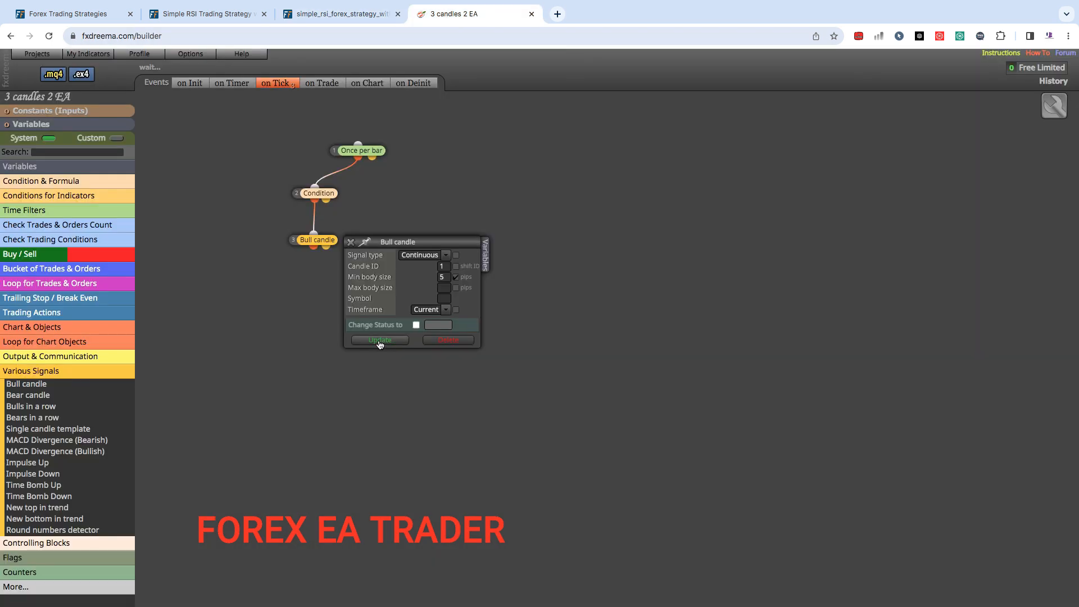
left_click(379, 340)
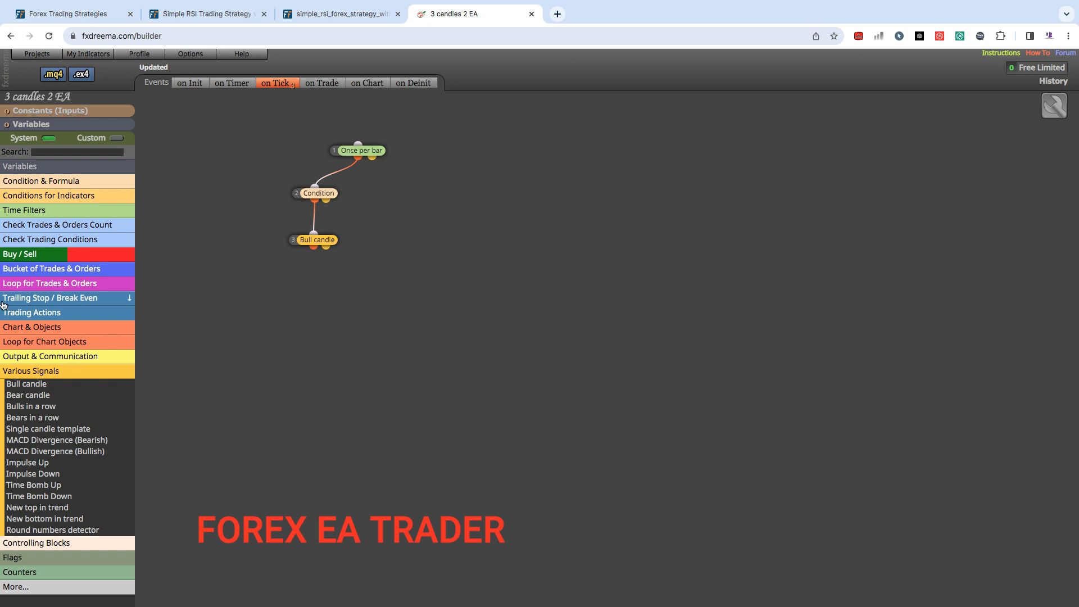
left_click(20, 254)
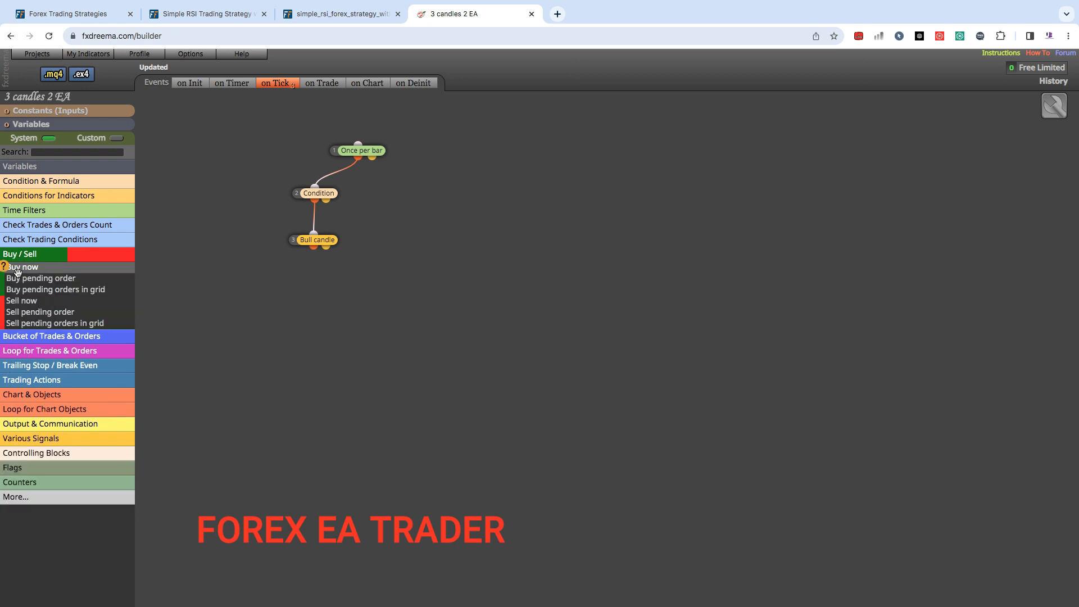
left_click(23, 266)
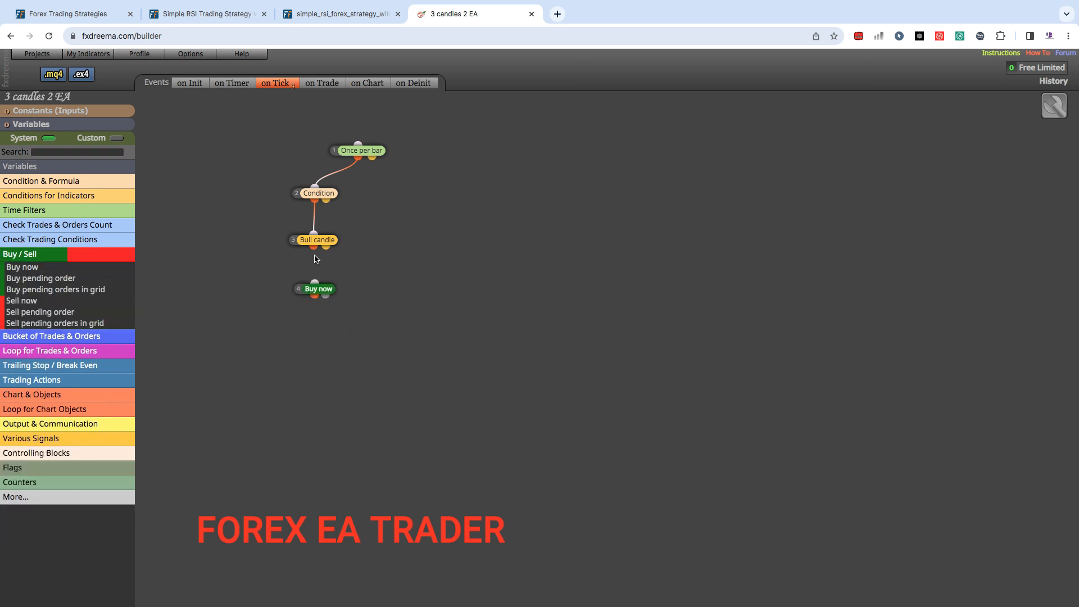
left_click_drag(314, 245, 315, 283)
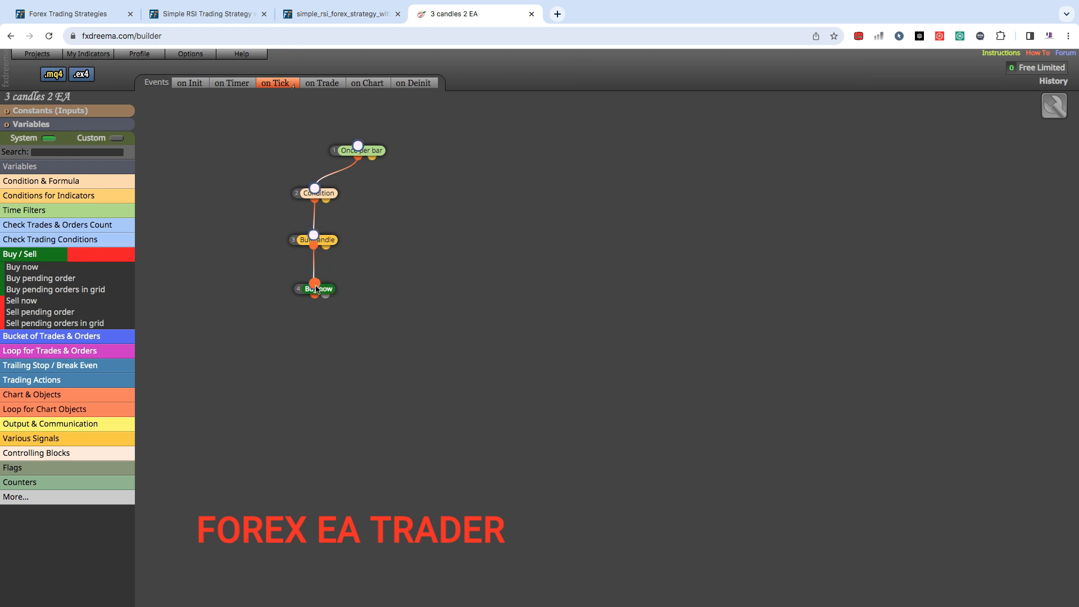
Set Buy now to 0.1 lots, 30-pip stop-loss and 90-pip take-profit, and save
left_click(317, 288)
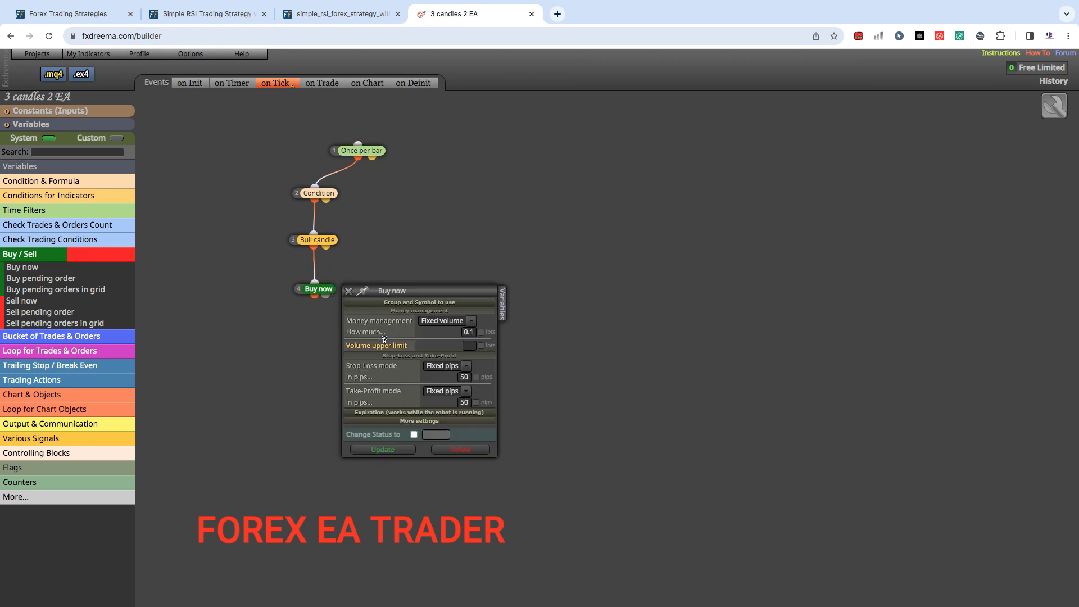
mouse_move(481, 335)
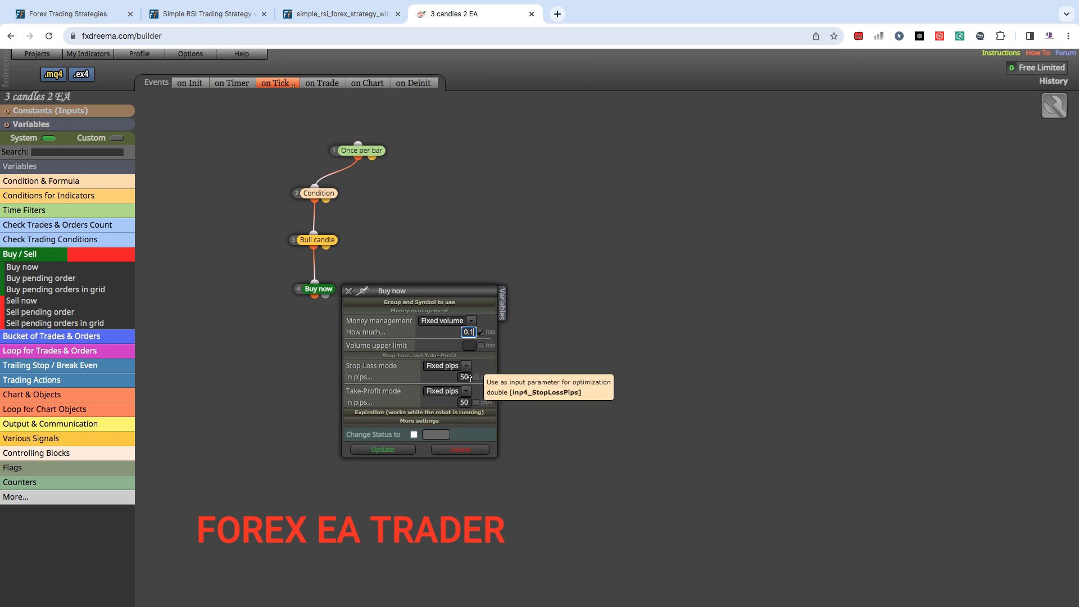
left_click(463, 377)
type("30")
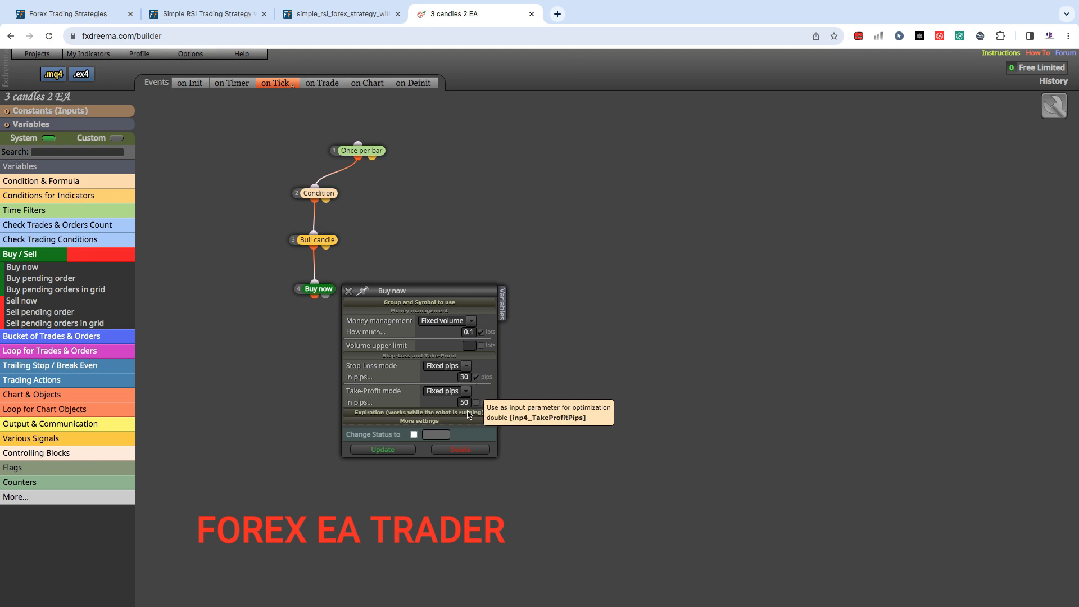
left_click(463, 402)
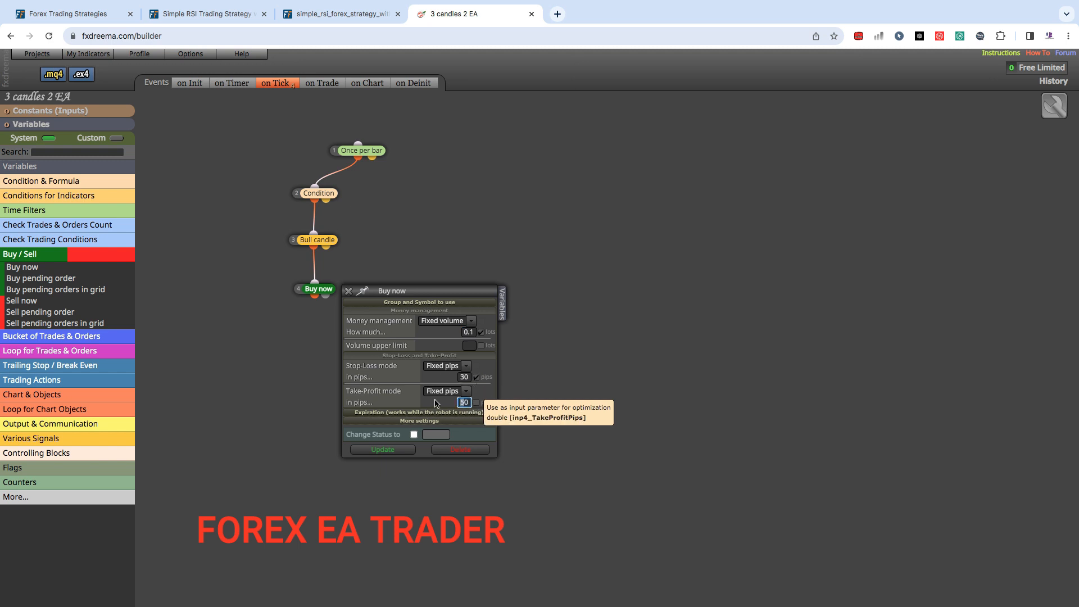
type("90")
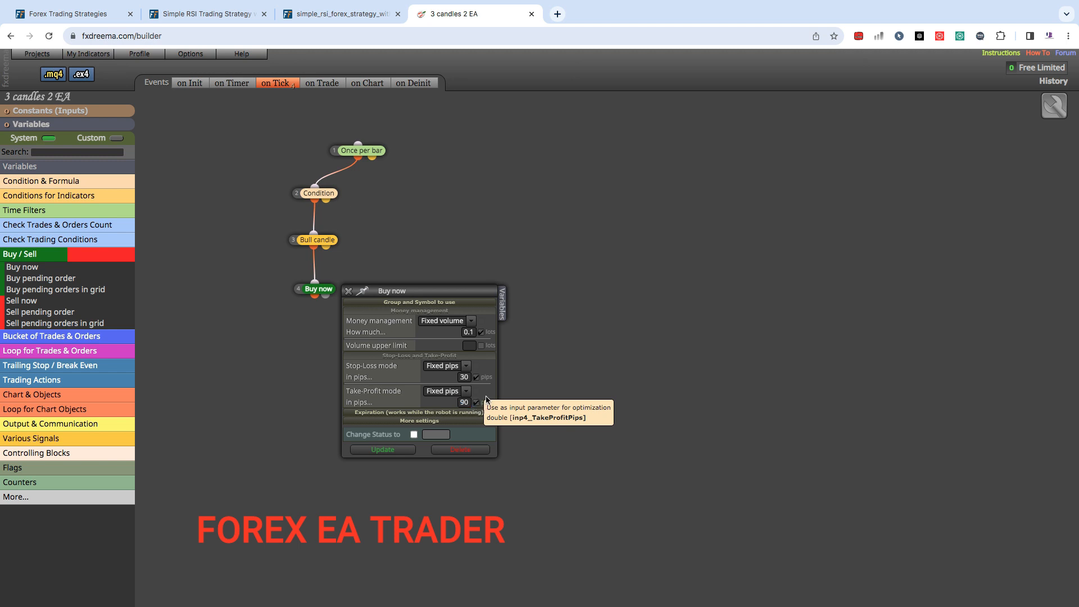
mouse_move(472, 444)
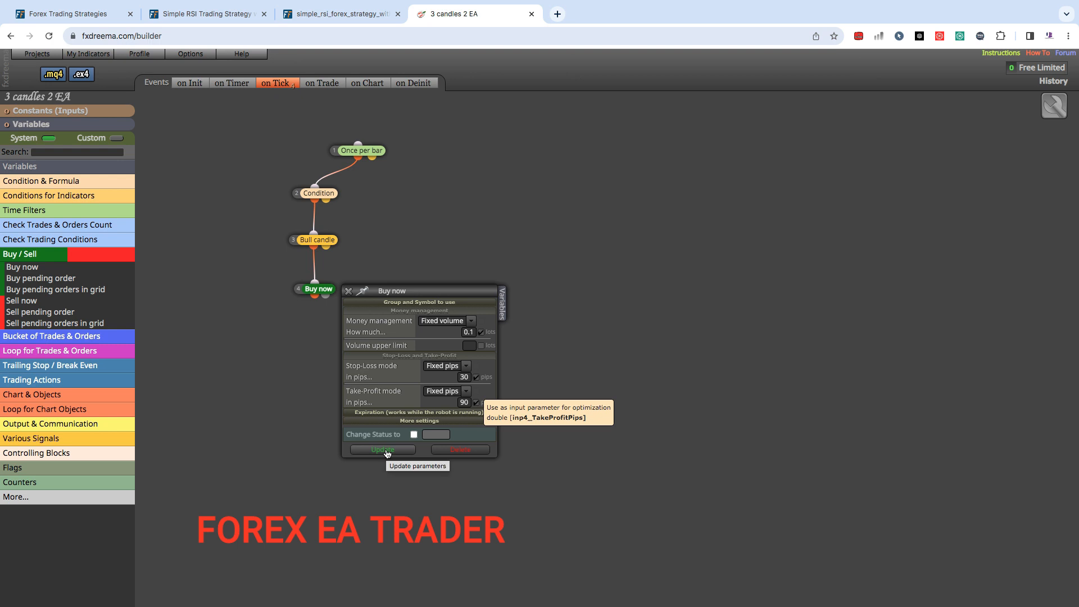
left_click(383, 450)
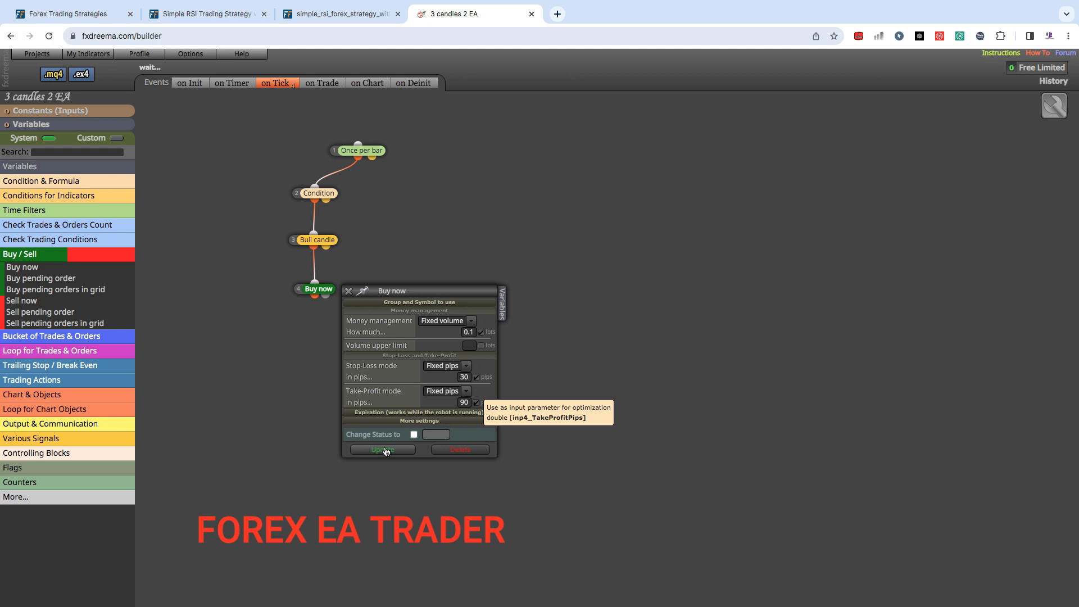
left_click(382, 450)
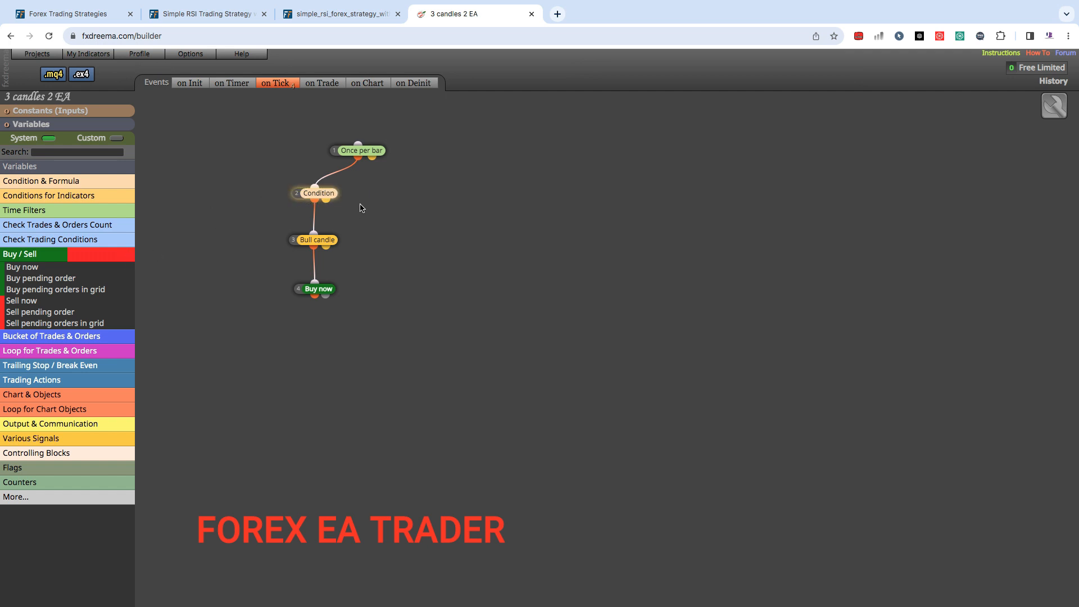
Copy and paste the RSI Condition block, changing it to RSI 14 crossing below 70
right_click(314, 193)
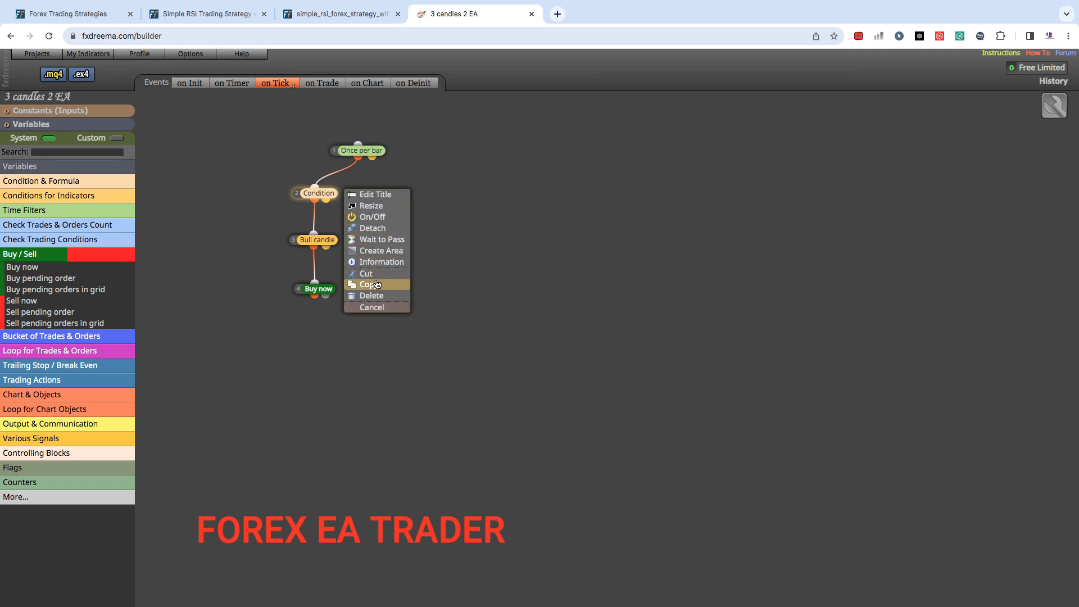
left_click(371, 284)
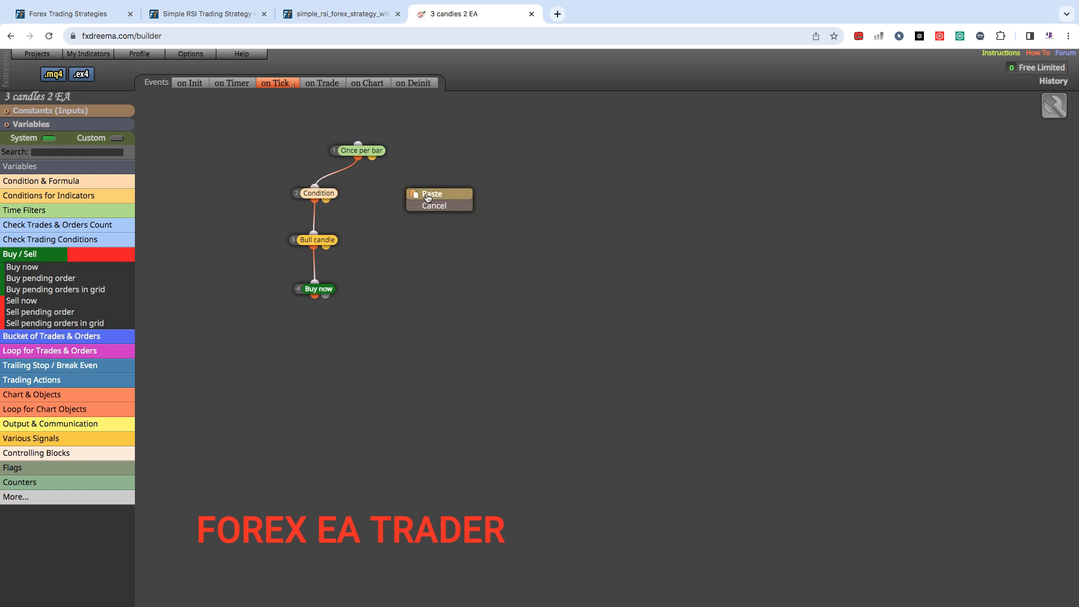
left_click(432, 194)
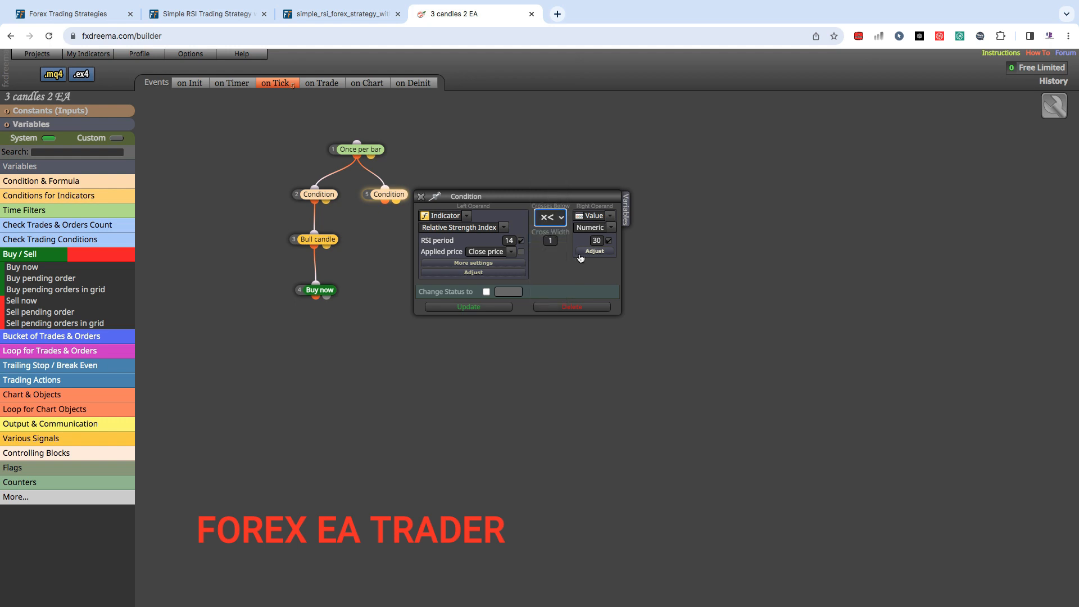
left_click(597, 240)
type("70")
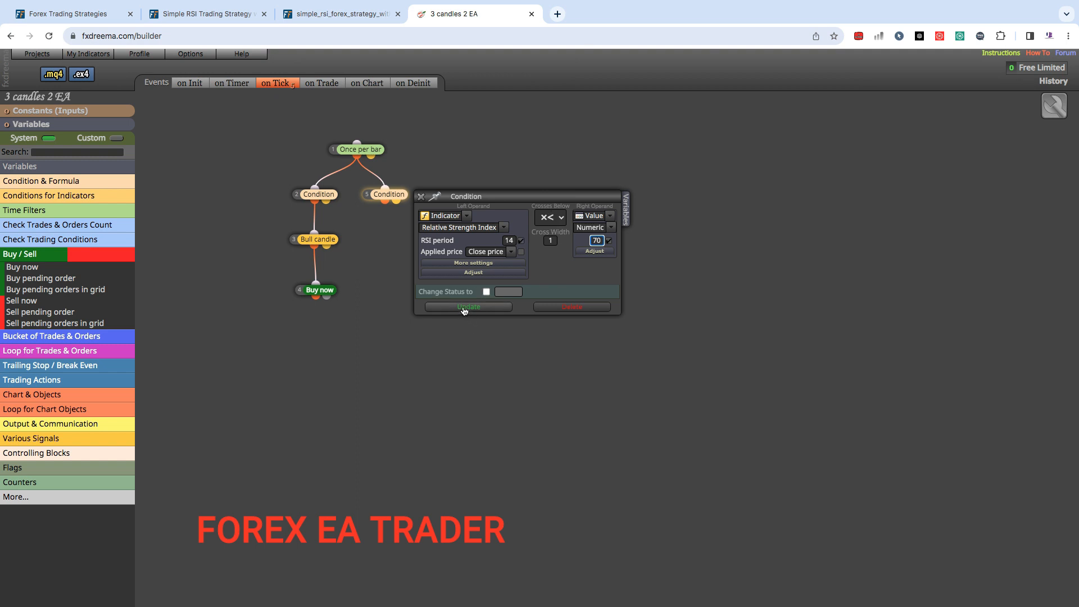
left_click(468, 307)
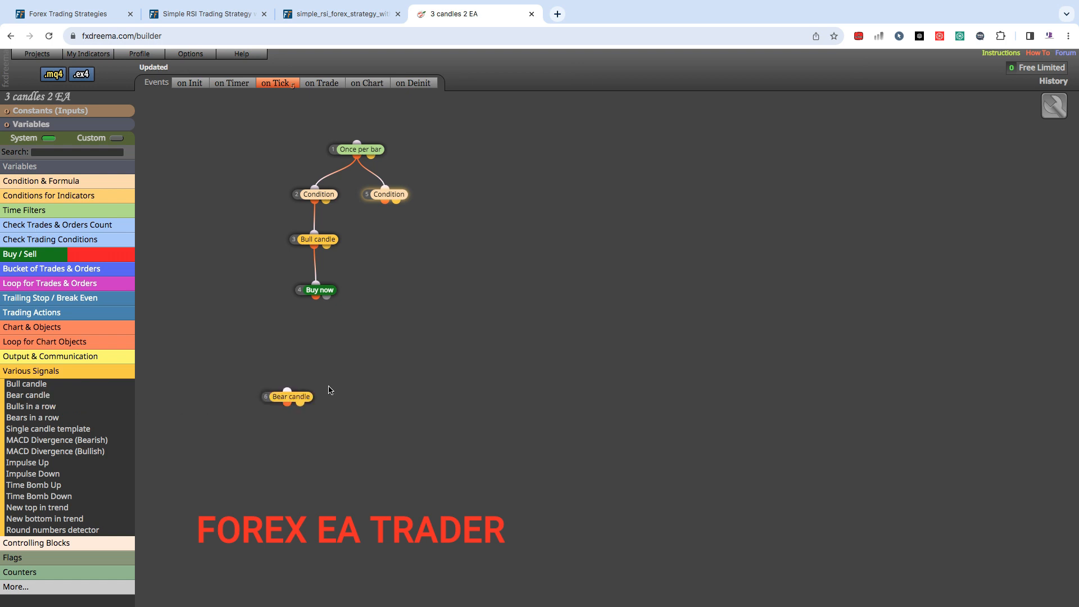
Attach a Bear candle block under the new Condition and save its 5-pip minimum body settings
left_click_drag(287, 396, 392, 242)
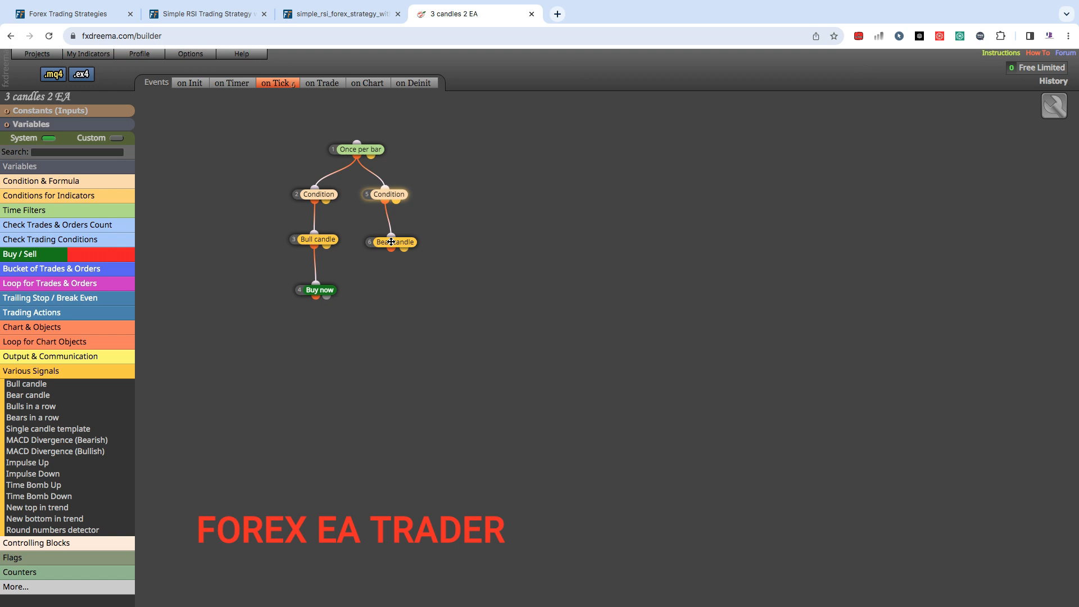
double_click(393, 242)
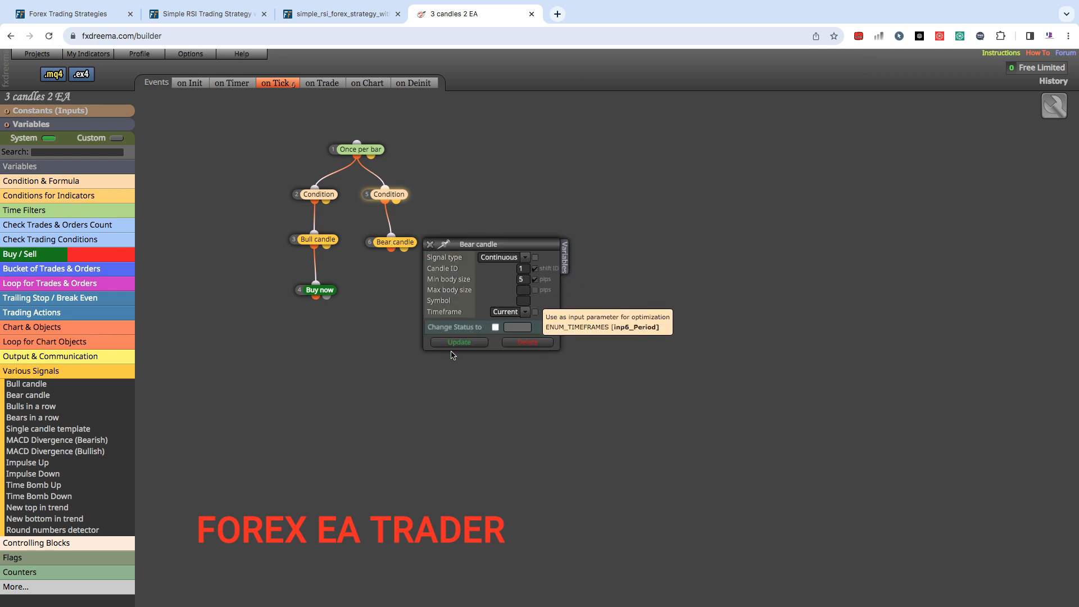
left_click(459, 343)
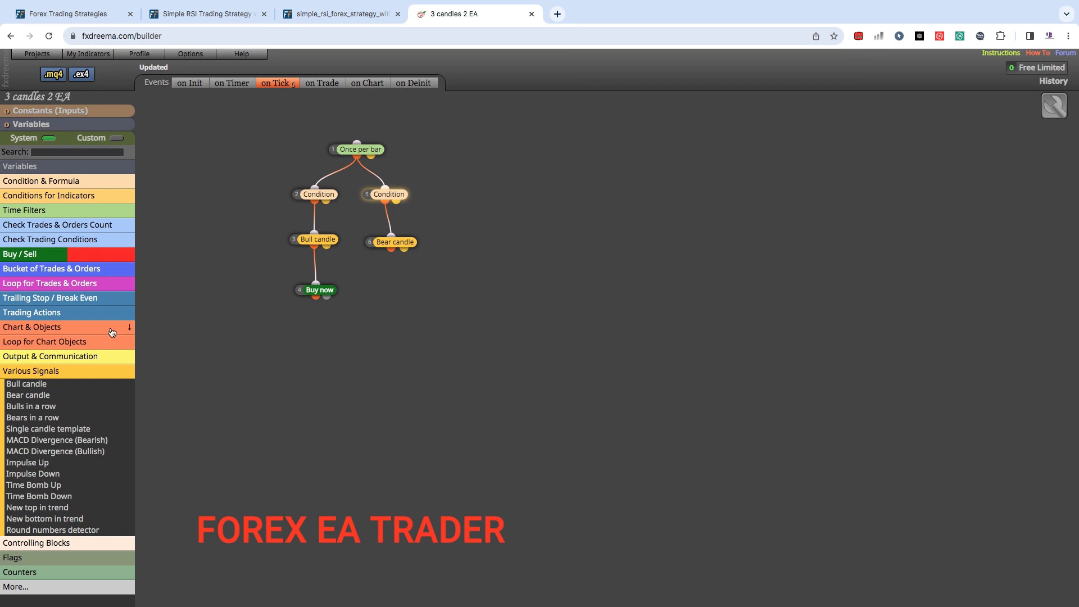
Add a Sell now block under Bear candle with 30-pip stop-loss and 90-pip take-profit
left_click(19, 254)
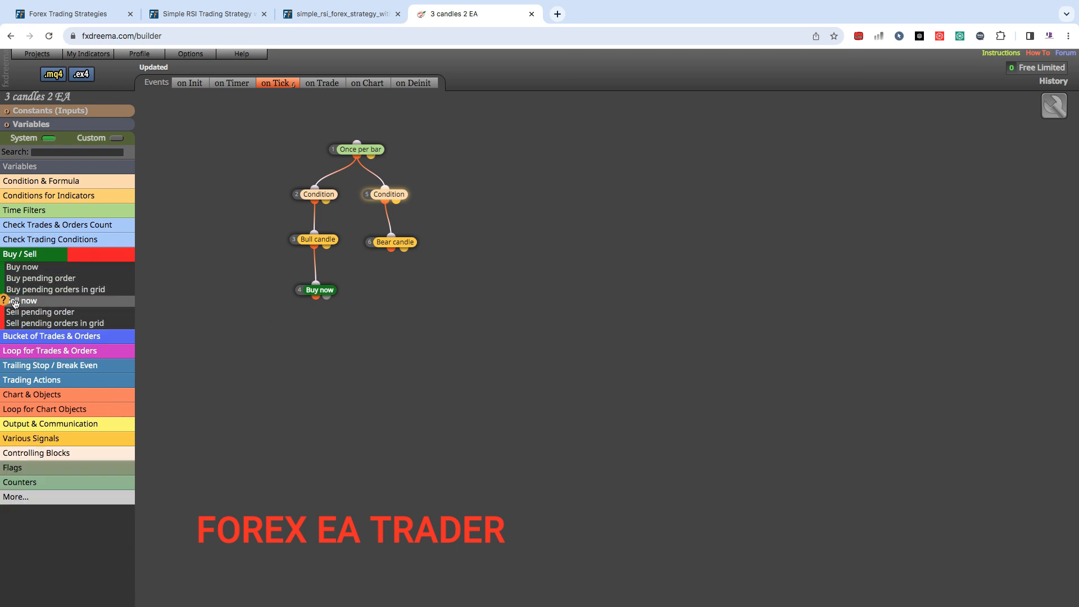
left_click(23, 300)
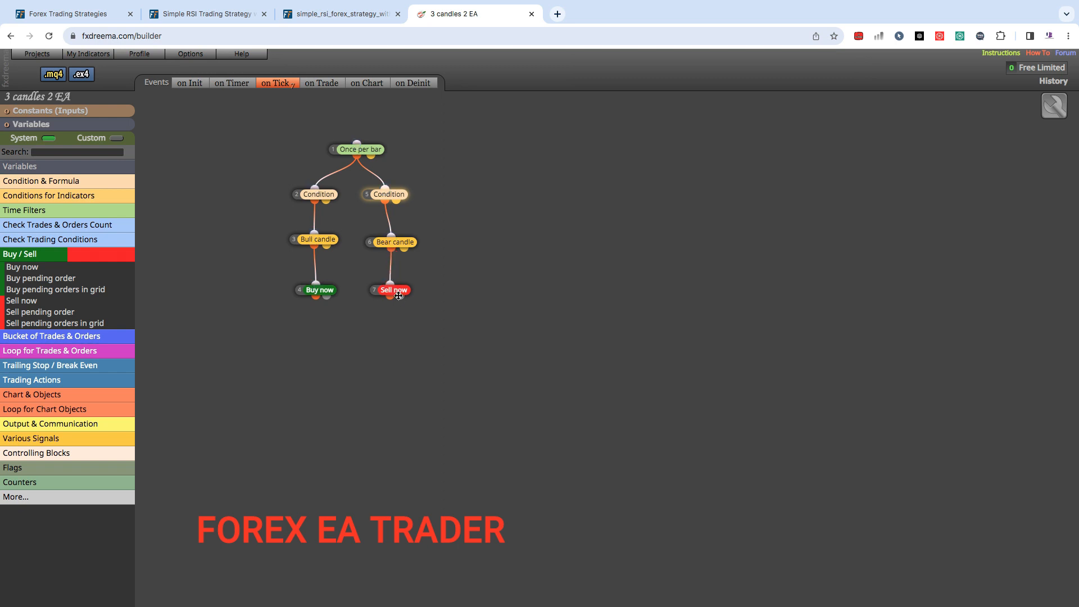
left_click(393, 289)
type("90")
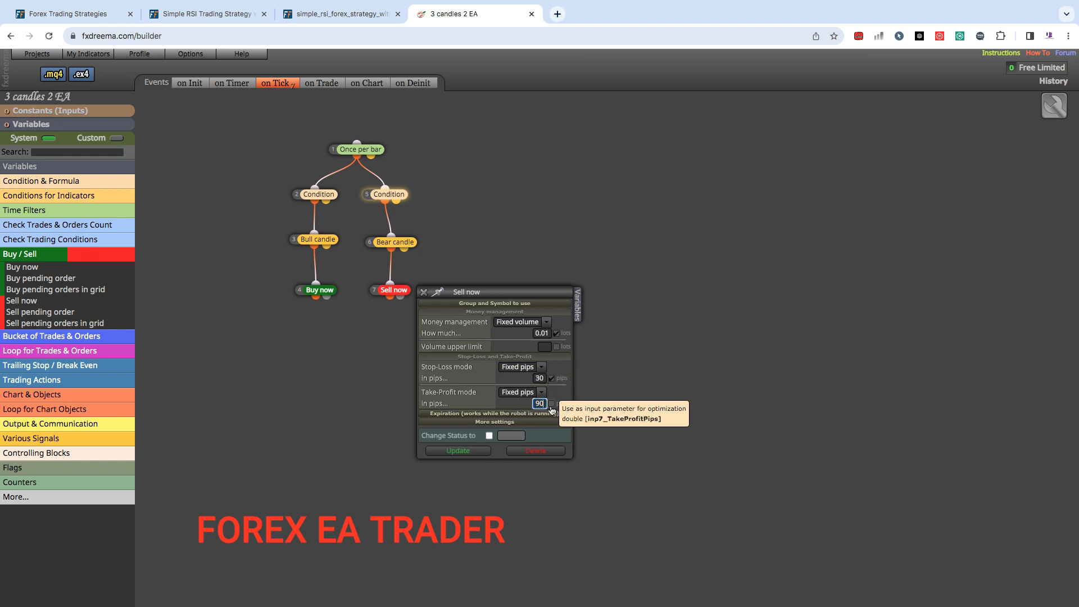
left_click(458, 451)
type("rsi")
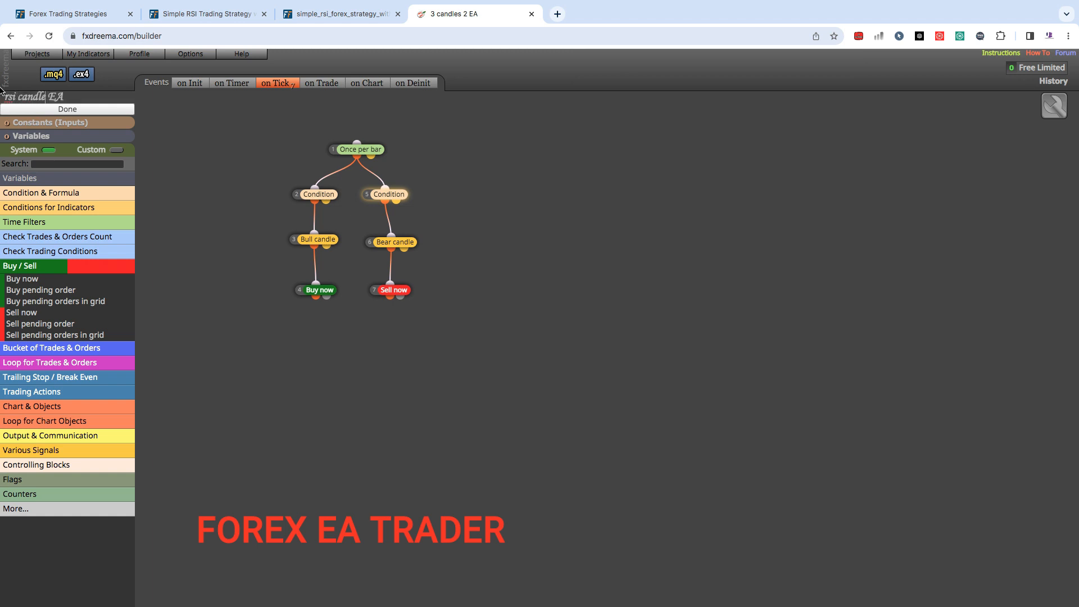
mouse_move(57, 109)
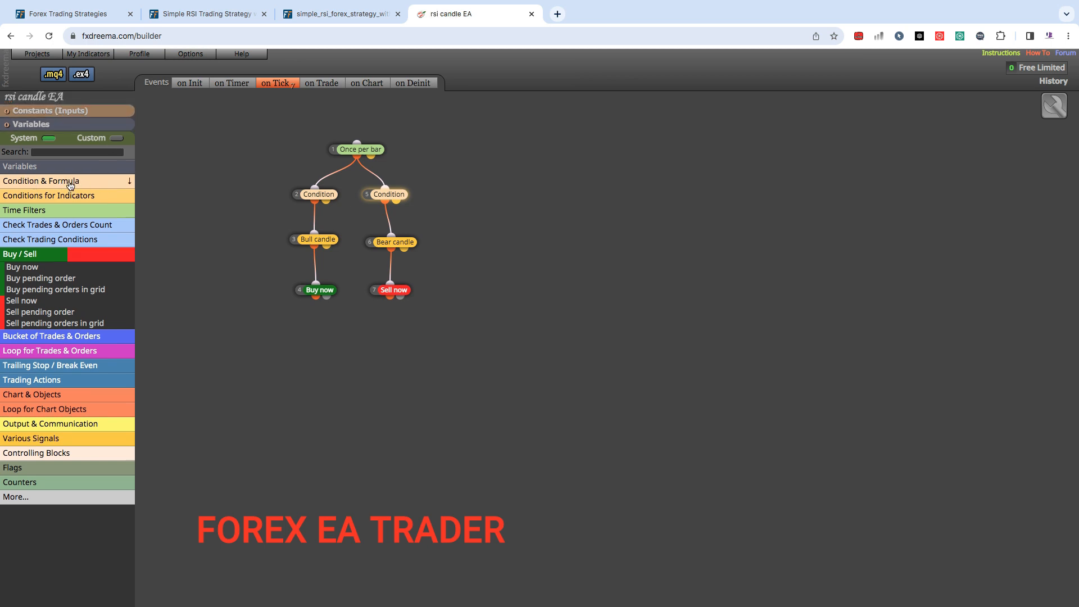
mouse_move(100, 176)
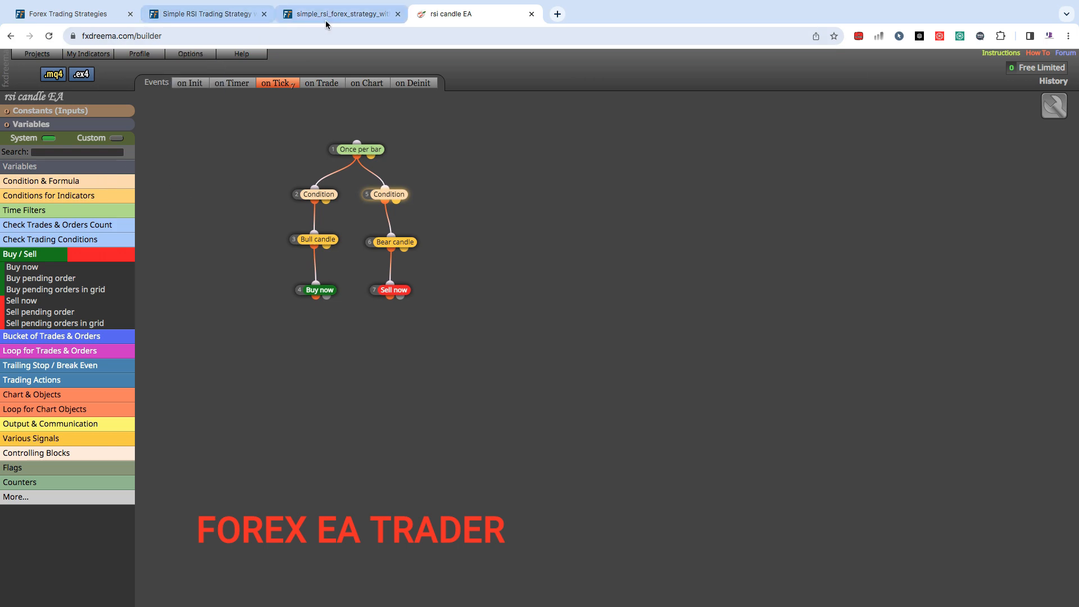
Glance at the RSI chart image, then download rsi candle EA as .ex4 and .mq4
left_click(337, 14)
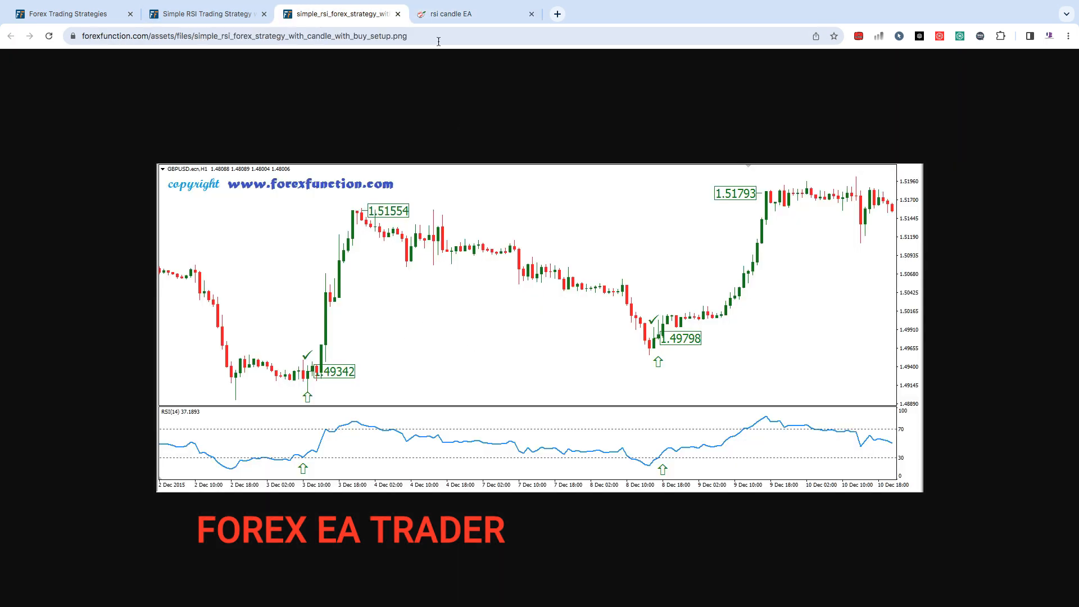
left_click(465, 13)
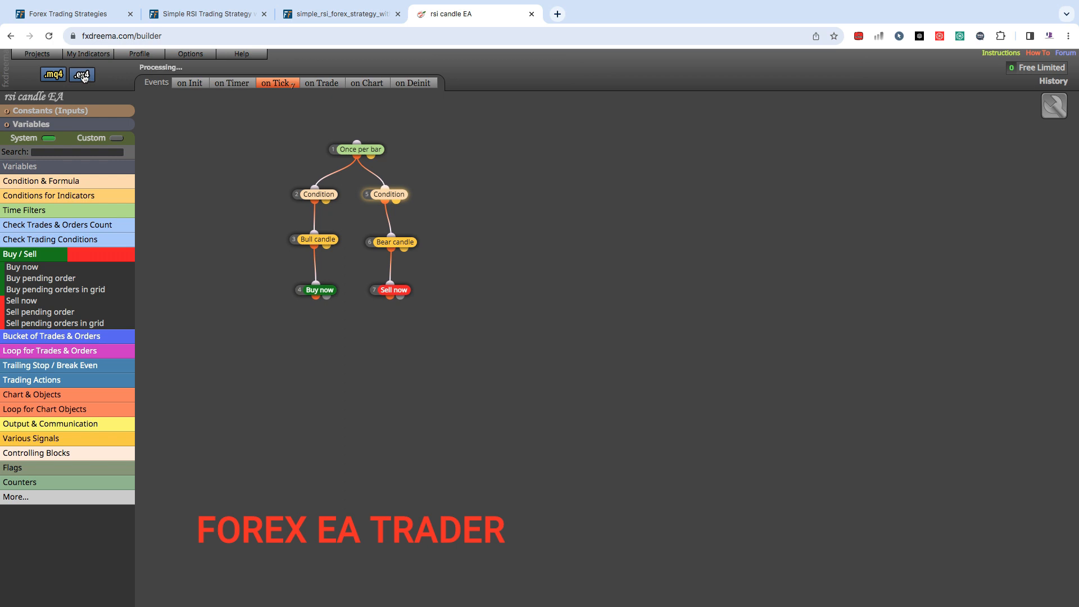
left_click(83, 75)
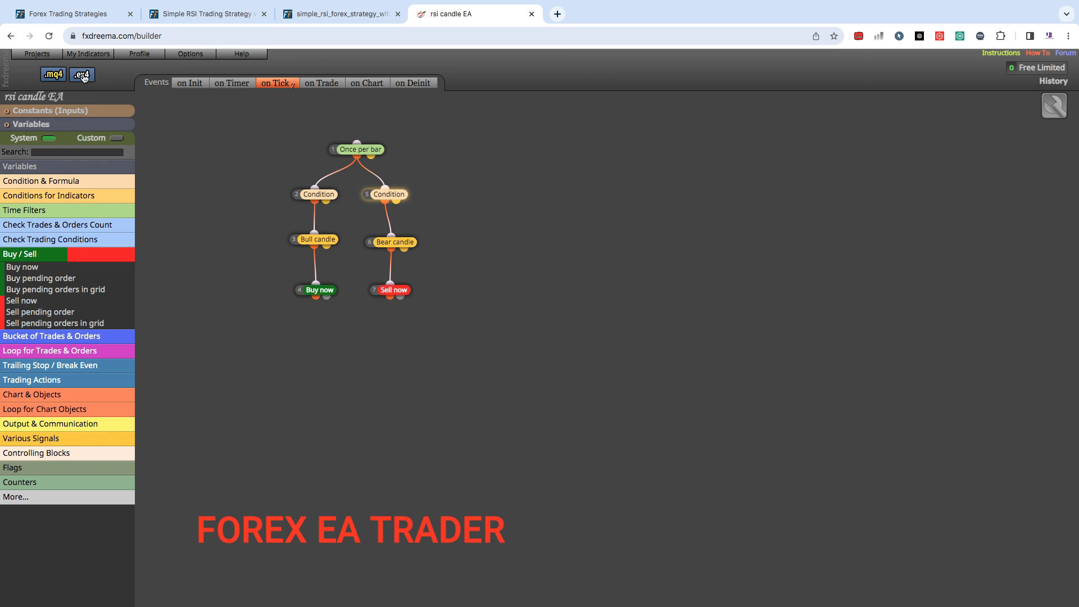
left_click(83, 75)
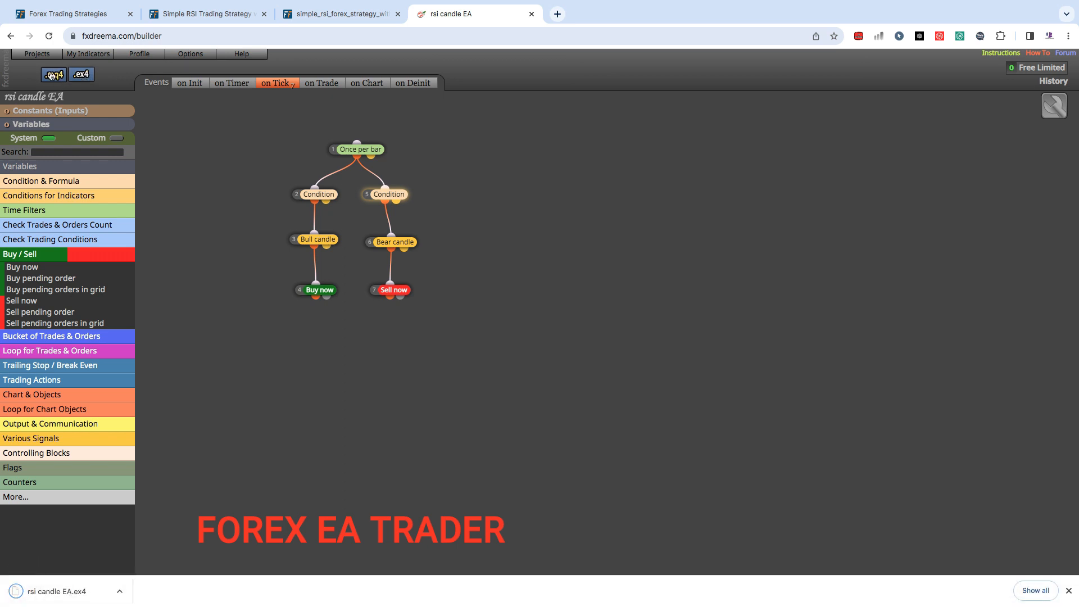
left_click(50, 74)
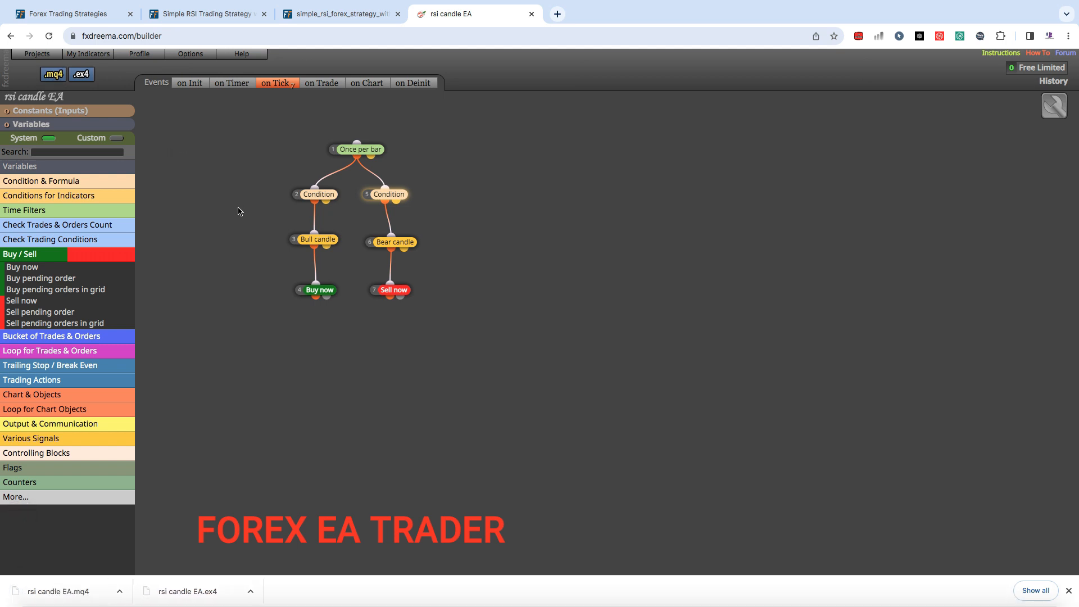
mouse_move(215, 198)
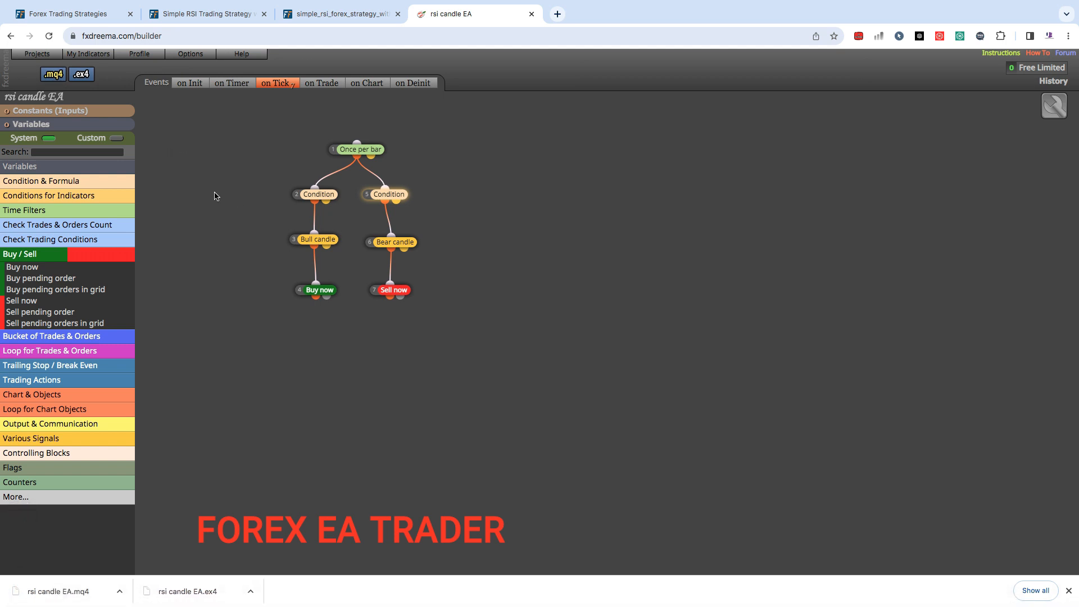
mouse_move(441, 227)
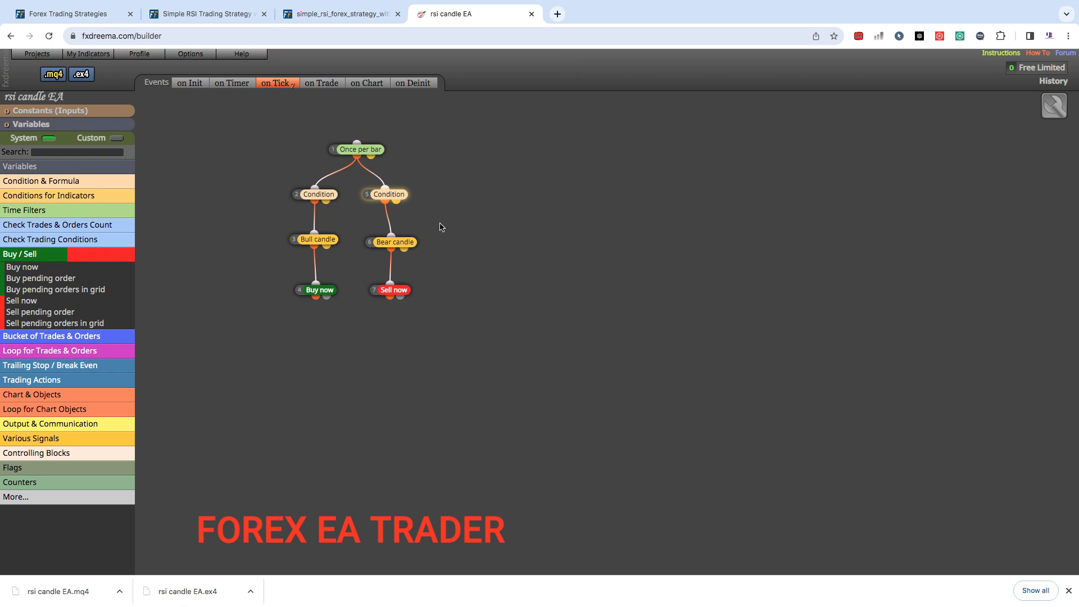
mouse_move(479, 306)
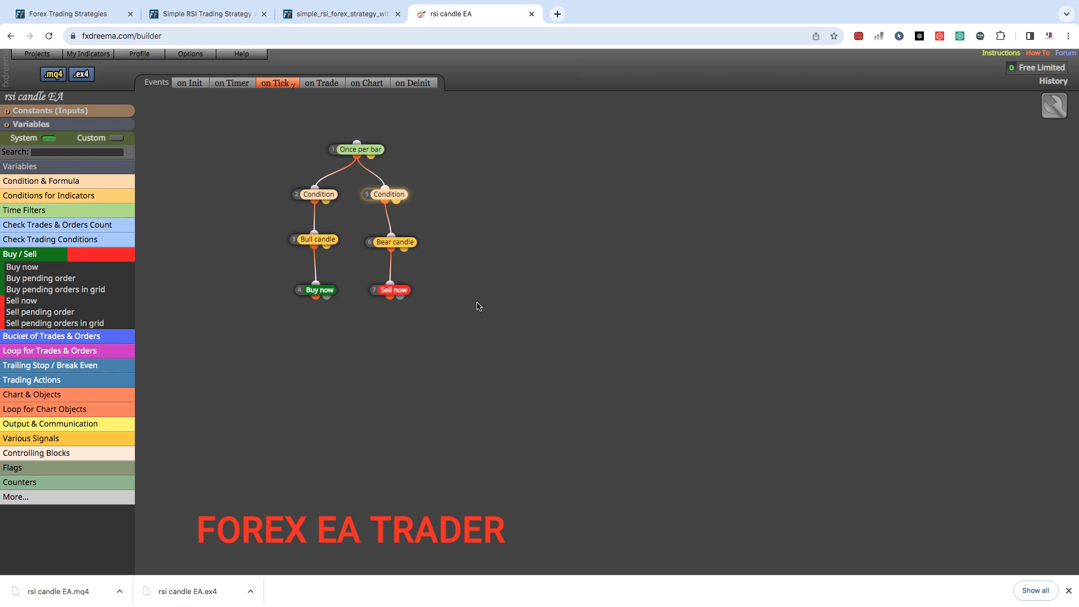
mouse_move(471, 293)
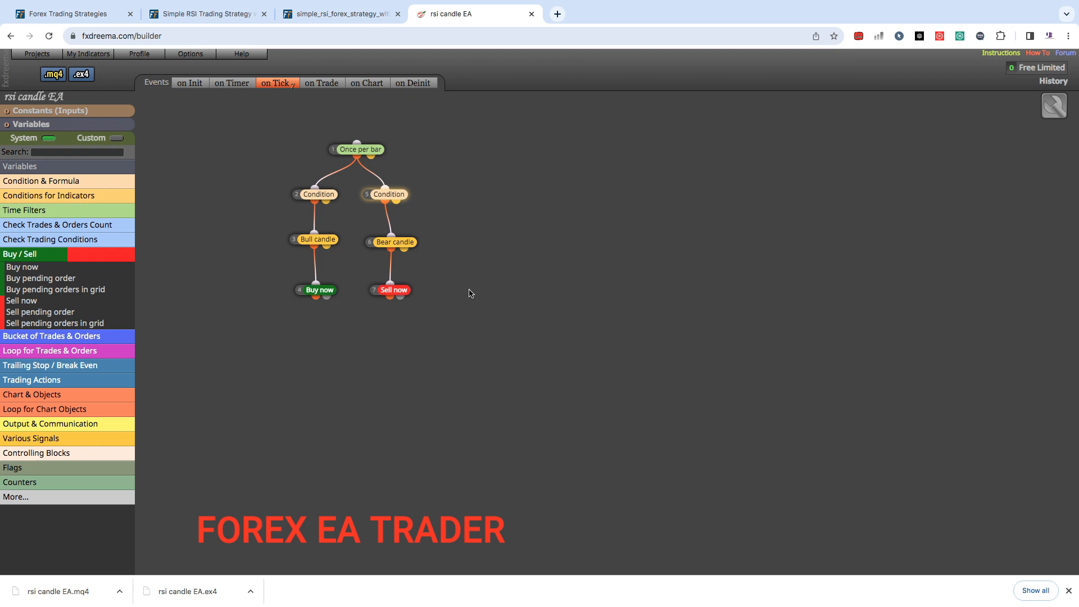
mouse_move(466, 291)
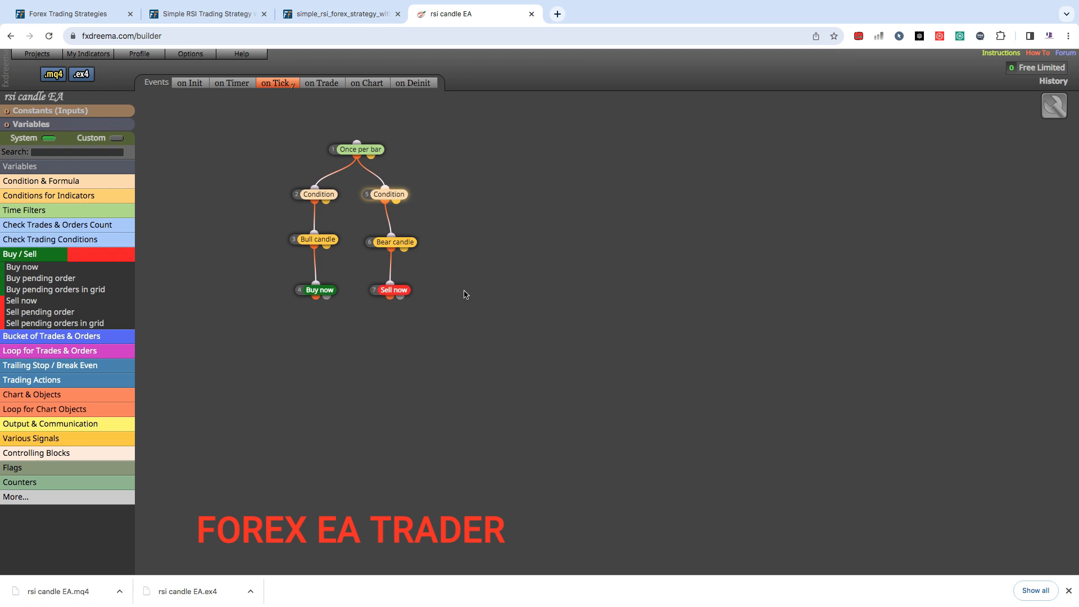
mouse_move(468, 293)
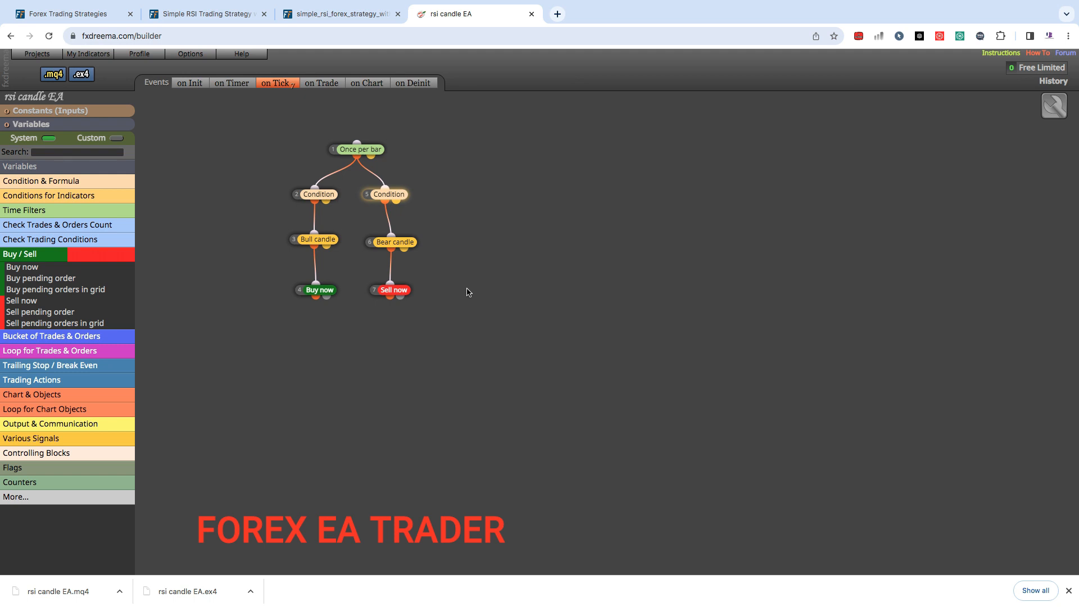
mouse_move(488, 298)
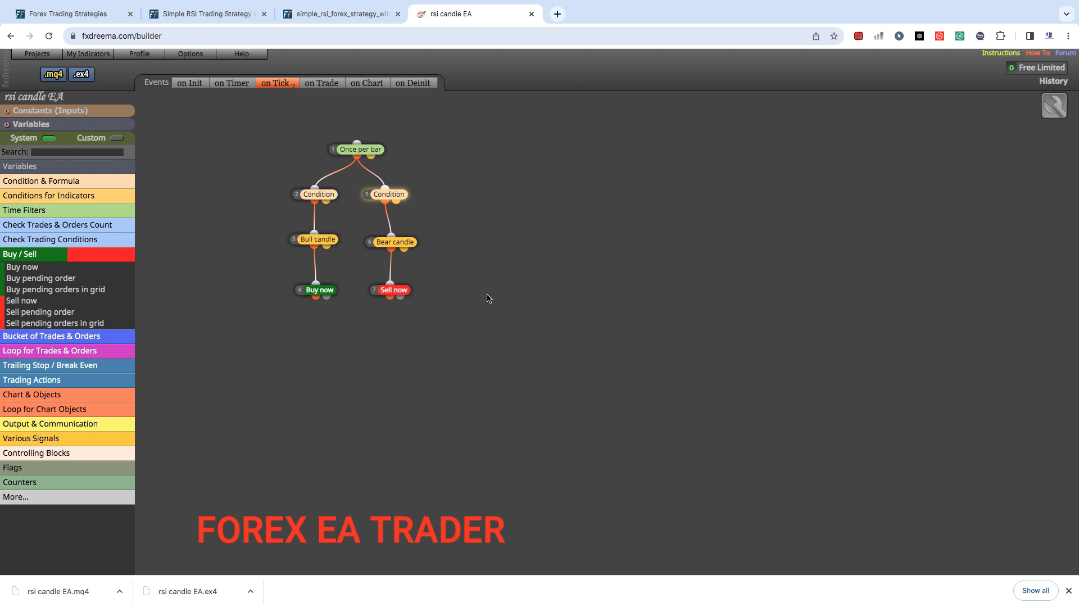